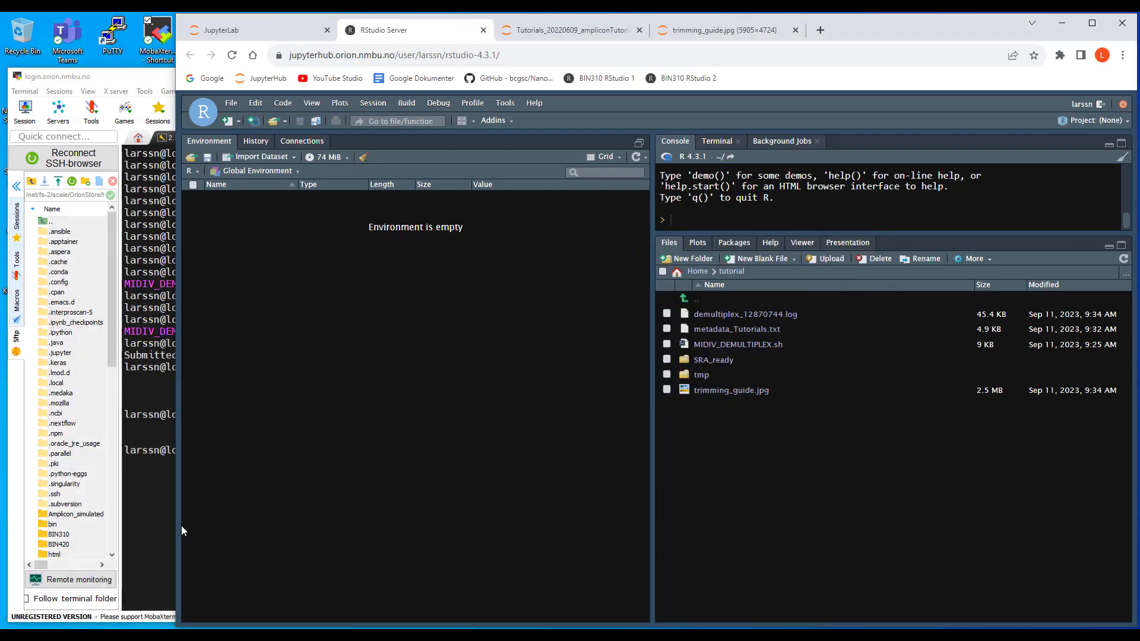
mouse_move(164, 522)
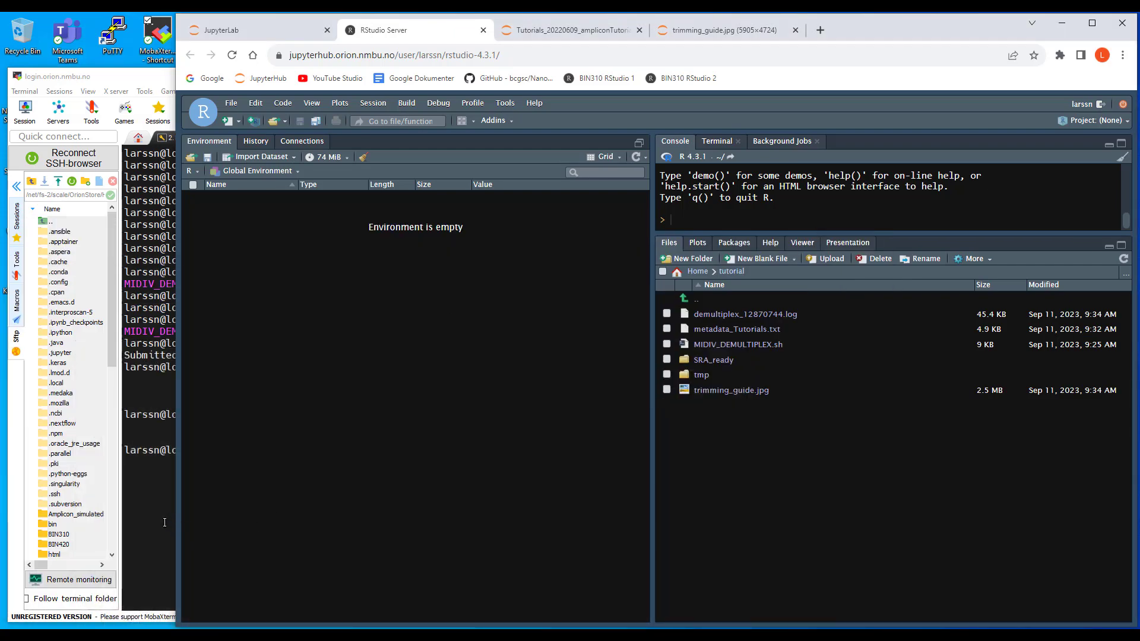
mouse_move(367, 461)
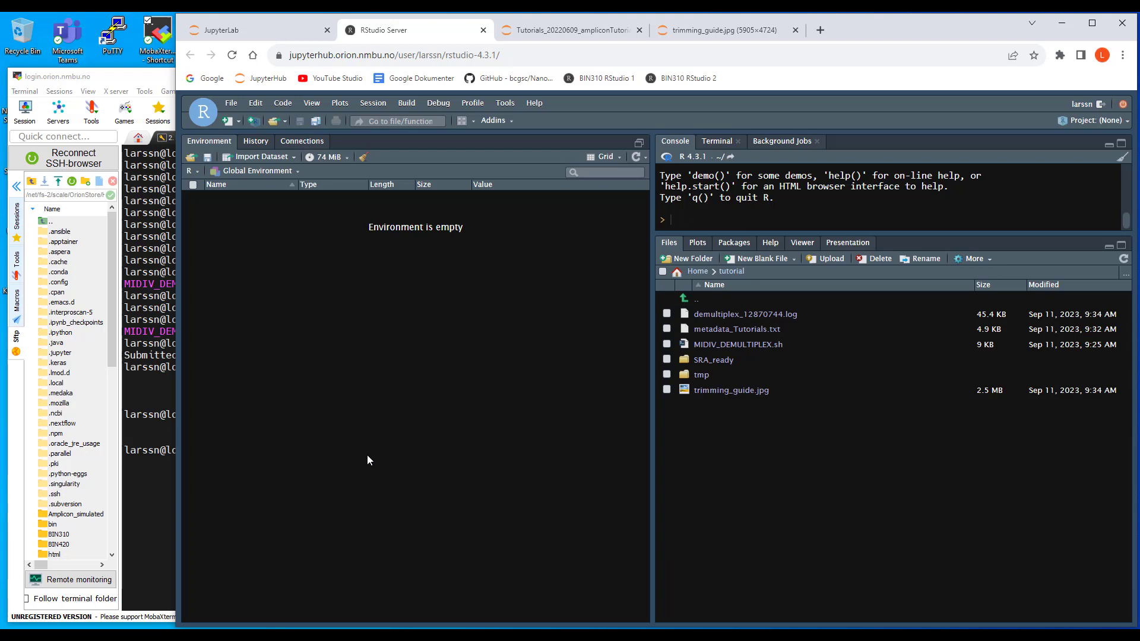
mouse_move(290, 477)
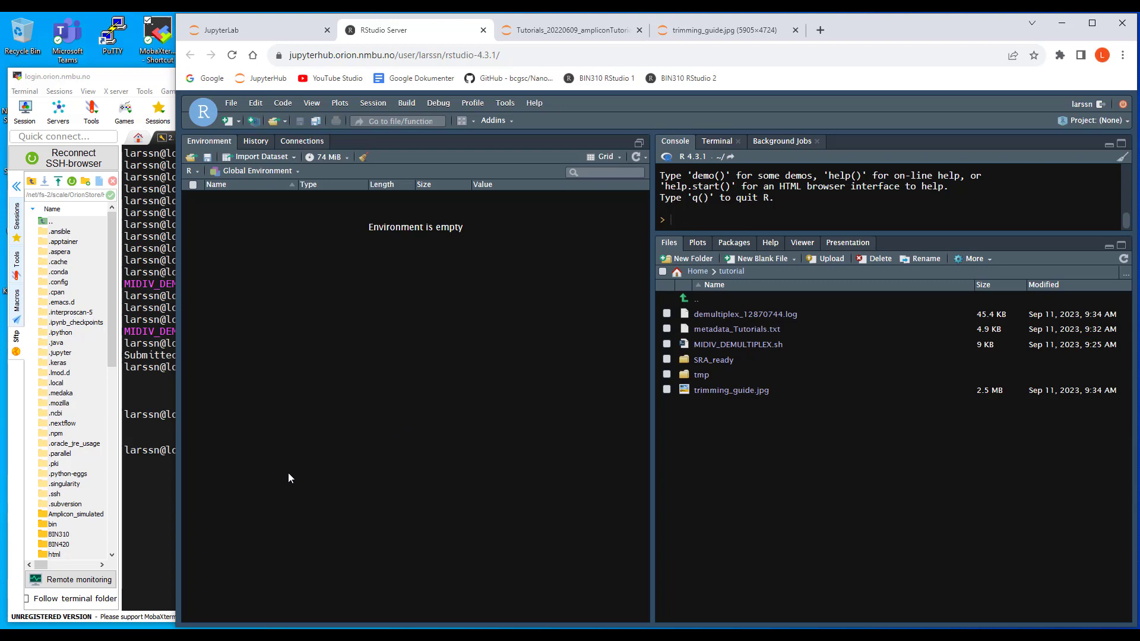
mouse_move(760, 402)
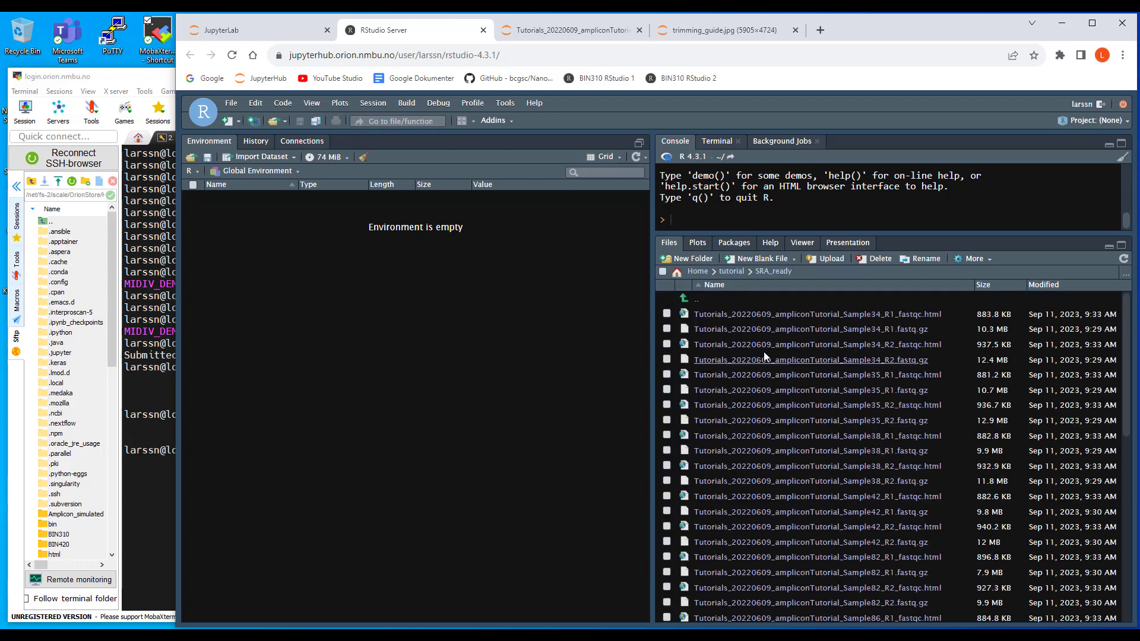
mouse_move(697, 305)
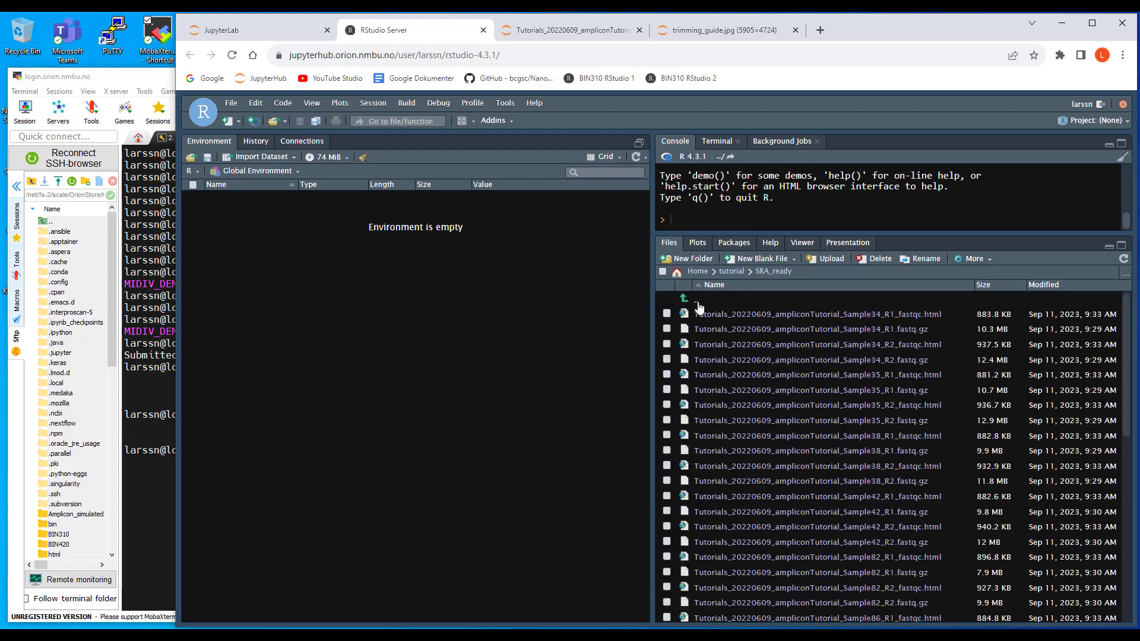
- Browse the SRA_ready folder's FASTQ and FastQC files, then return to the tutorial folder
left_click(697, 298)
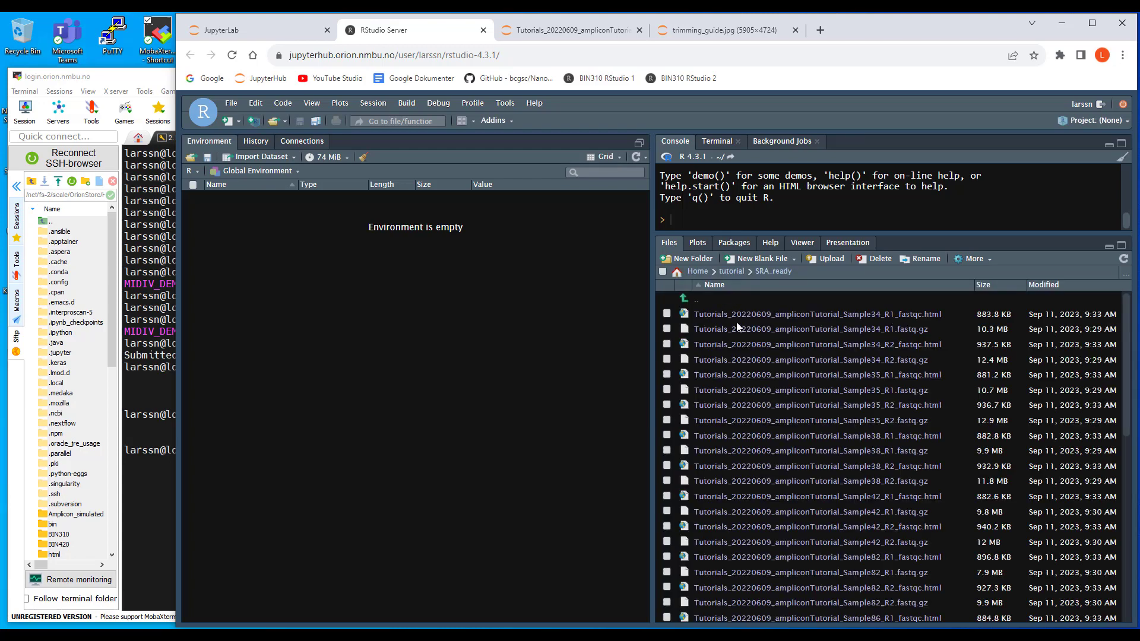
mouse_move(698, 302)
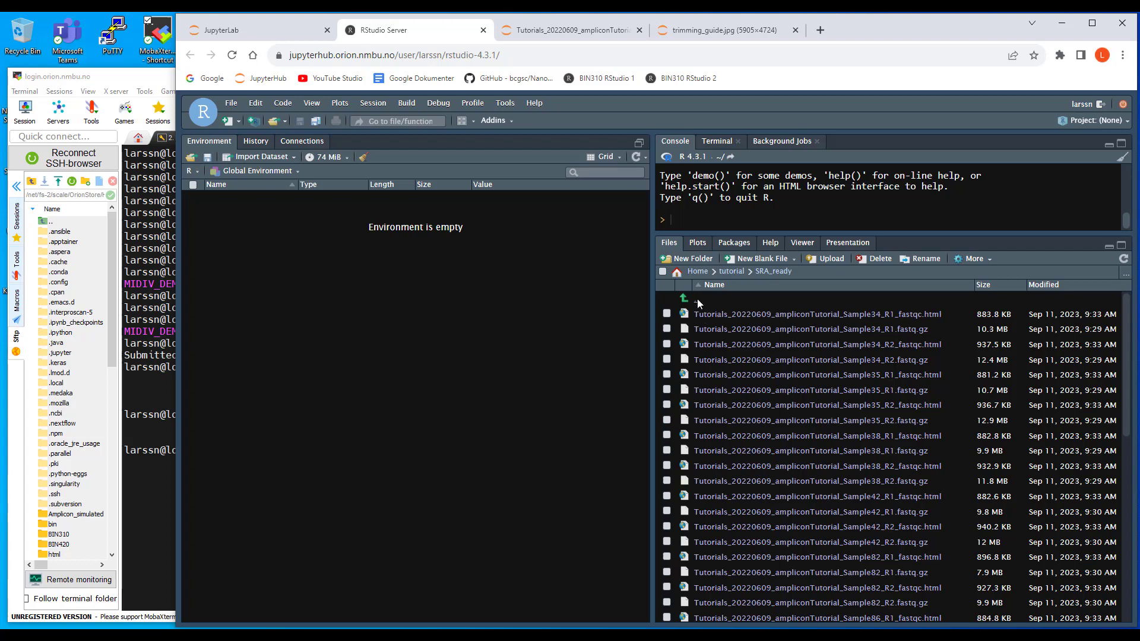
left_click(731, 272)
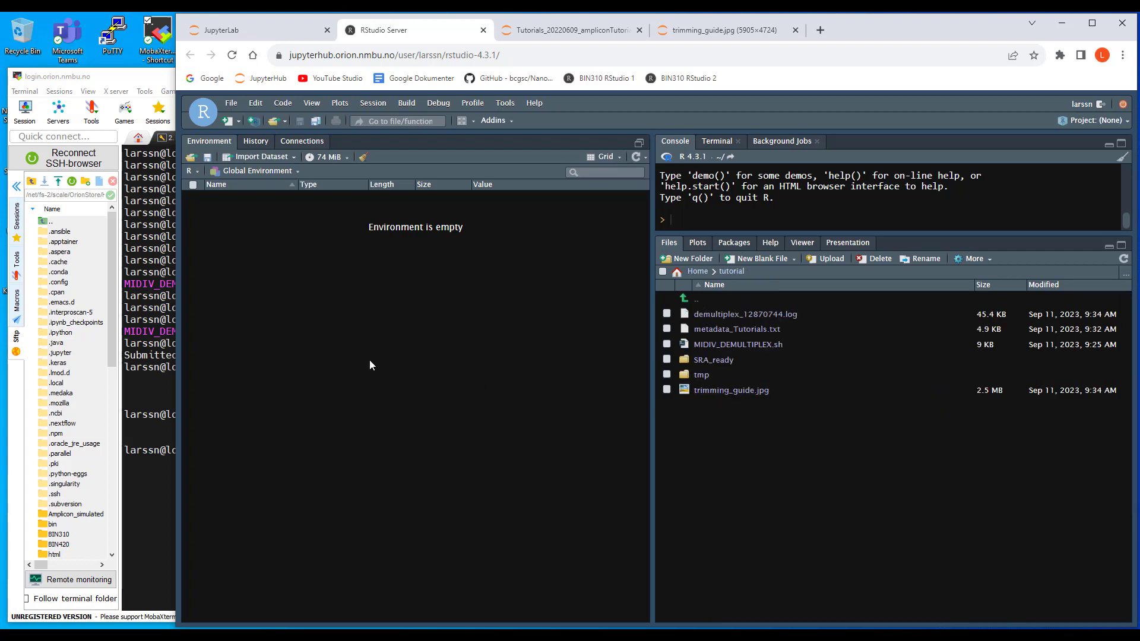
mouse_move(114, 490)
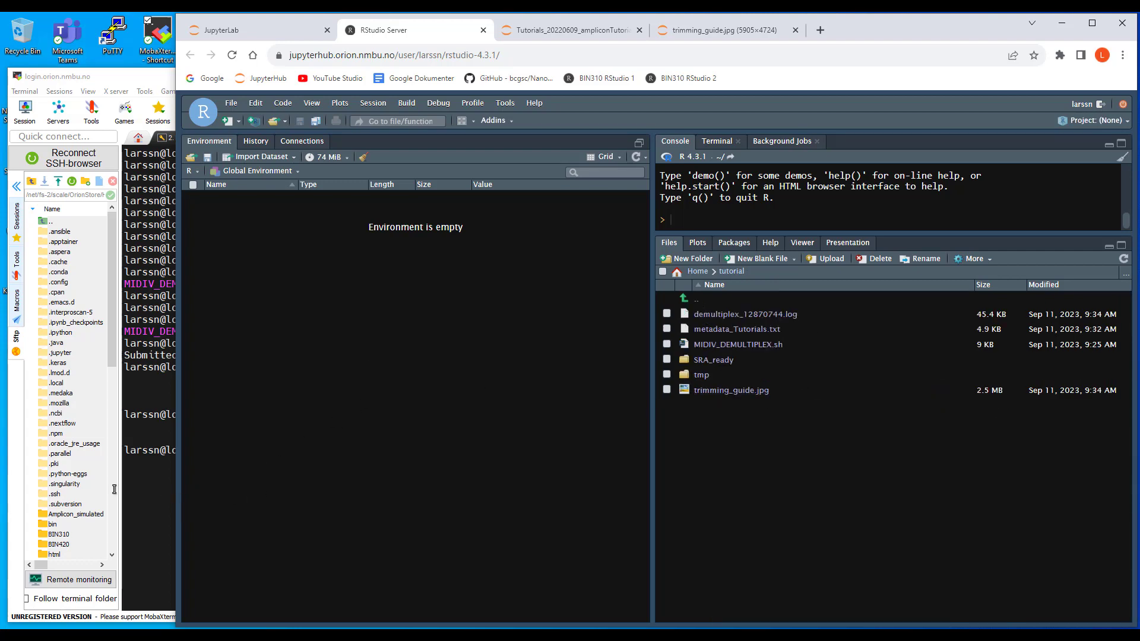
mouse_move(151, 495)
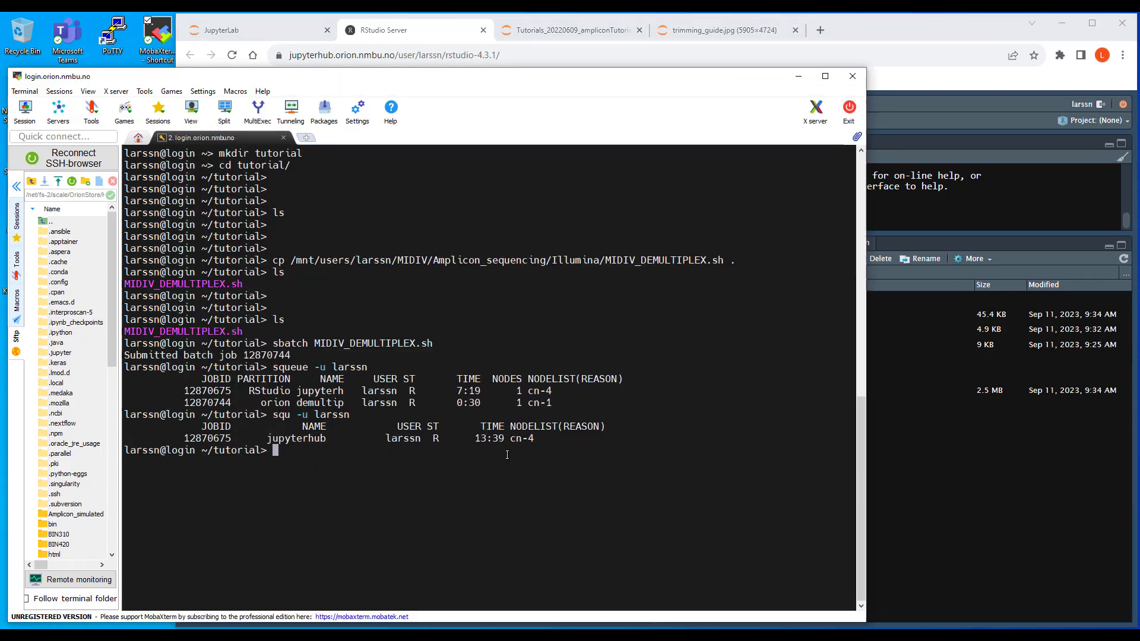
- Copy VSEARCH_PIPELINE.sh from /mnt/users/larssn/MIDIV/Amplicon_sequencing/Illumina/ into the tutorial folder
key("Return")
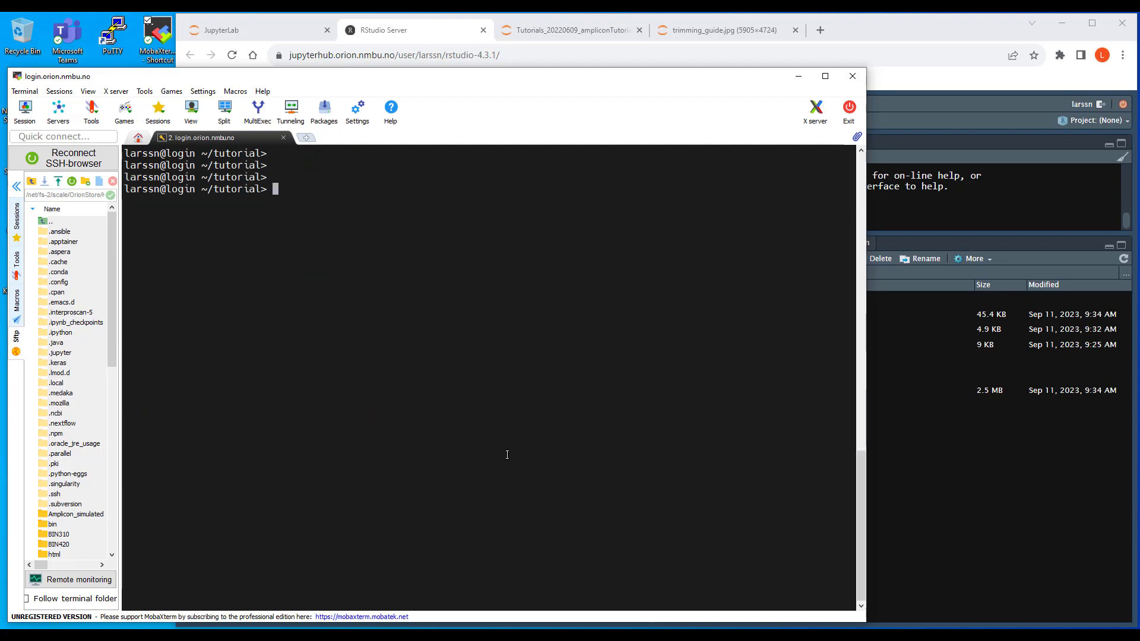
type("cp")
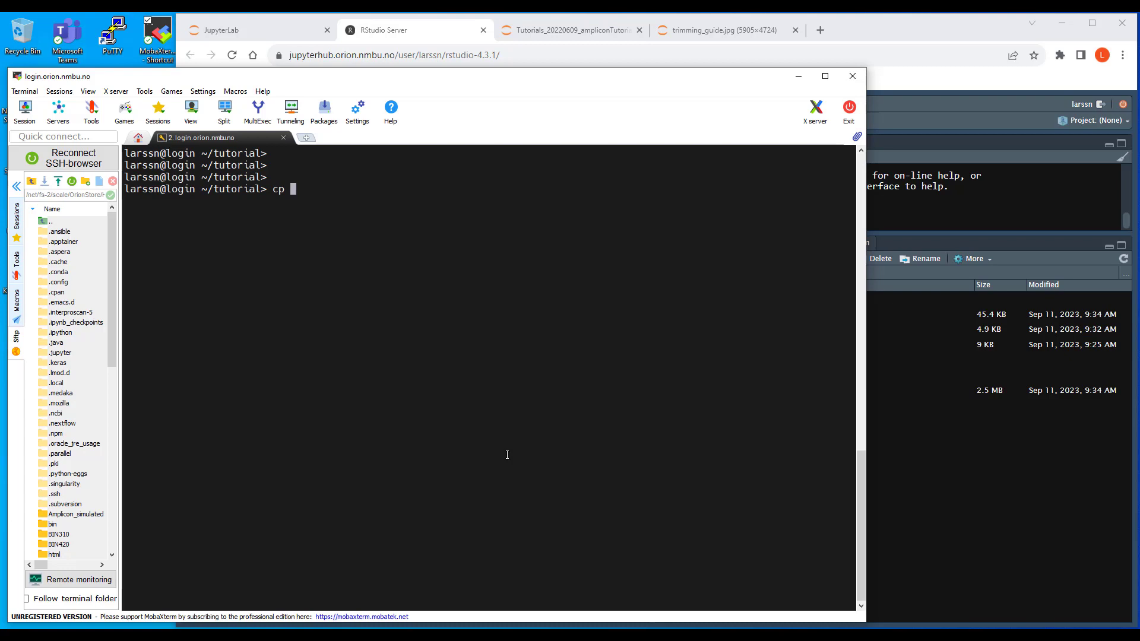
type("/mnt/")
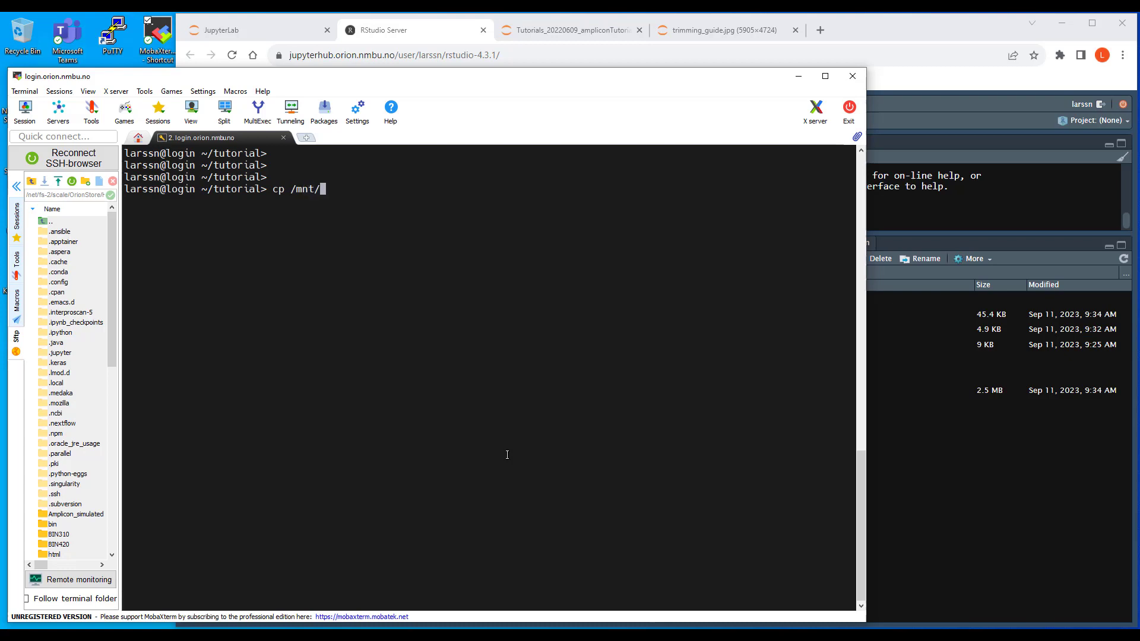
type("users/la")
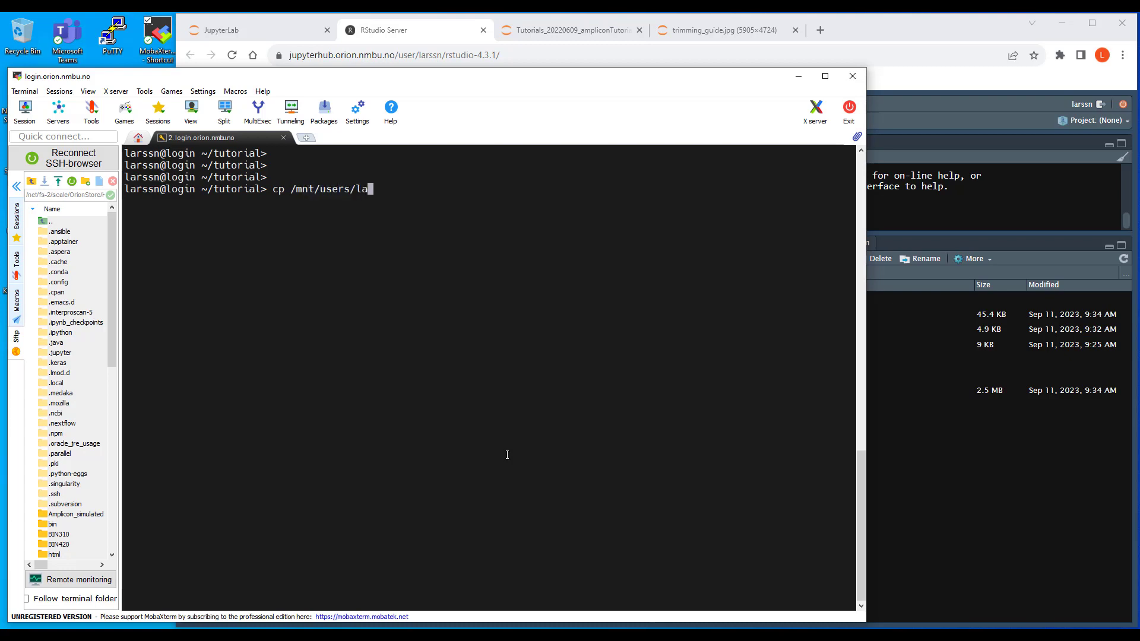
type("rssn/M")
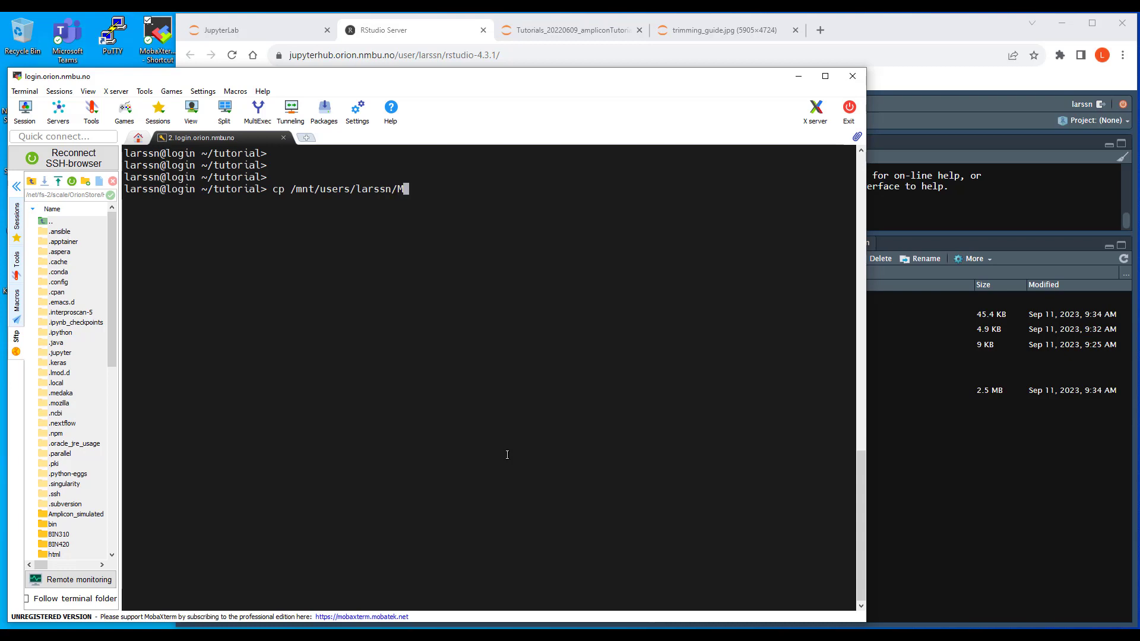
type("IDIV/A")
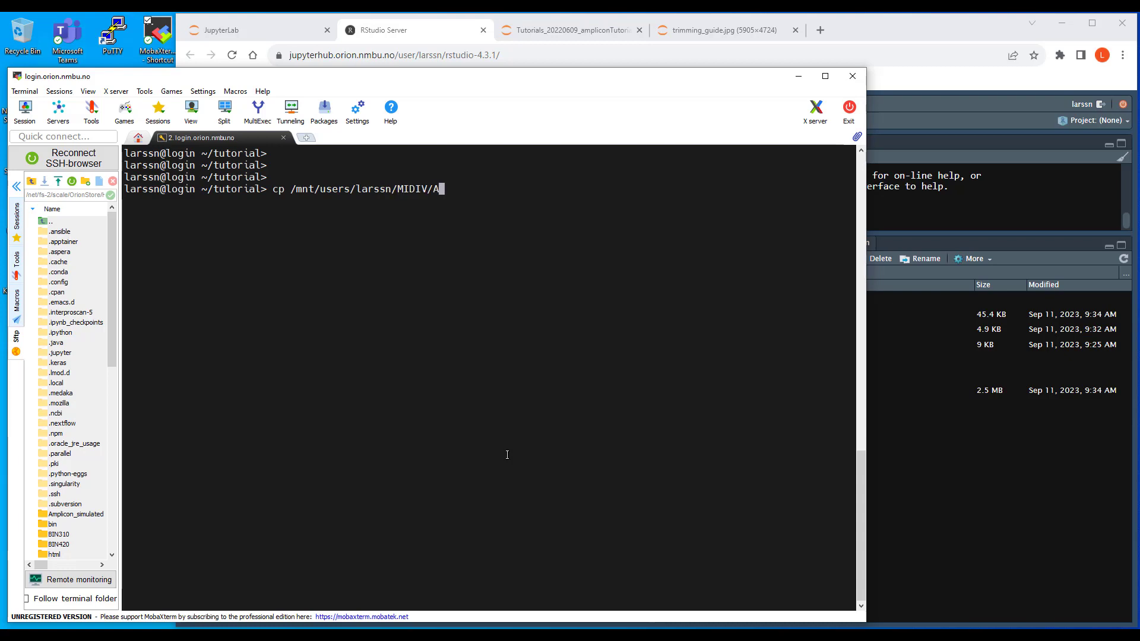
type("mplicon_sequencing/Illumina/")
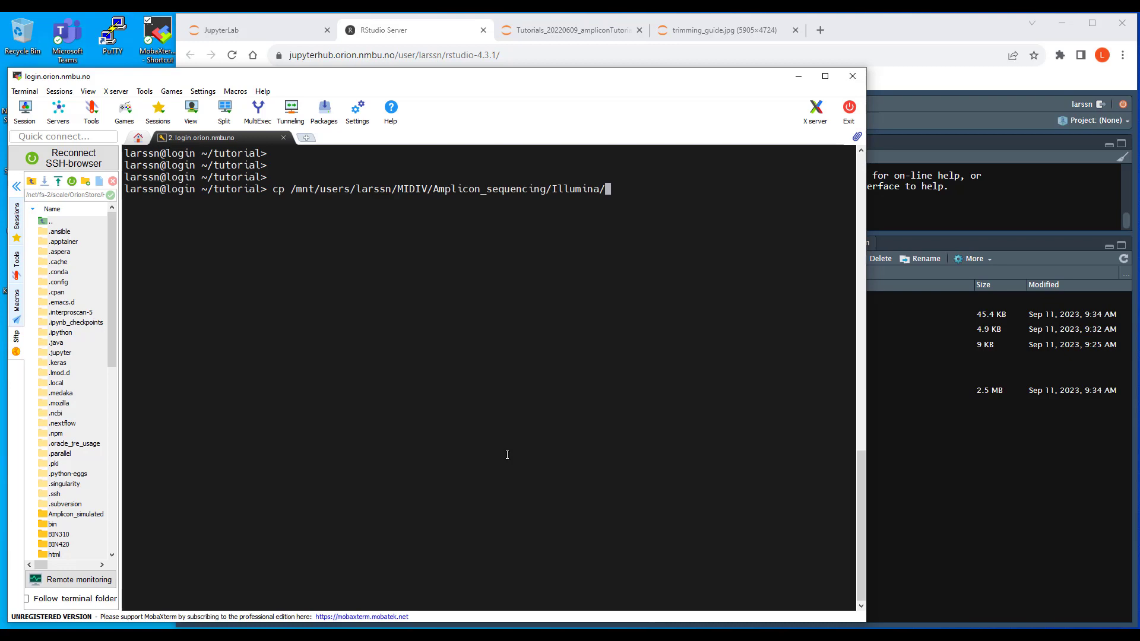
type("VSEARCH_PIPELINE.sh")
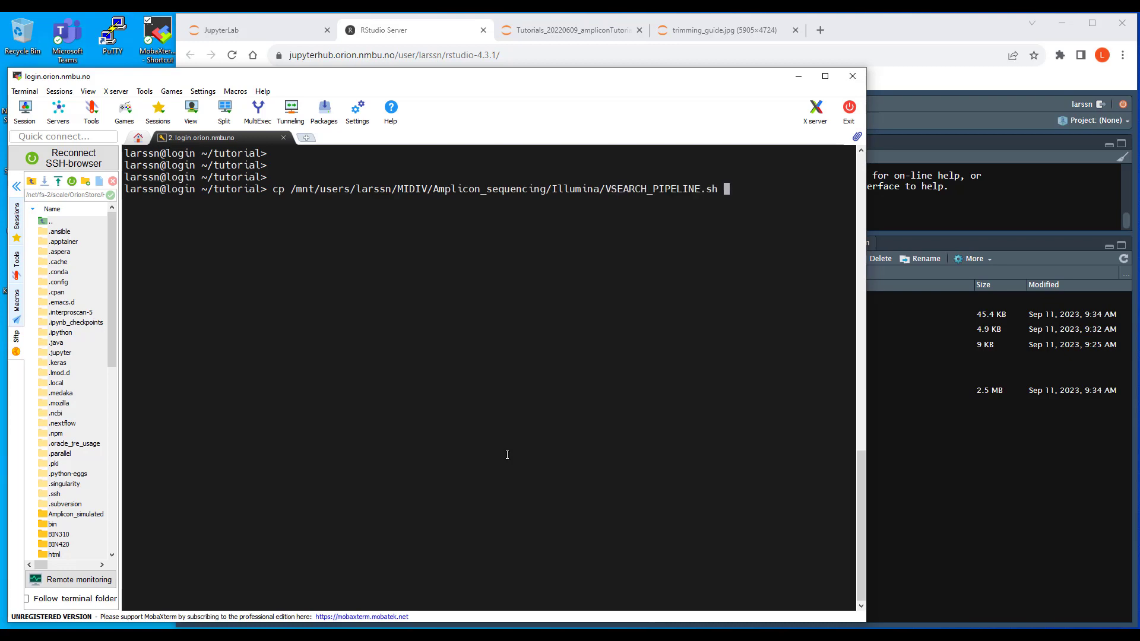
key("Return")
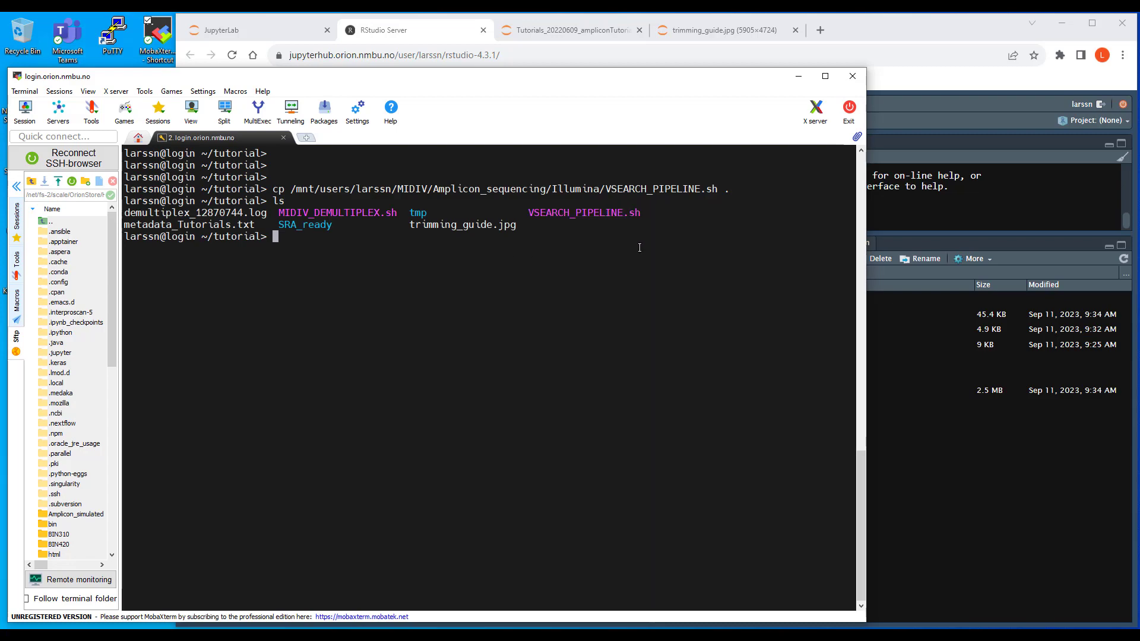
- Refresh the tutorial folder listing and open VSEARCH_PIPELINE.sh in the RStudio editor
left_click(415, 30)
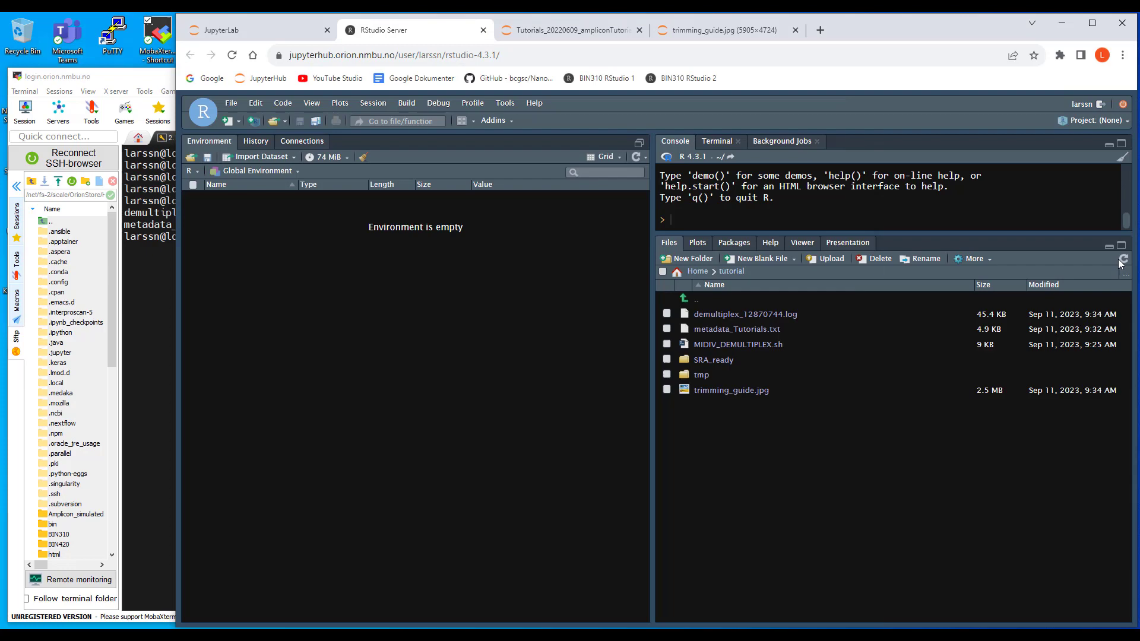
left_click(1121, 259)
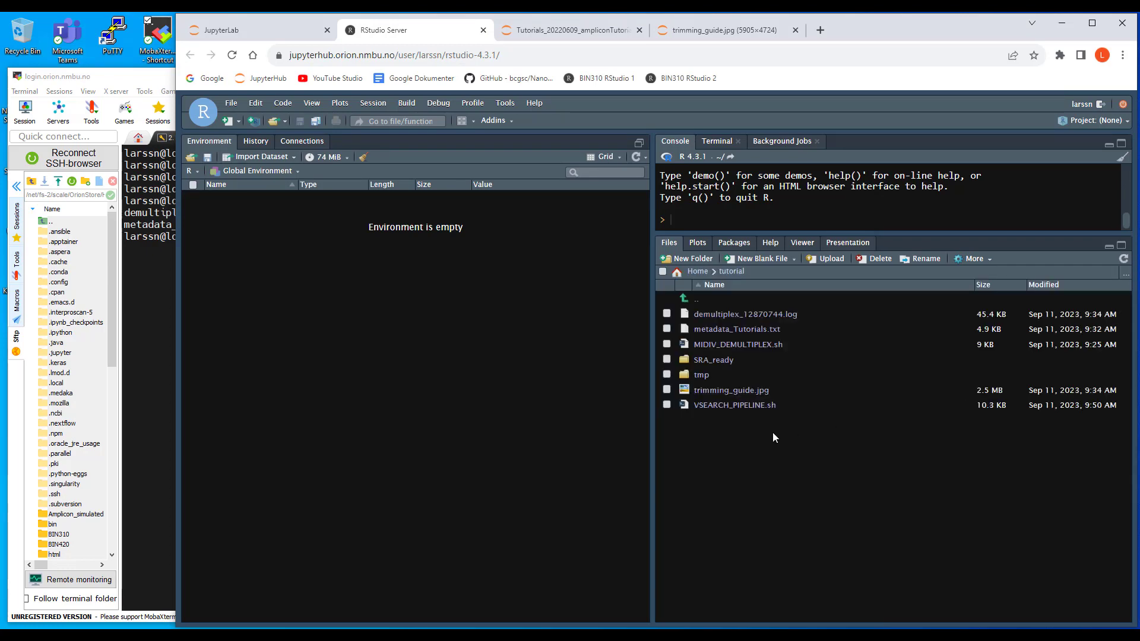
double_click(735, 405)
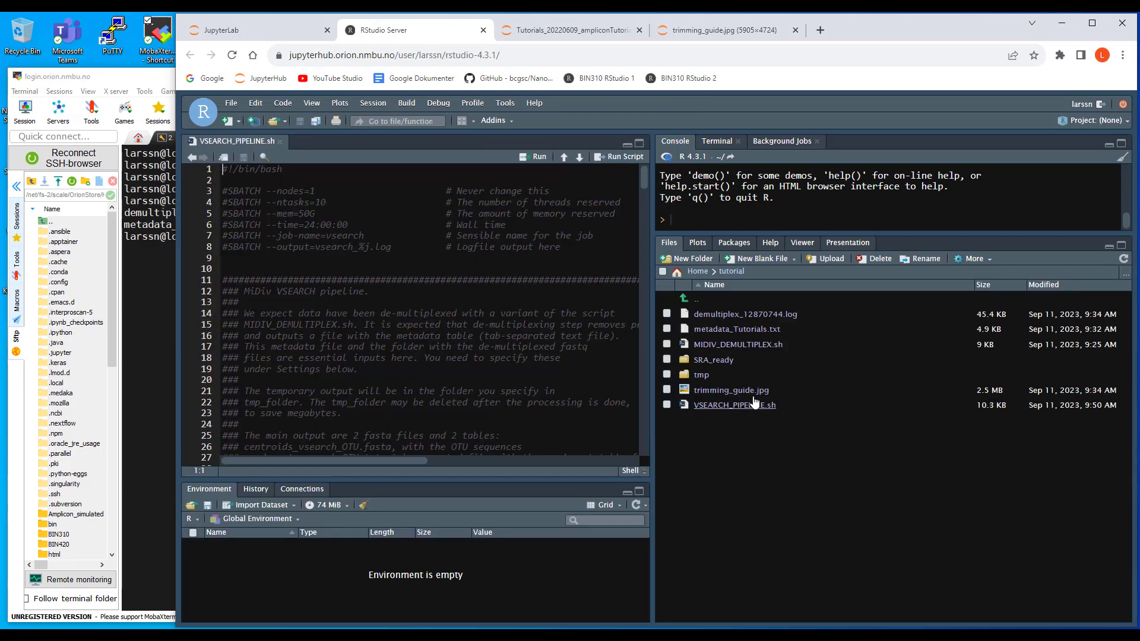
mouse_move(673, 283)
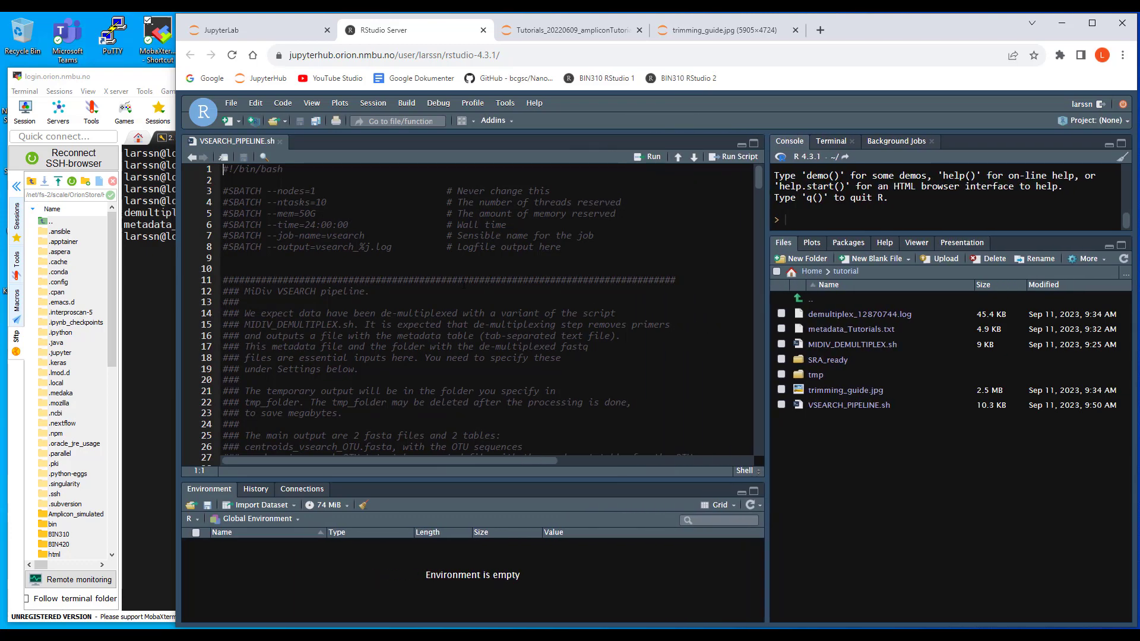
scroll("down", 3)
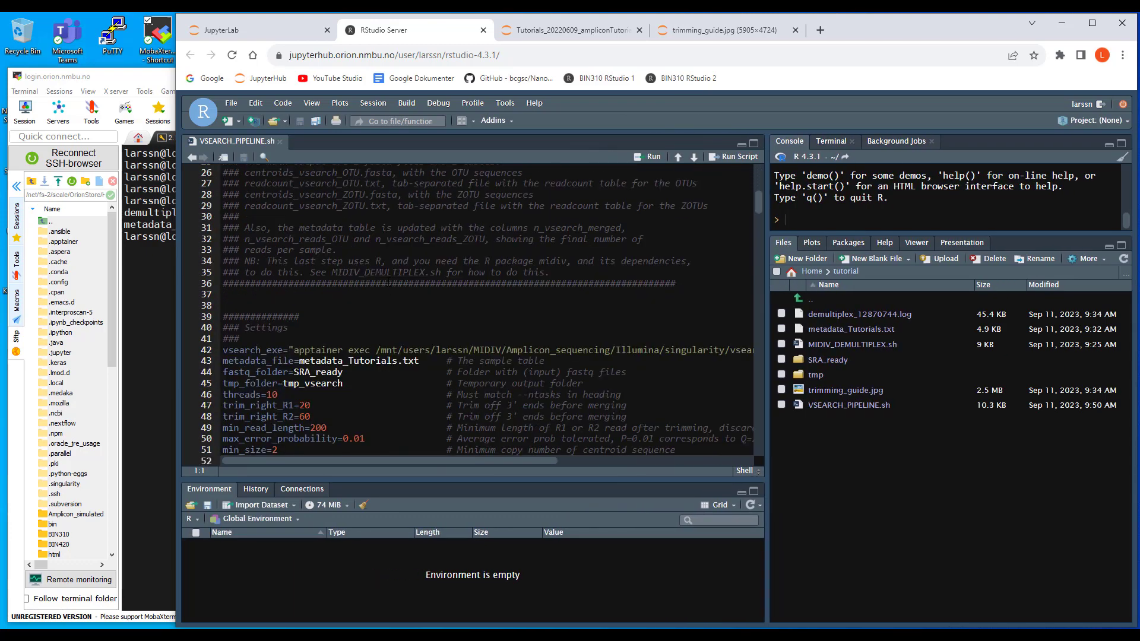
scroll("down", 3)
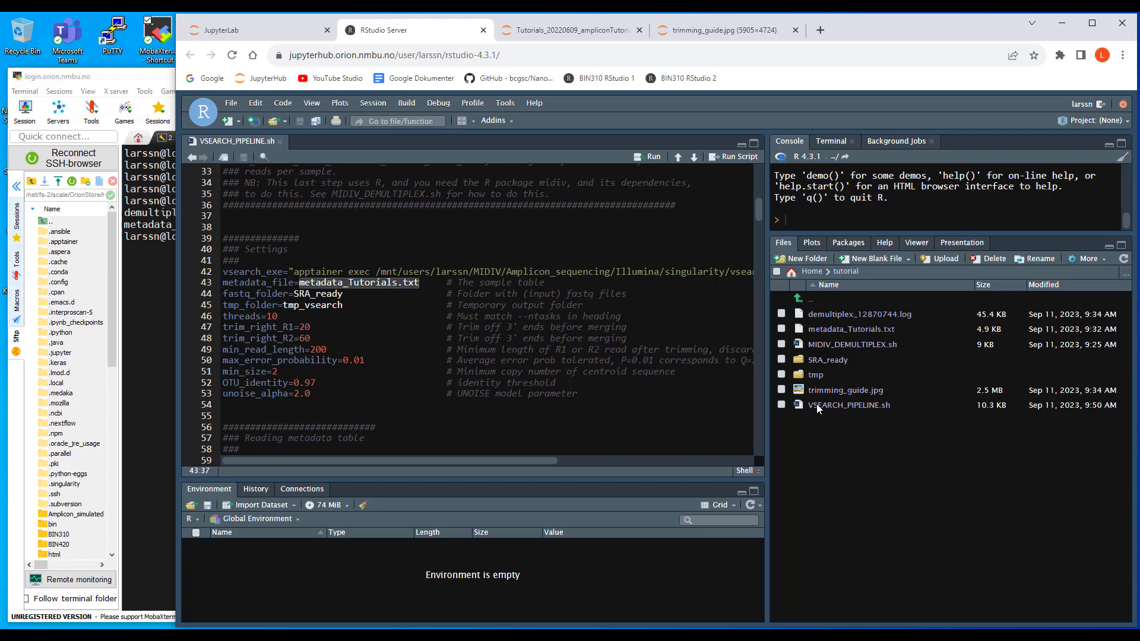
mouse_move(851, 329)
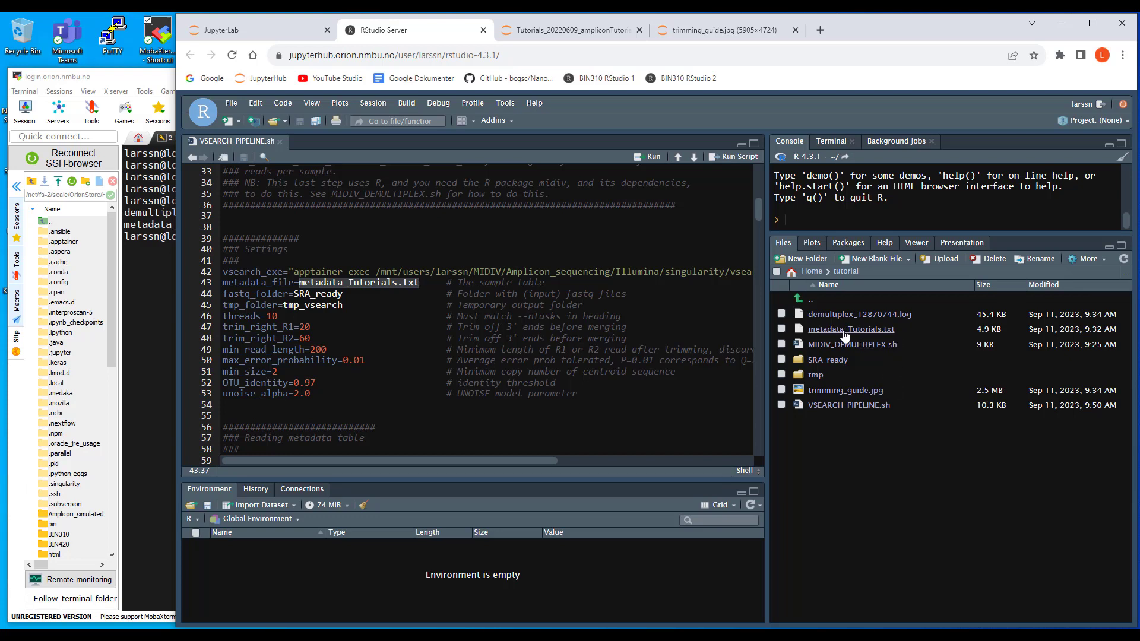
mouse_move(851, 337)
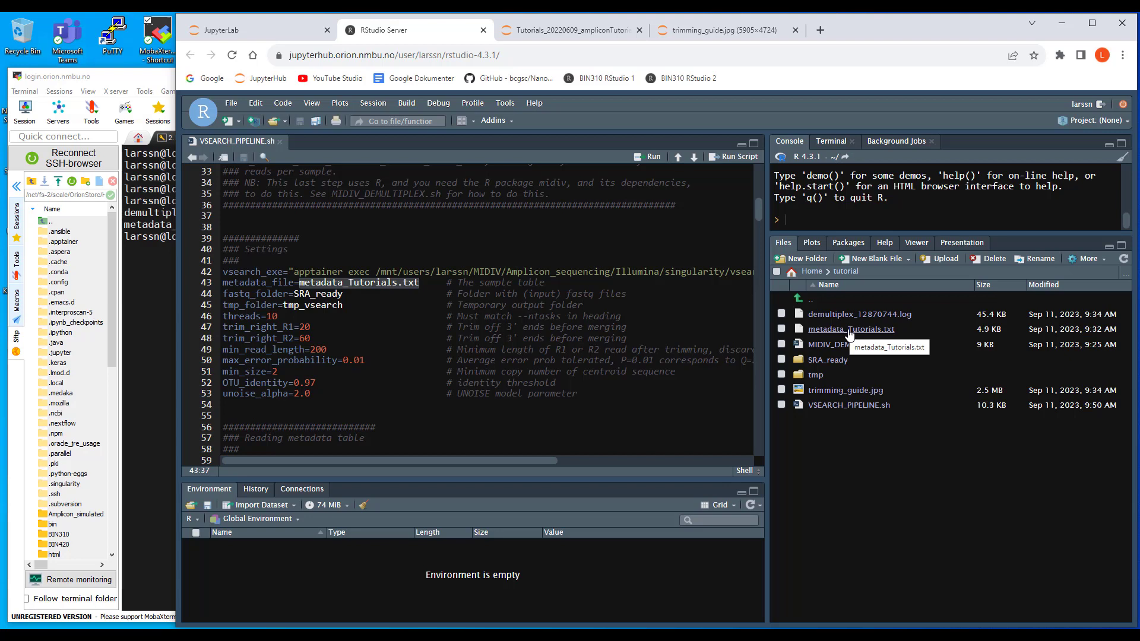
mouse_move(855, 335)
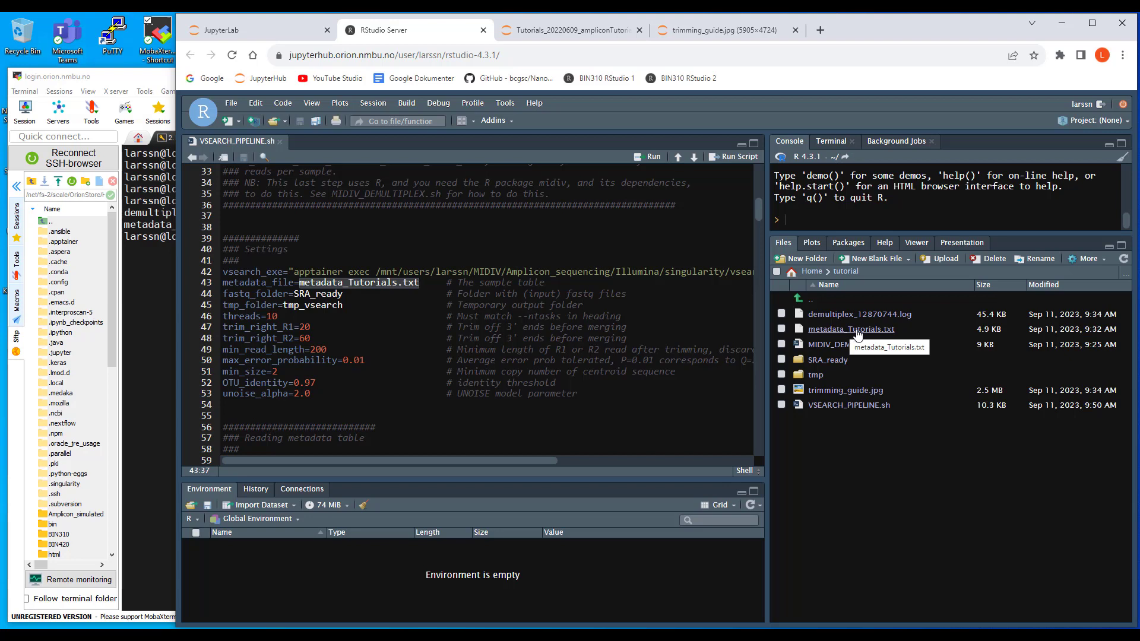
mouse_move(852, 344)
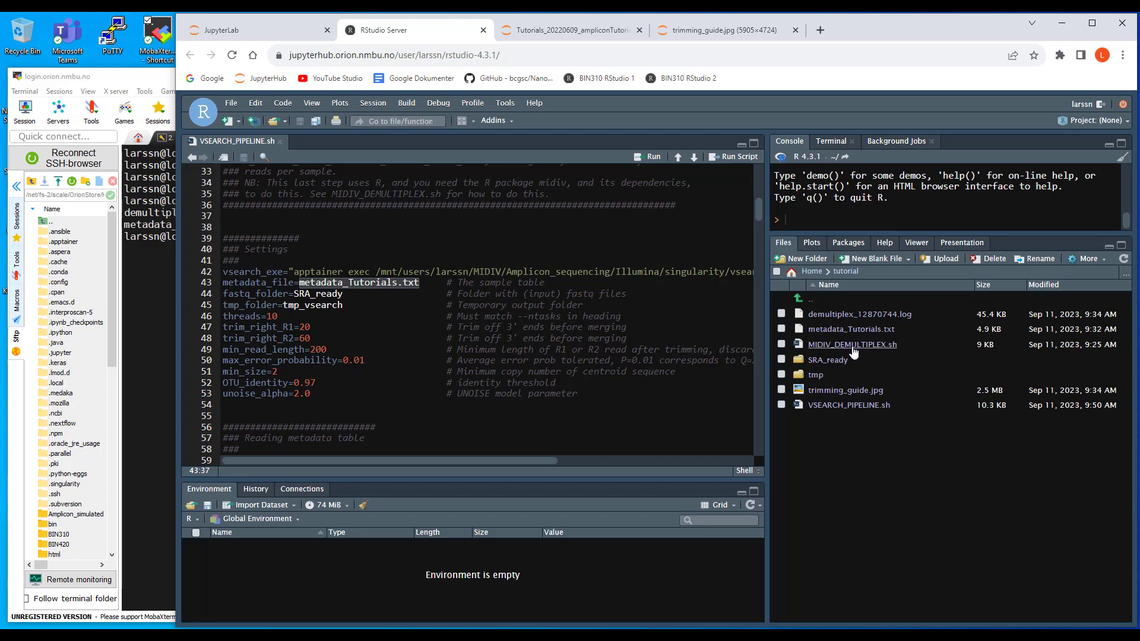
mouse_move(851, 329)
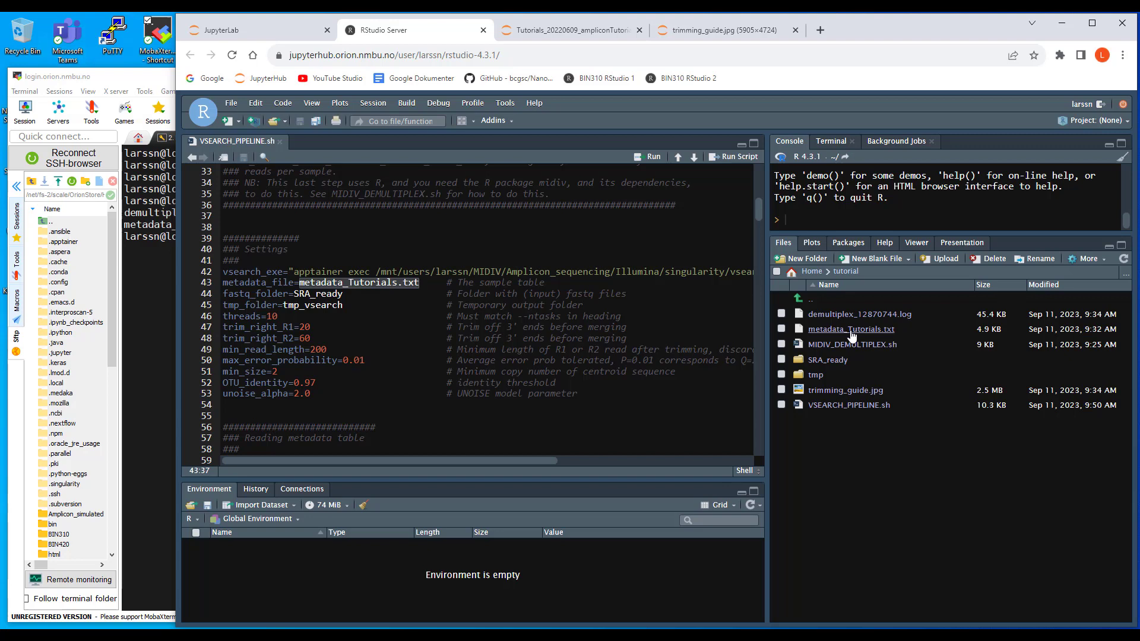
mouse_move(851, 328)
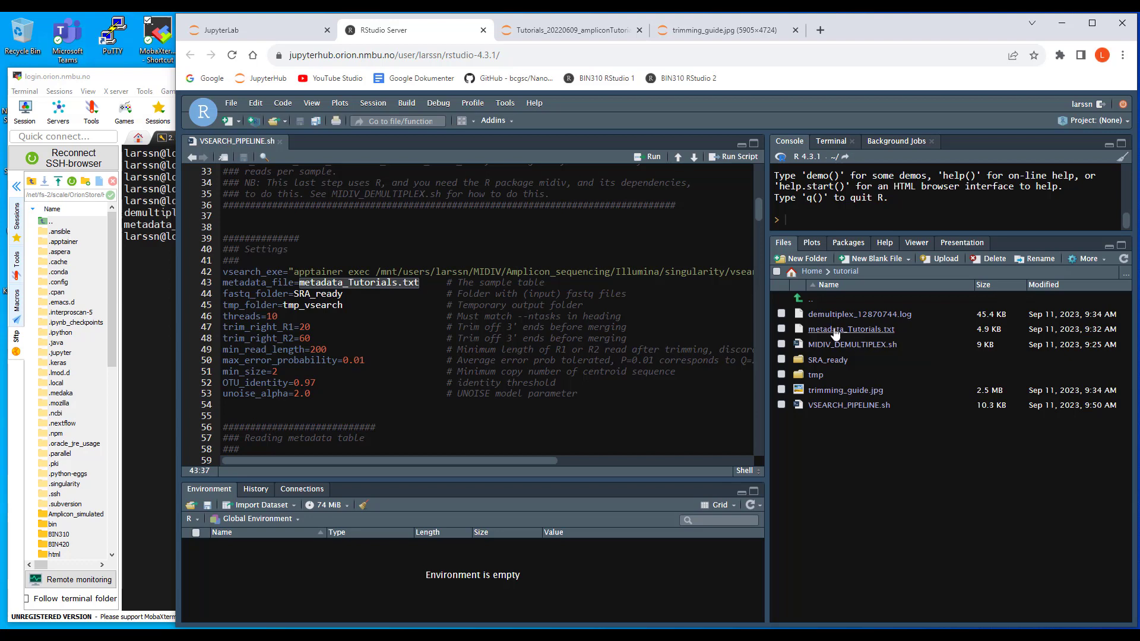
left_click(330, 282)
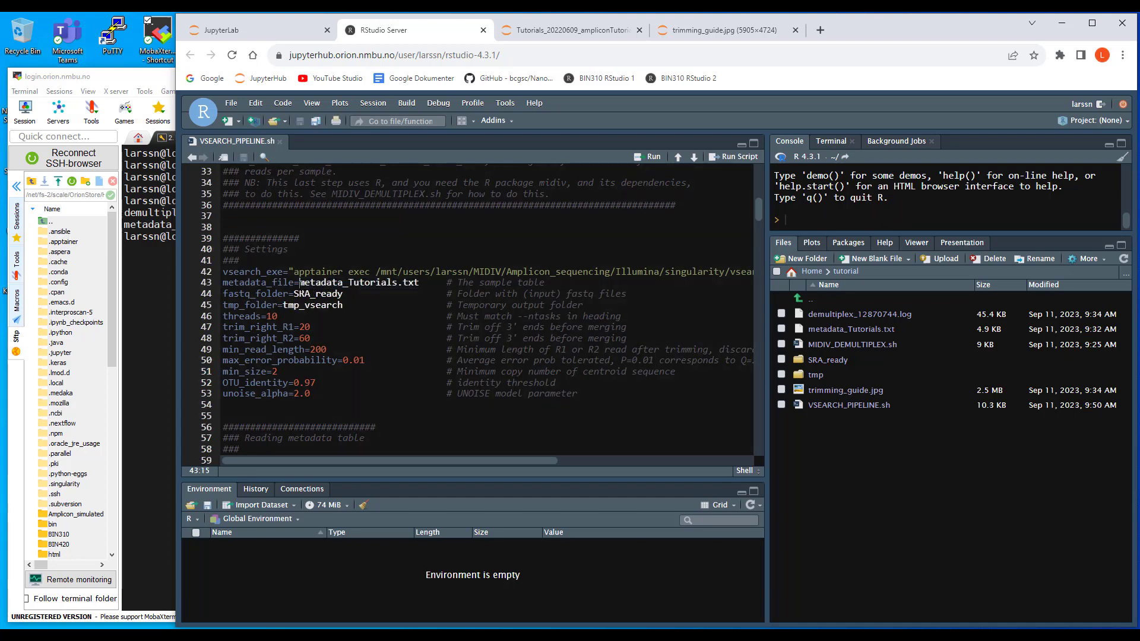
mouse_move(849, 379)
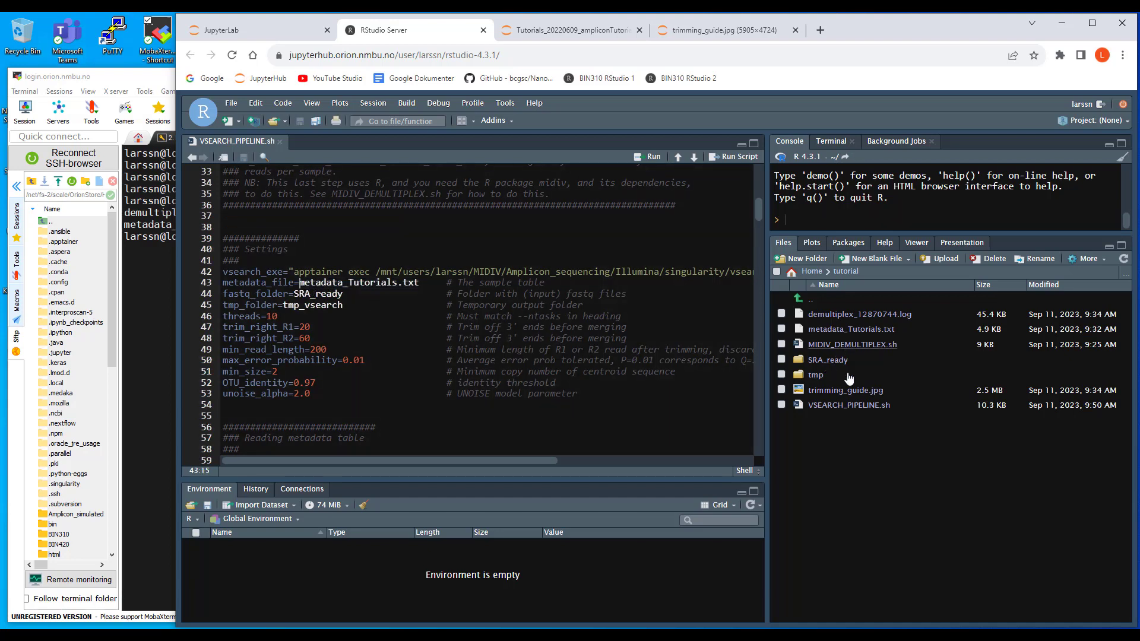
mouse_move(848, 405)
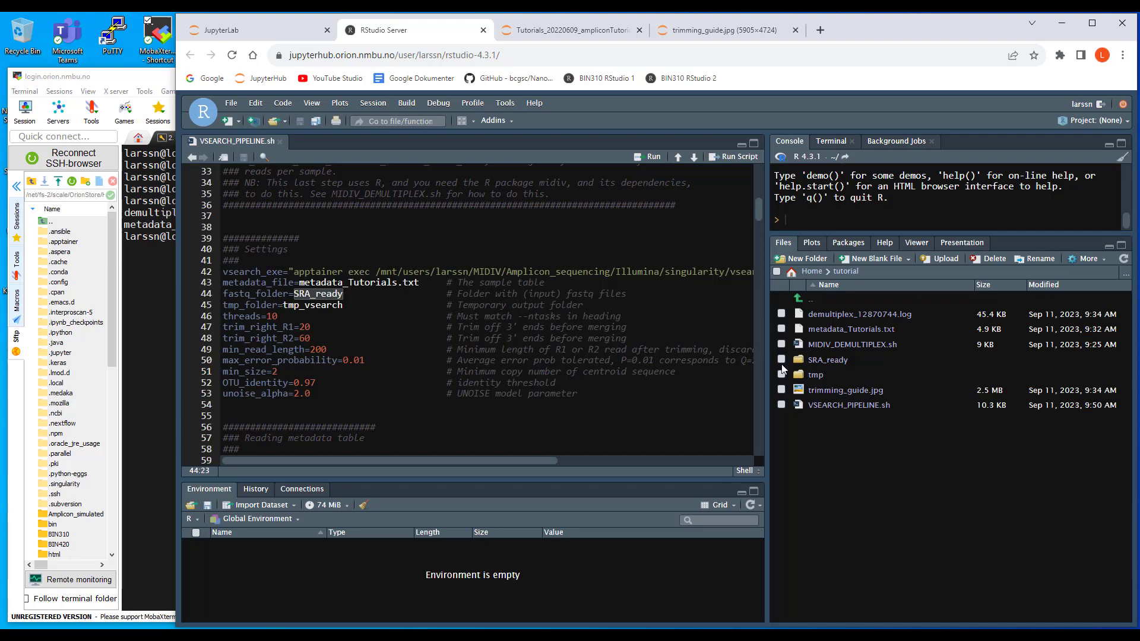
mouse_move(827, 359)
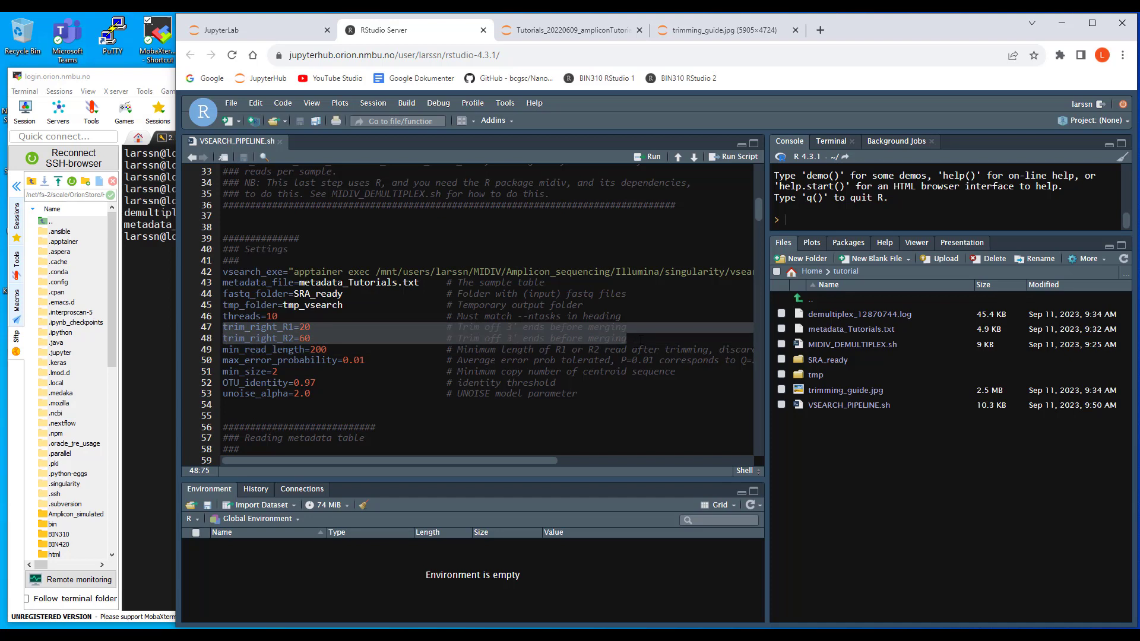
mouse_move(840, 405)
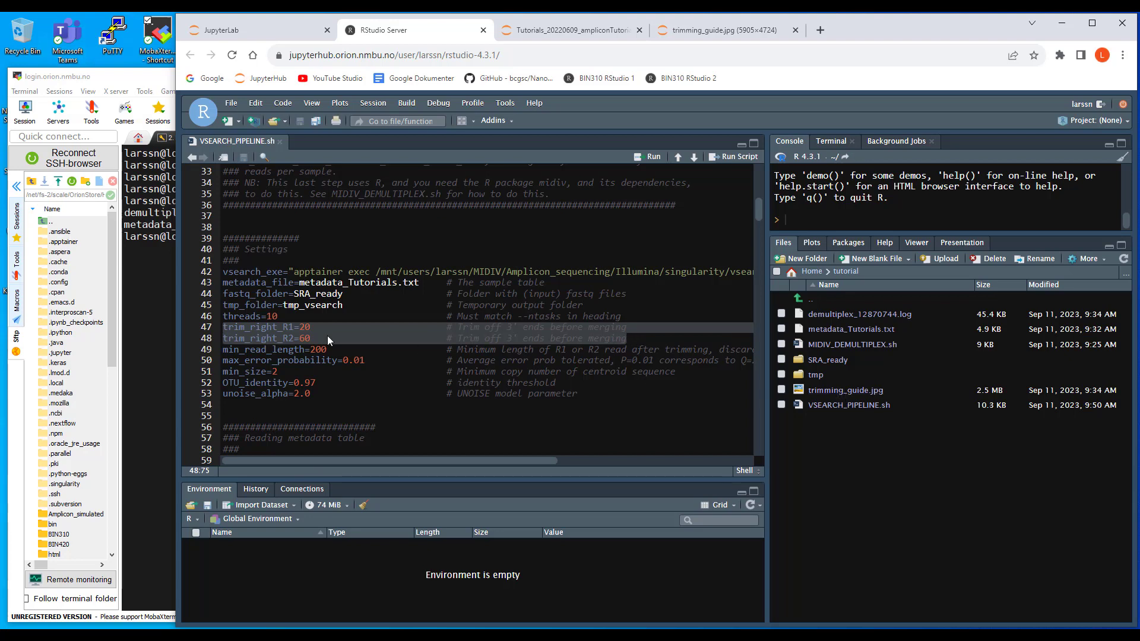
mouse_move(320, 343)
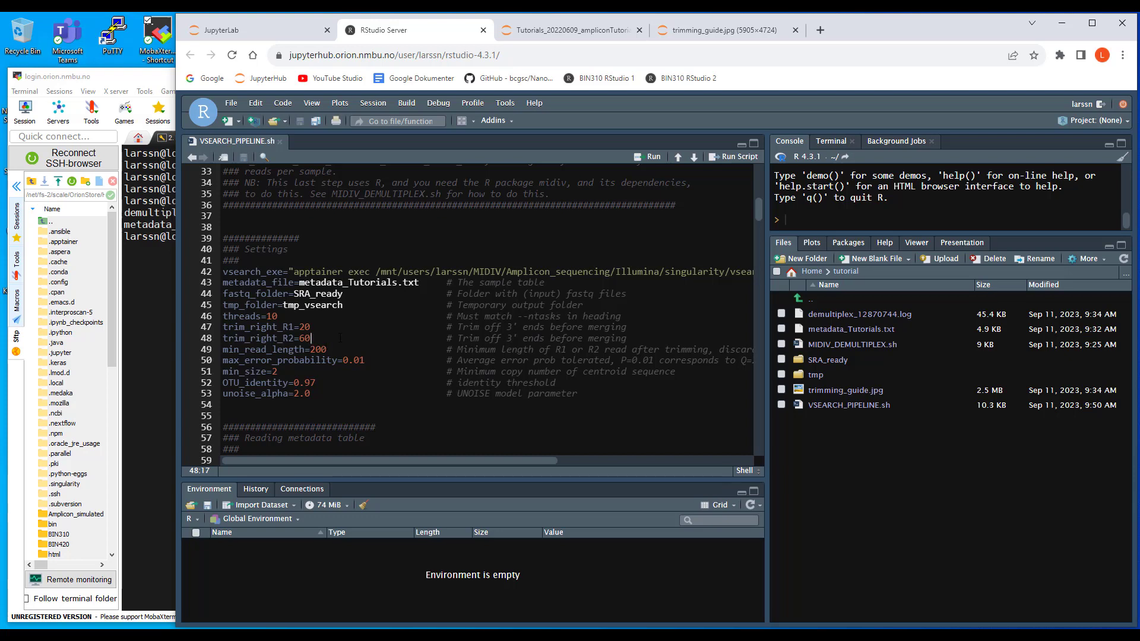
left_click(223, 328)
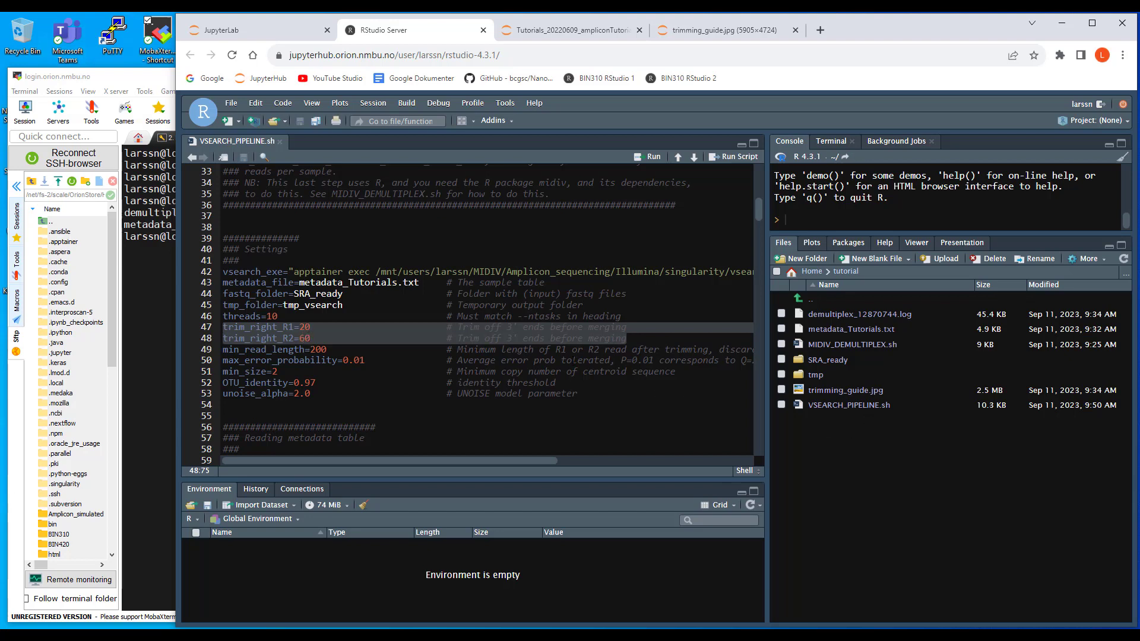
left_click(627, 338)
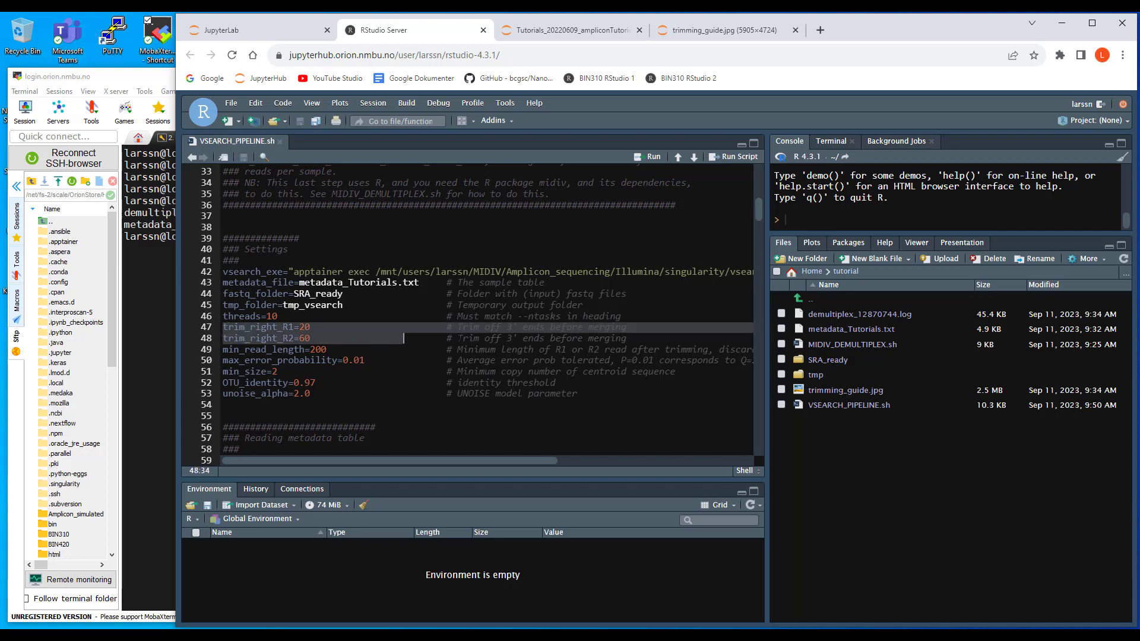
left_click(626, 338)
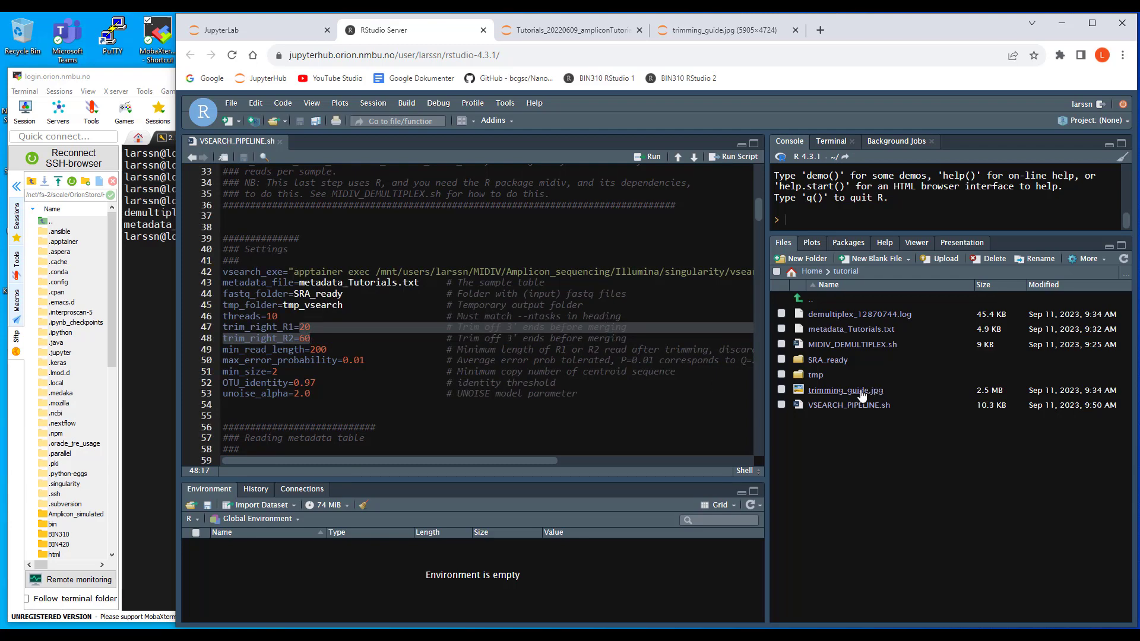
left_click(845, 390)
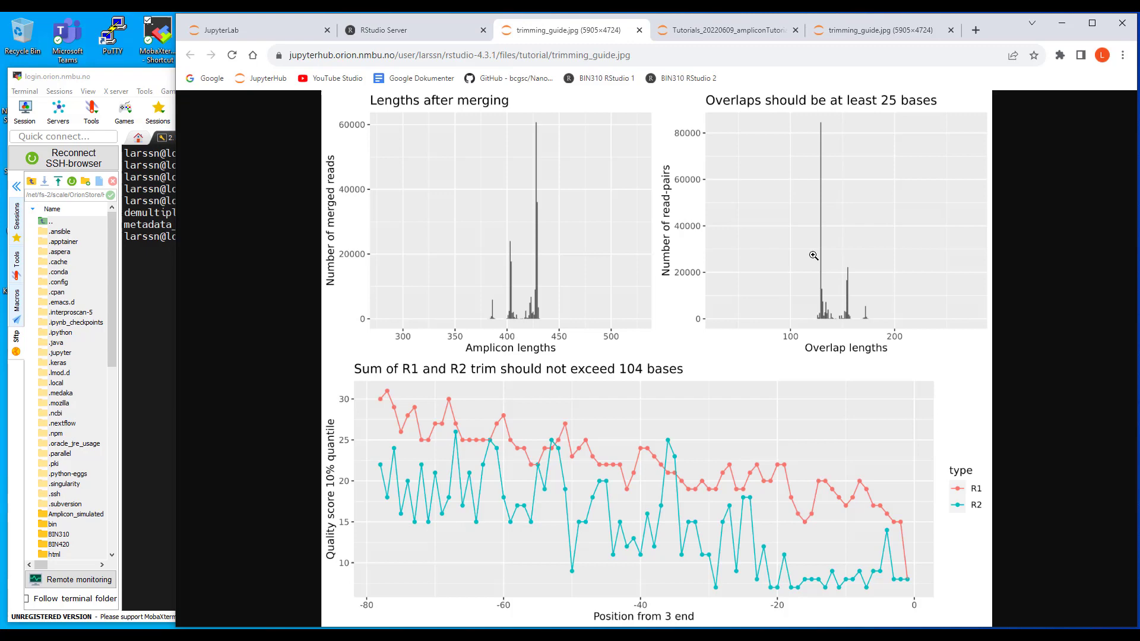
mouse_move(780, 320)
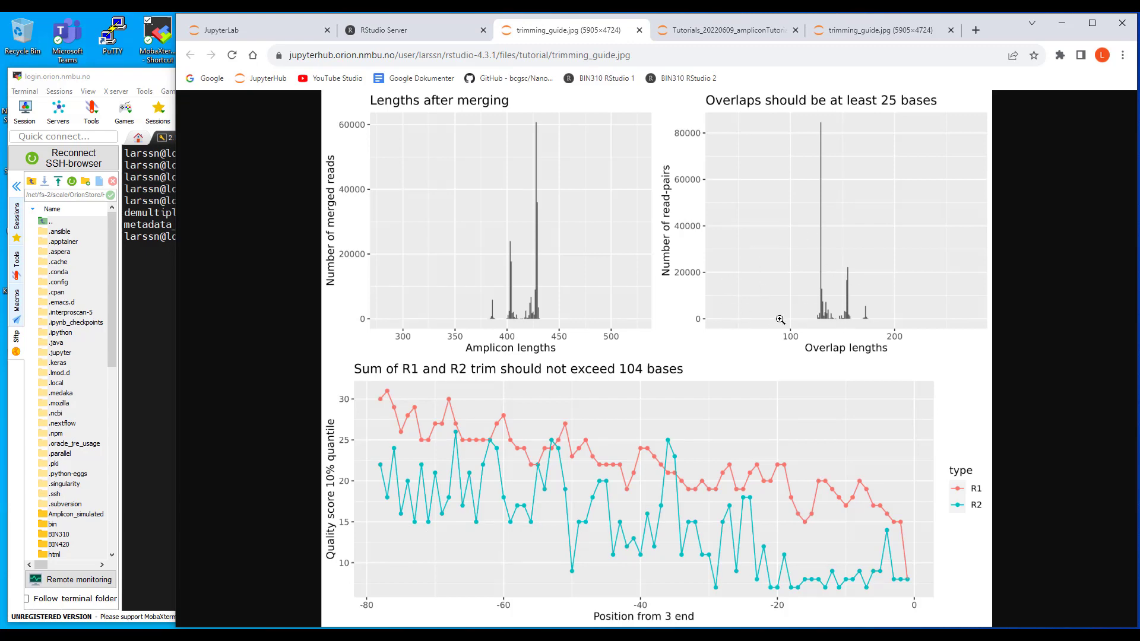
mouse_move(566, 30)
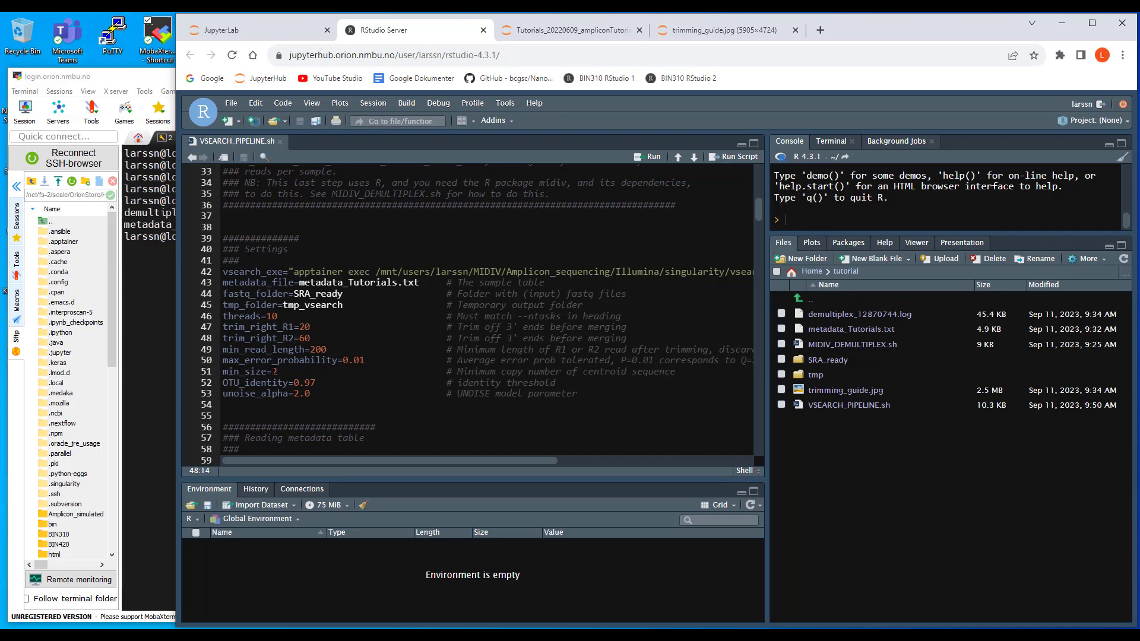
left_click(278, 371)
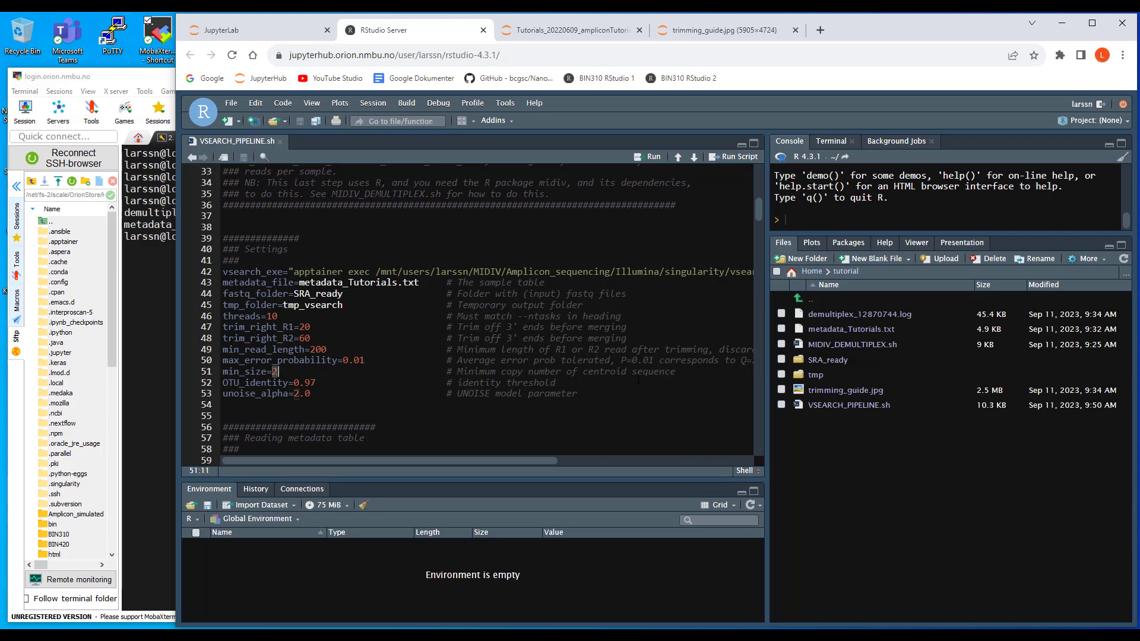
left_click(675, 372)
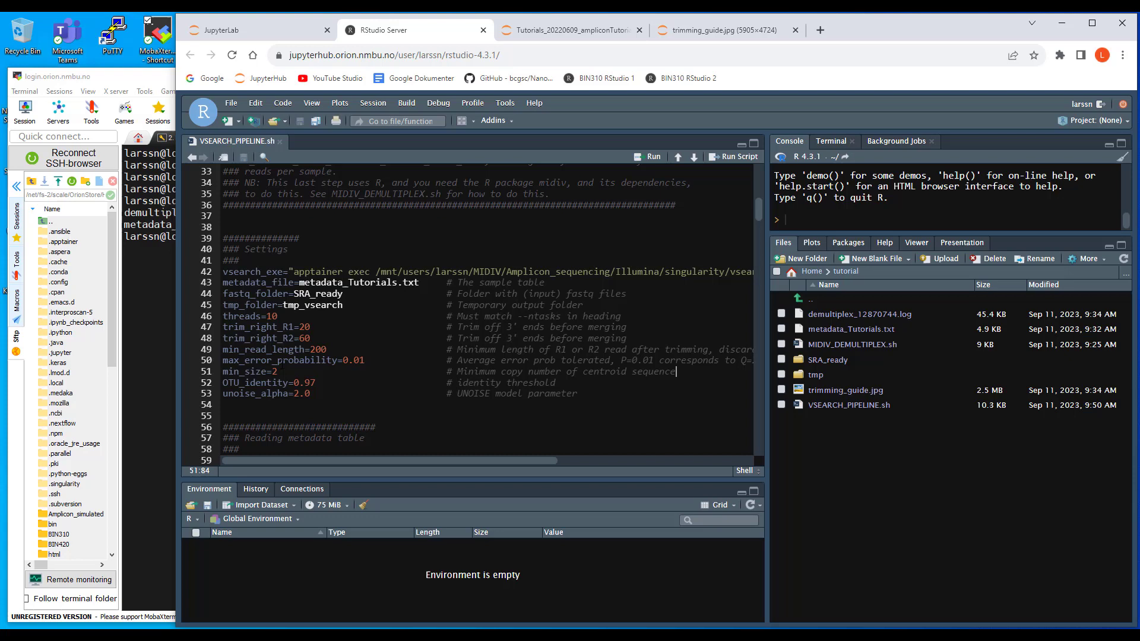
left_click(279, 372)
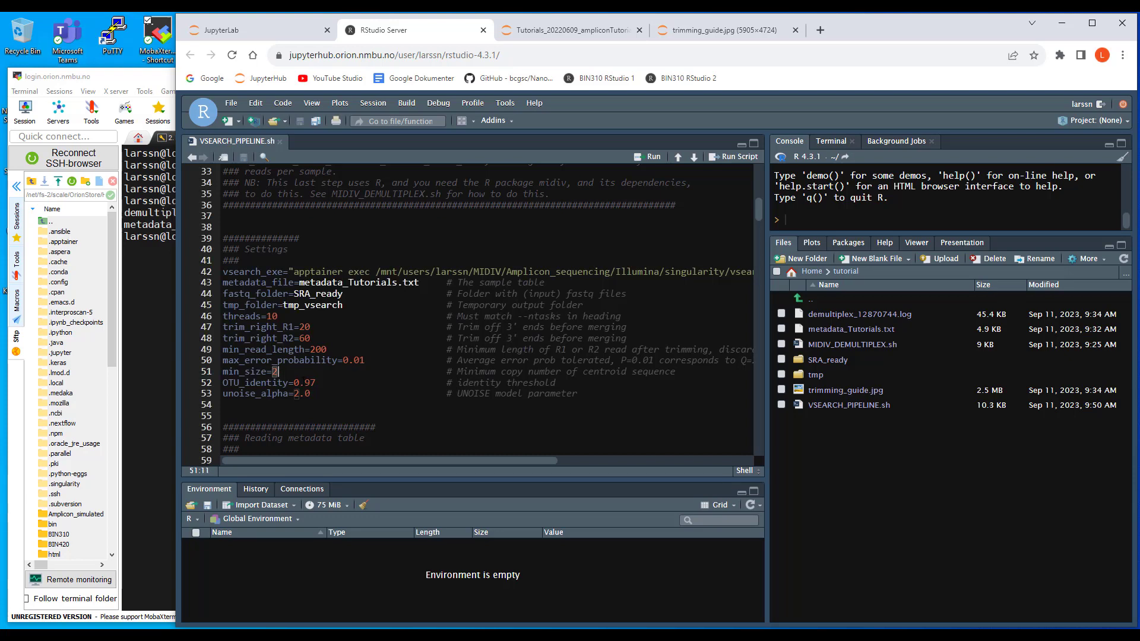
key("Left")
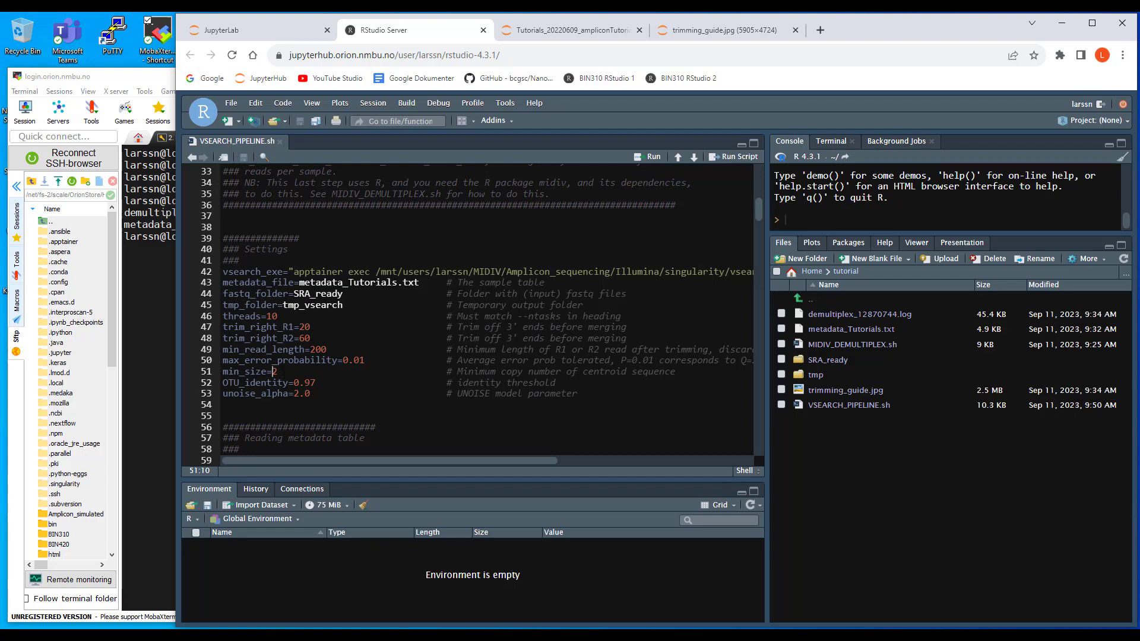
scroll("down", 3)
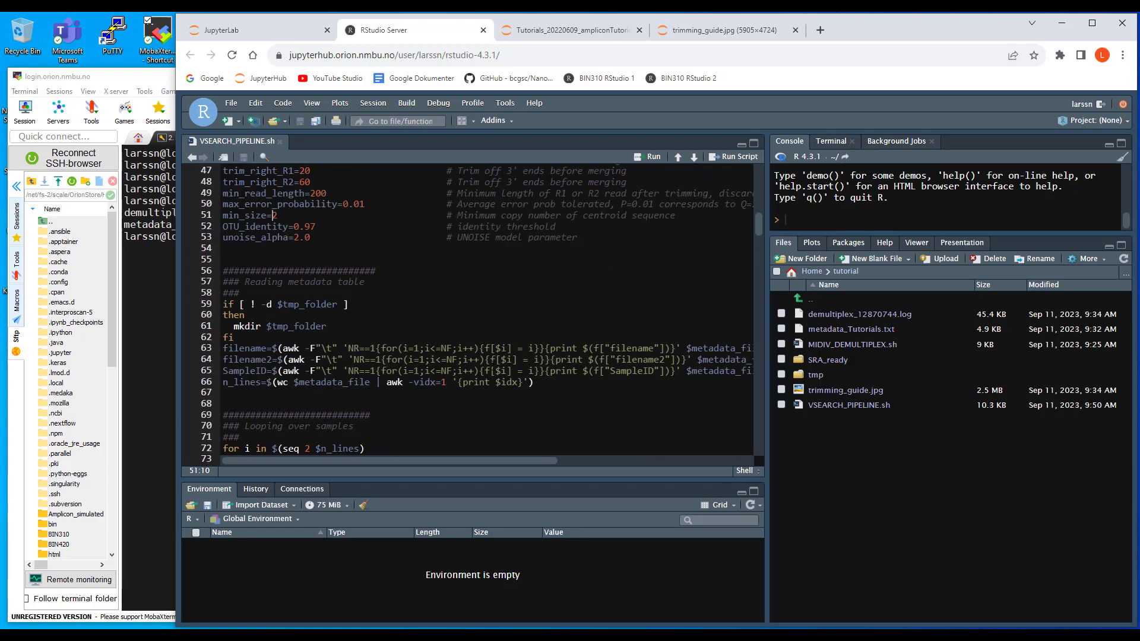
scroll("up", 3)
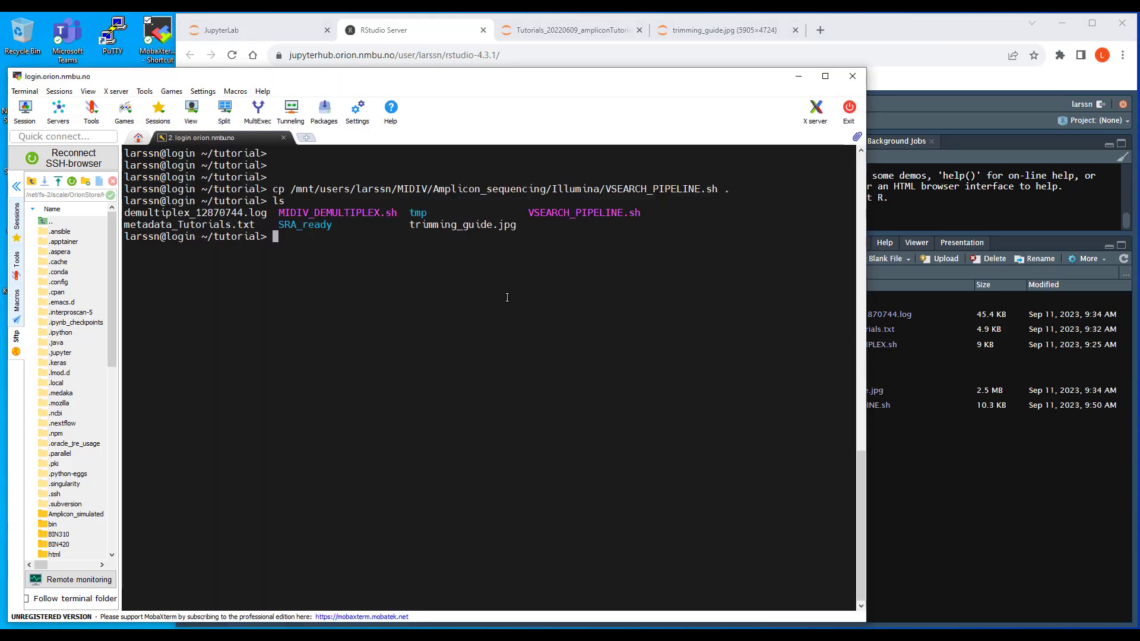
- Run sbatch VSEARCH_PIPELINE.sh to submit the pipeline job, then return to RStudio Server
type("sbatch VSEARCH_PIPELINE.sh")
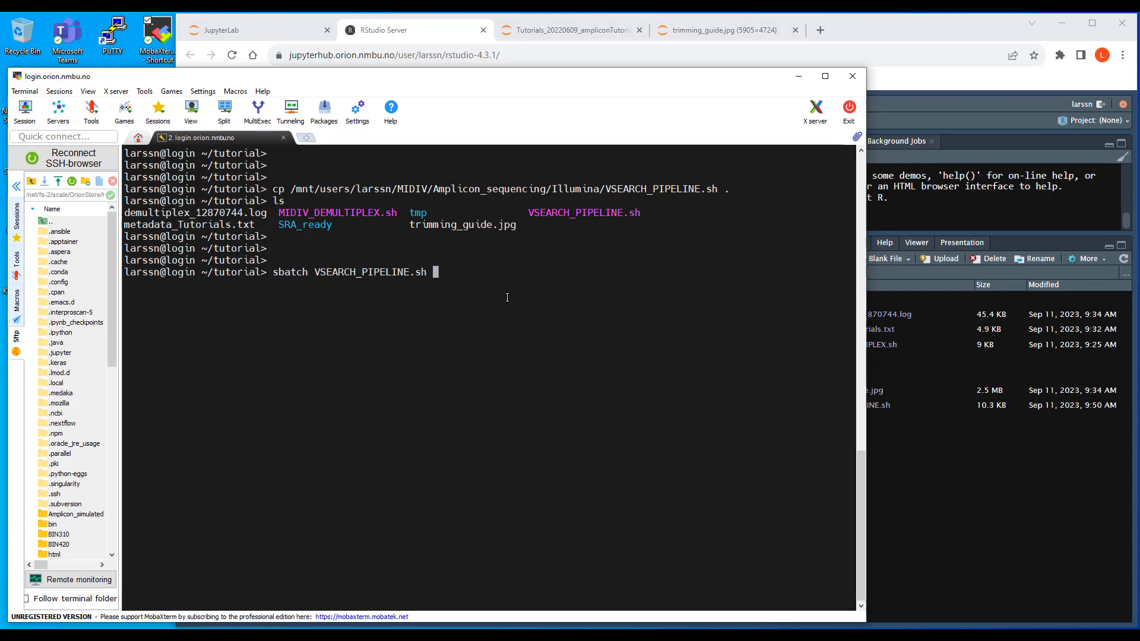
key("Return")
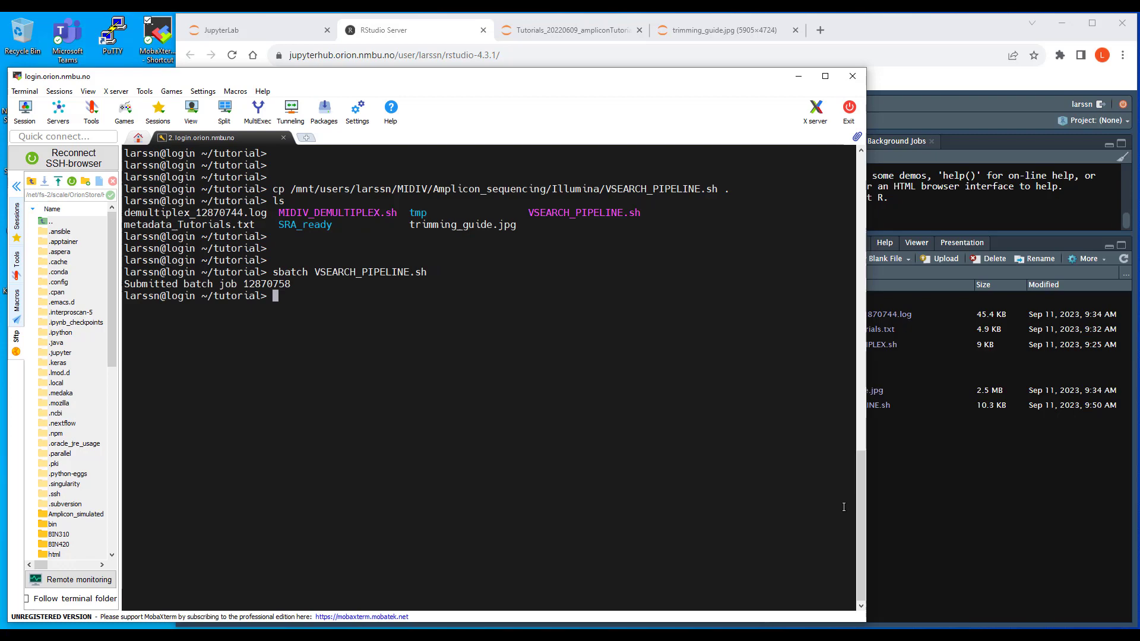
left_click(415, 30)
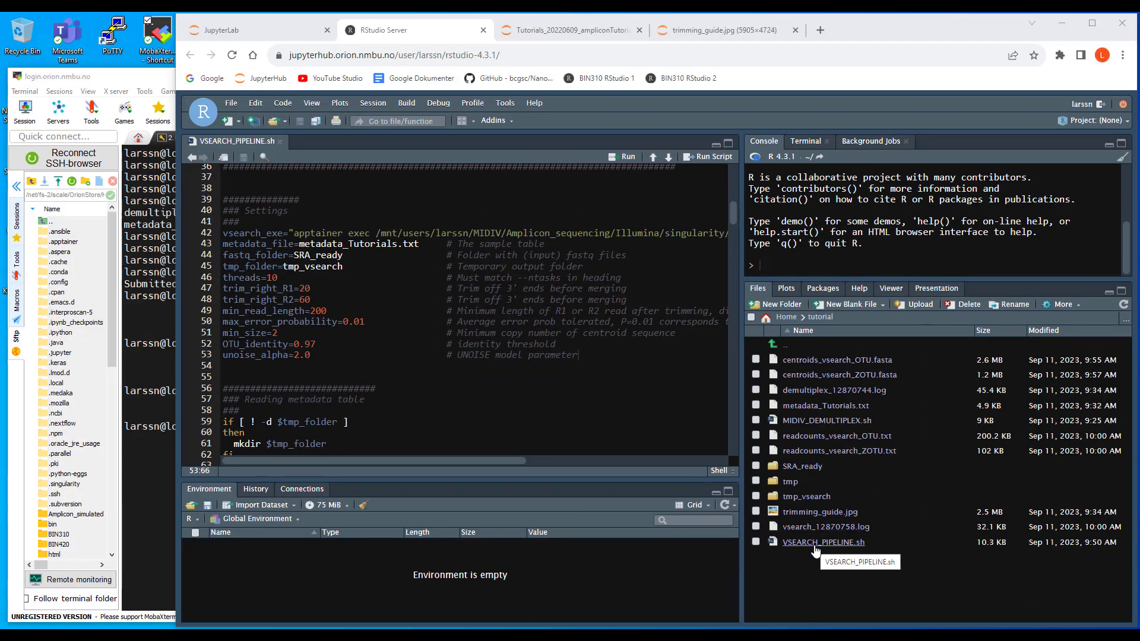
mouse_move(839, 496)
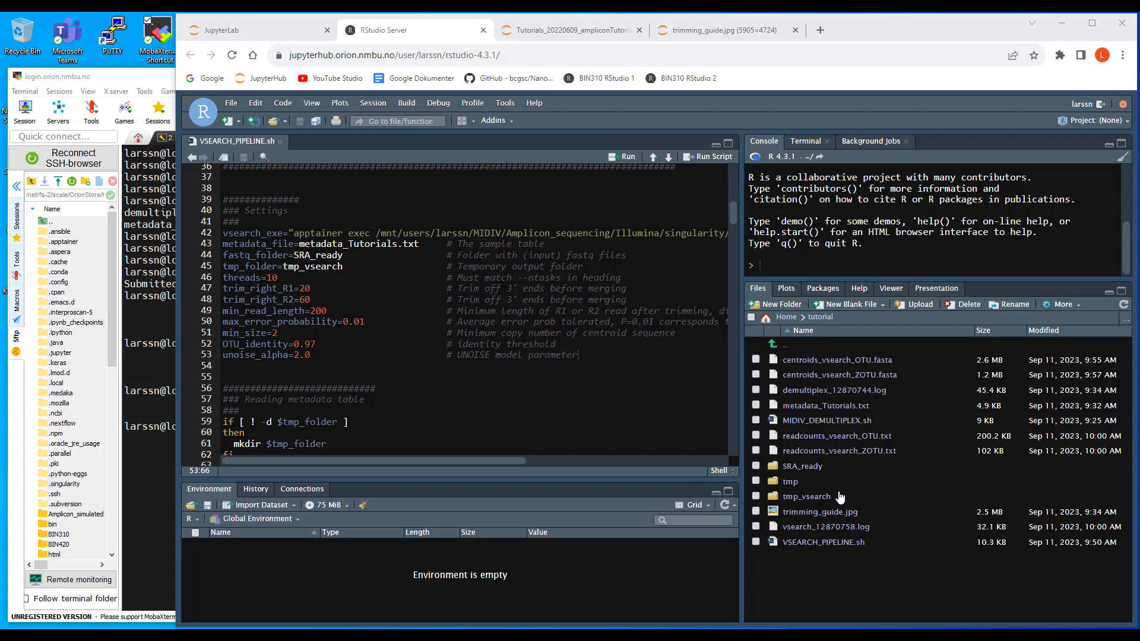
mouse_move(840, 375)
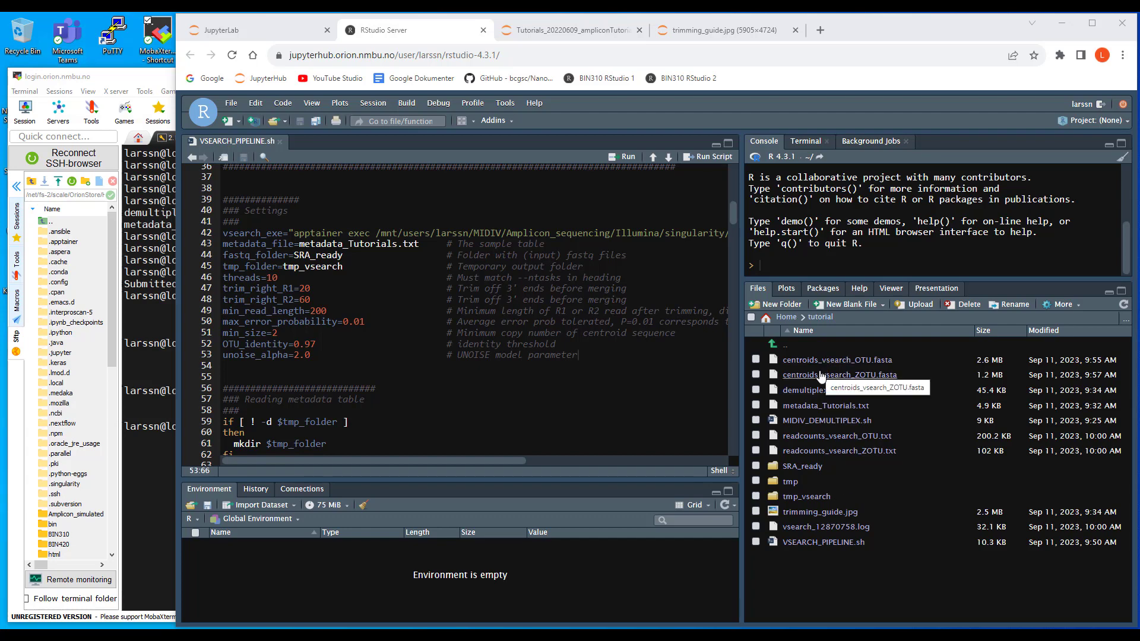
mouse_move(806, 497)
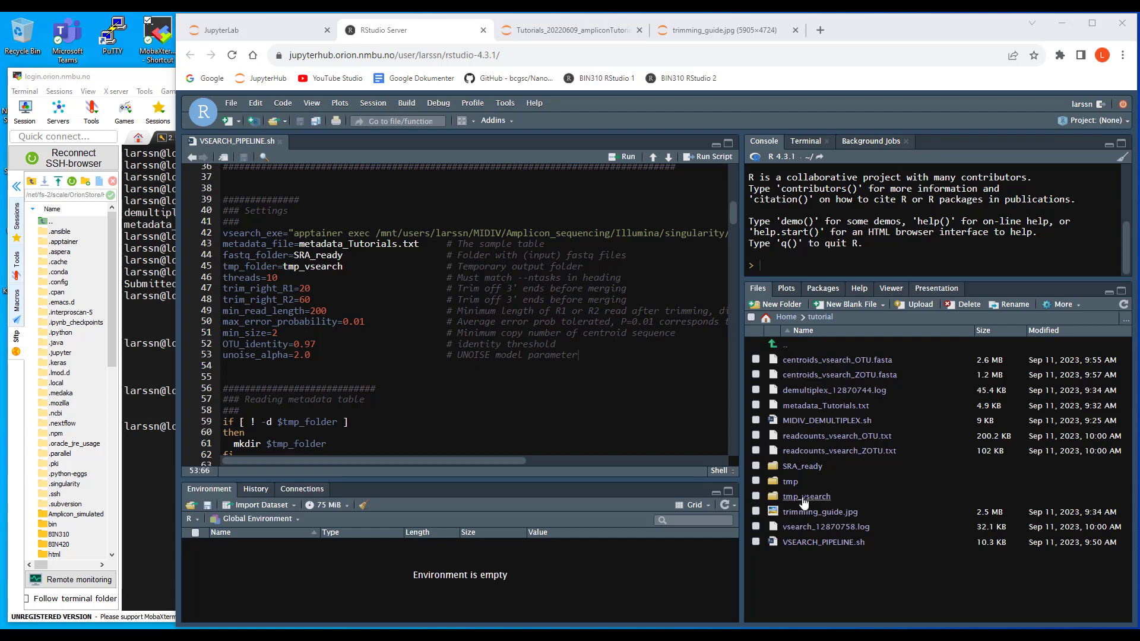
mouse_move(813, 502)
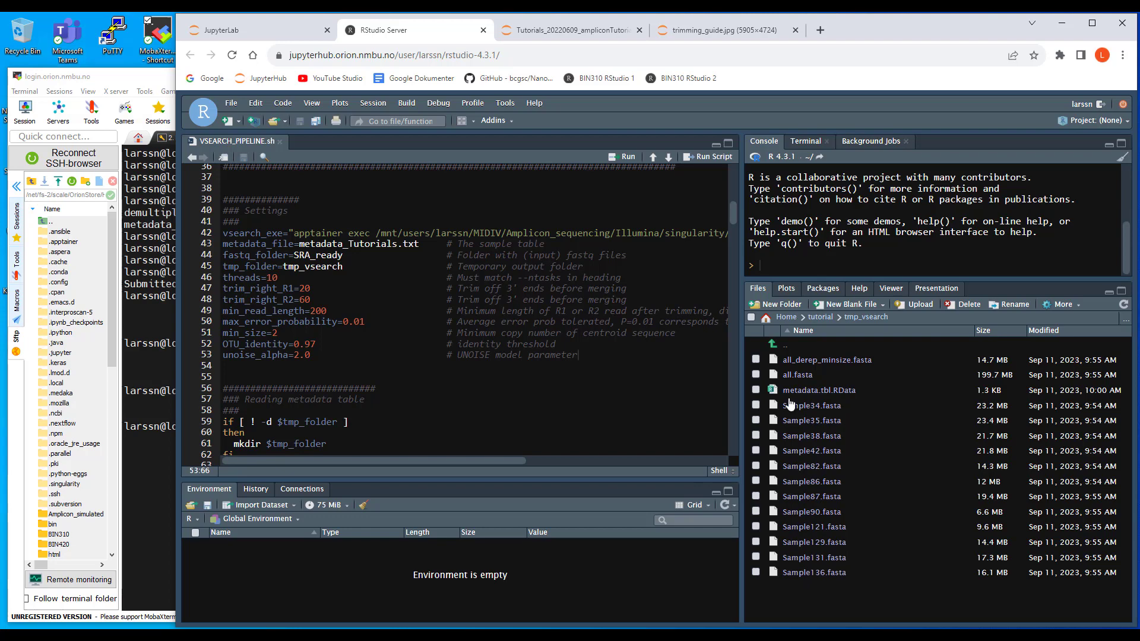
mouse_move(797, 375)
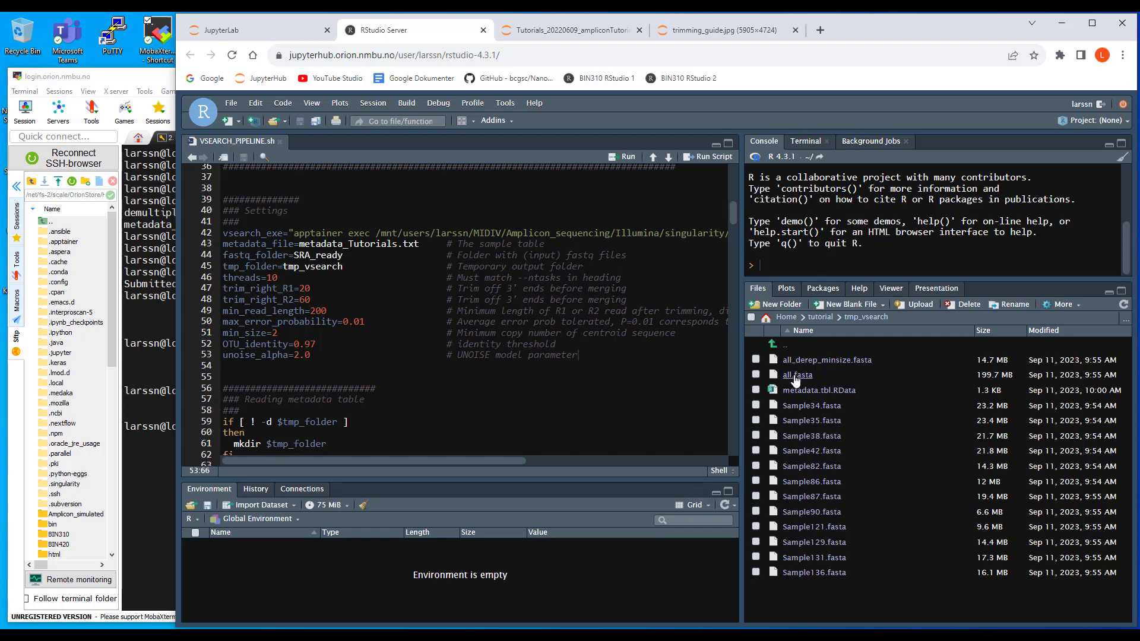
mouse_move(797, 375)
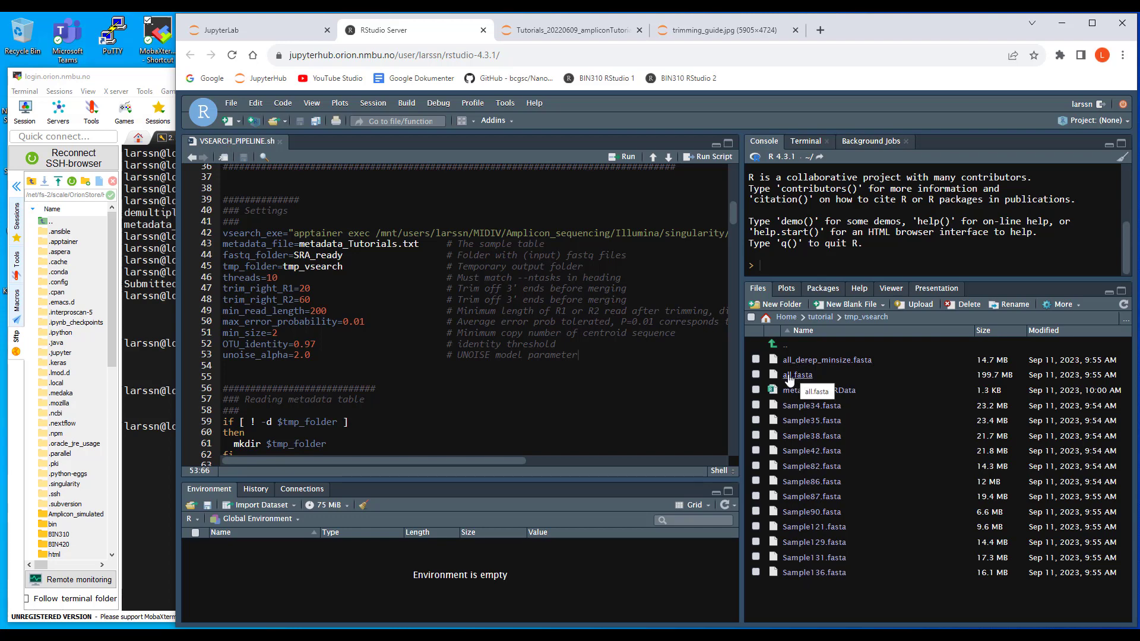
mouse_move(827, 359)
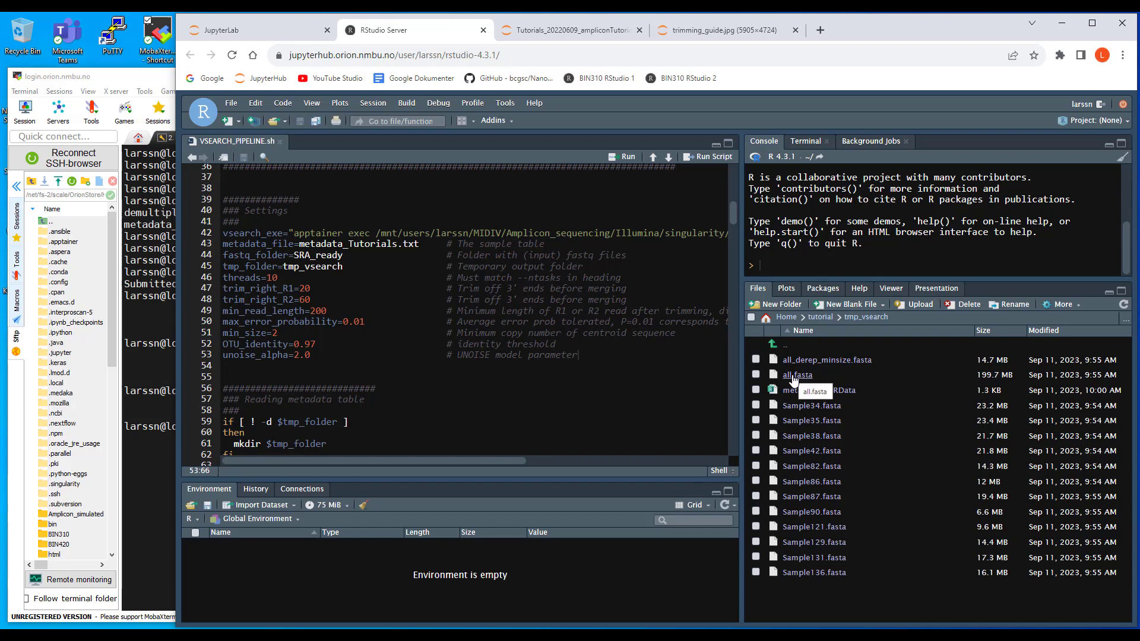
mouse_move(822, 360)
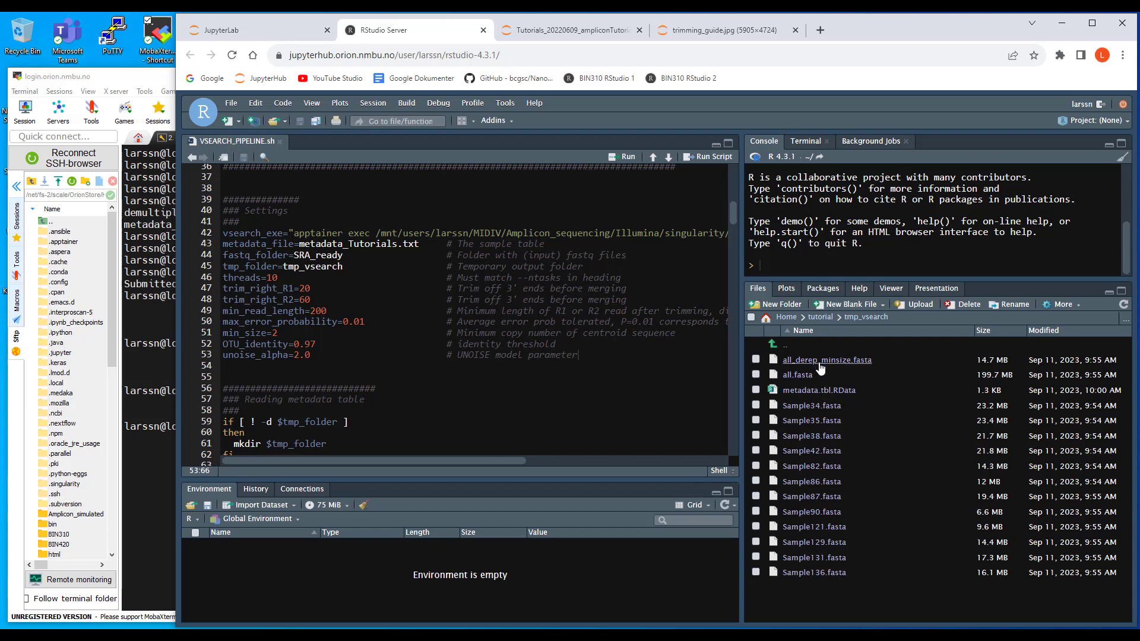
mouse_move(806, 373)
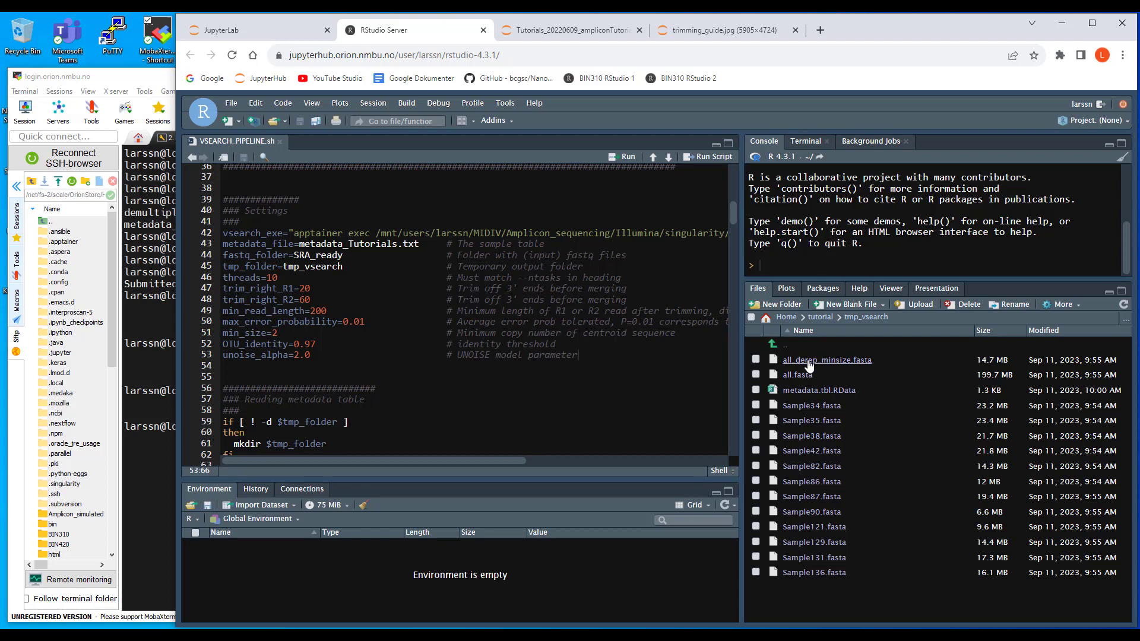
mouse_move(827, 360)
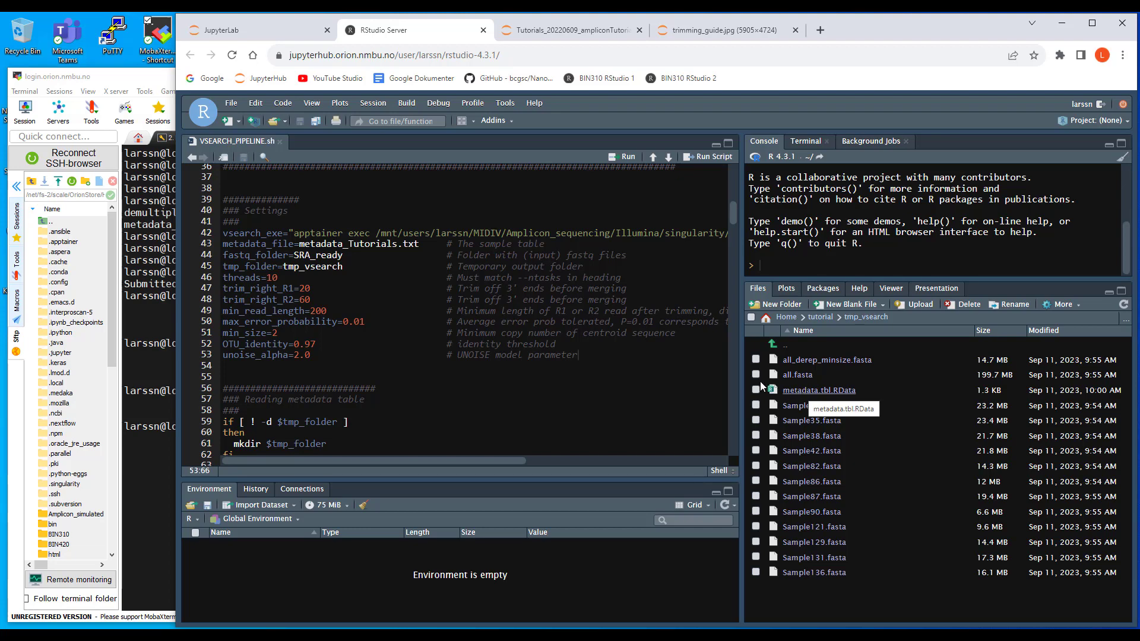
mouse_move(790, 357)
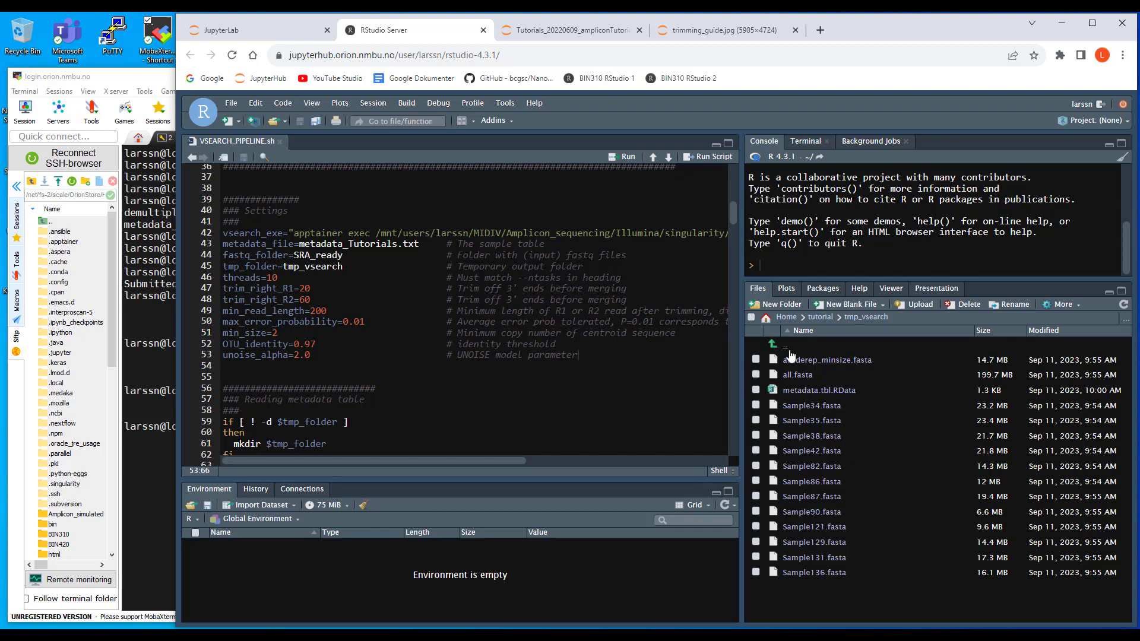
- Go from tmp_vsearch back up to the tutorial folder
left_click(773, 342)
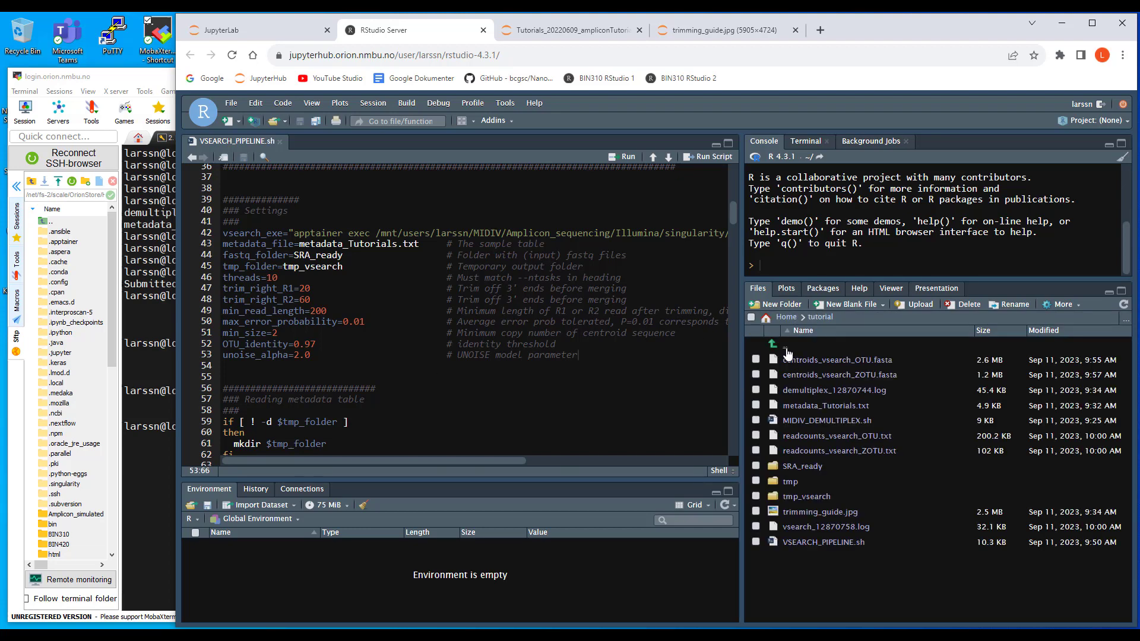
mouse_move(825, 406)
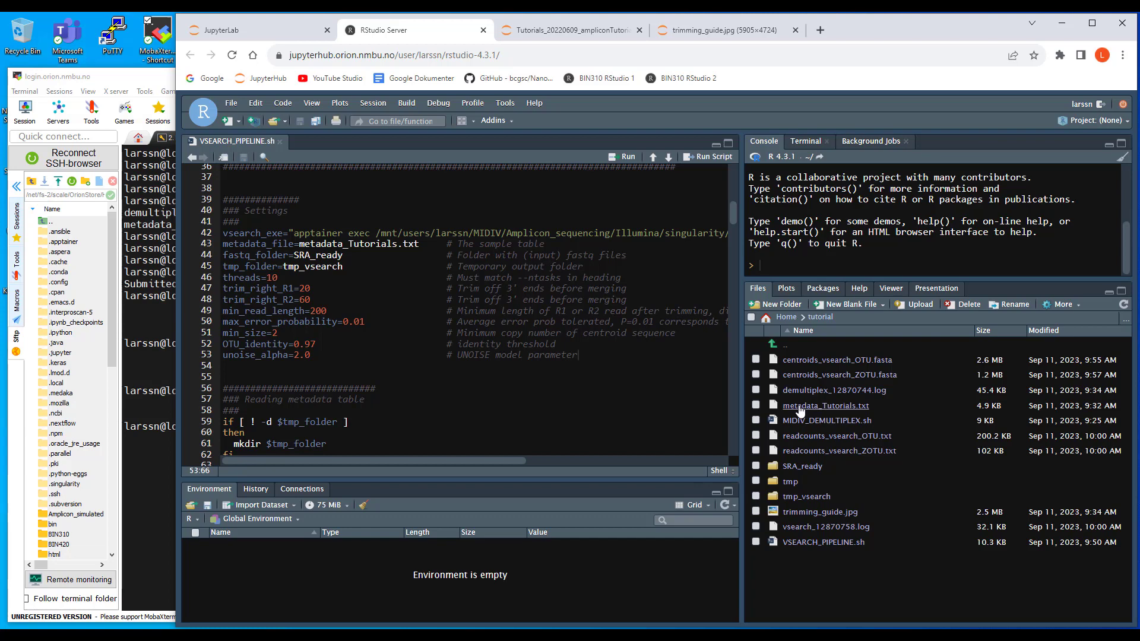
mouse_move(823, 541)
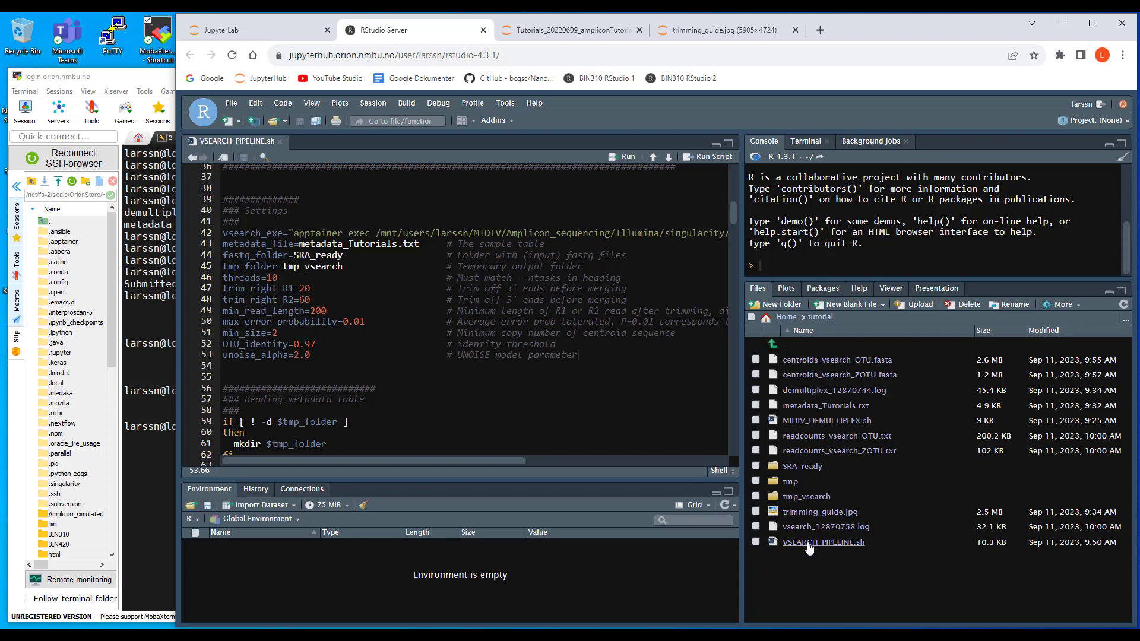
mouse_move(823, 542)
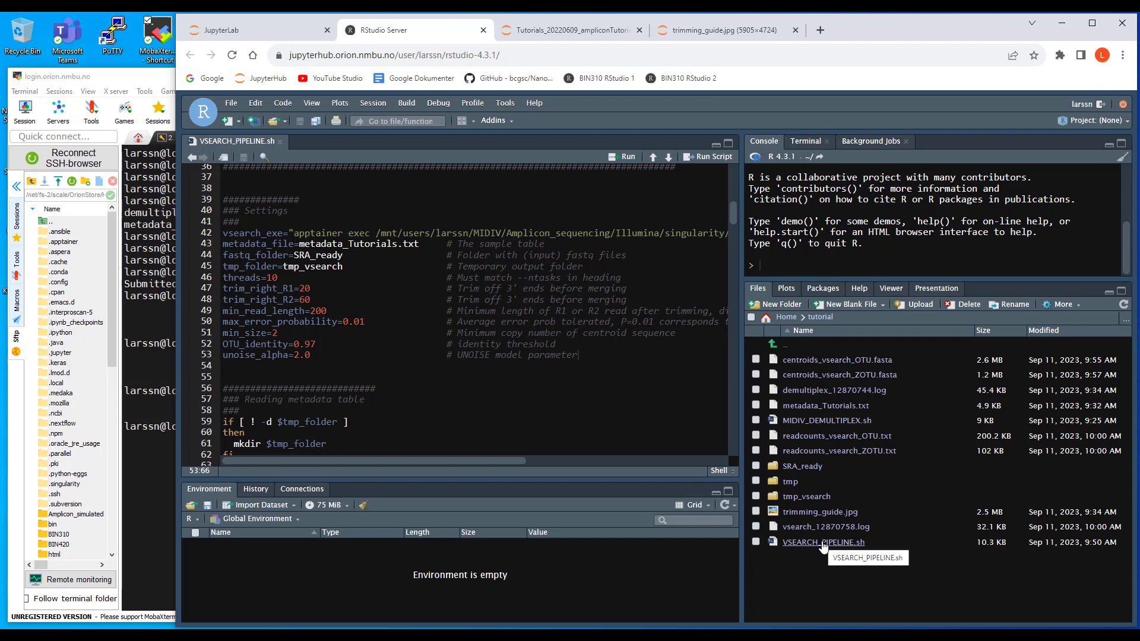
mouse_move(825, 405)
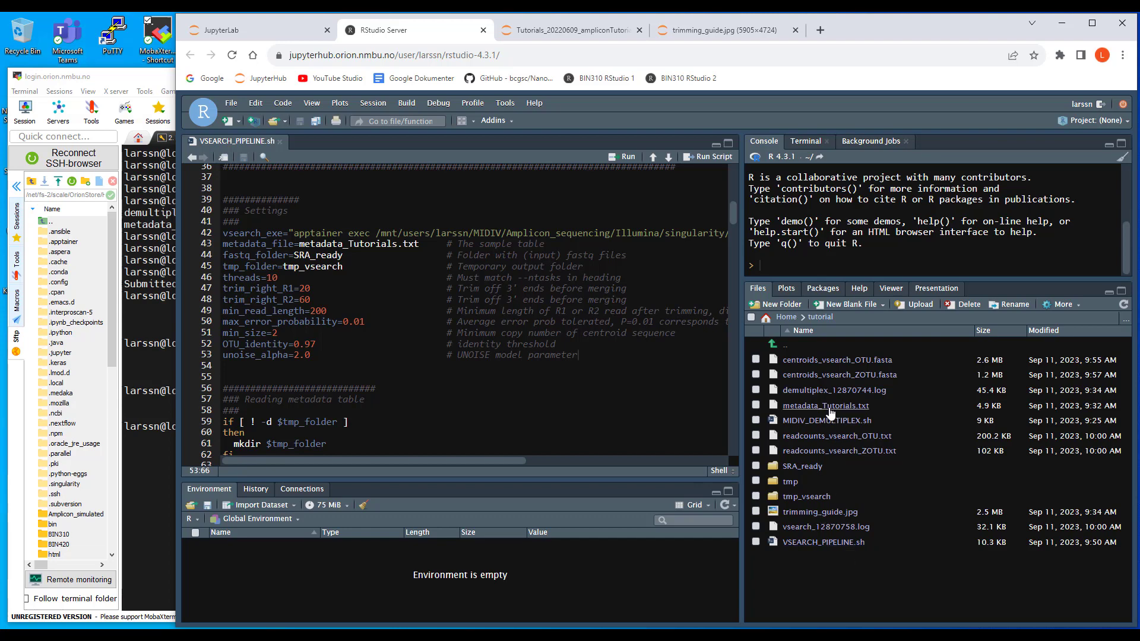
mouse_move(825, 405)
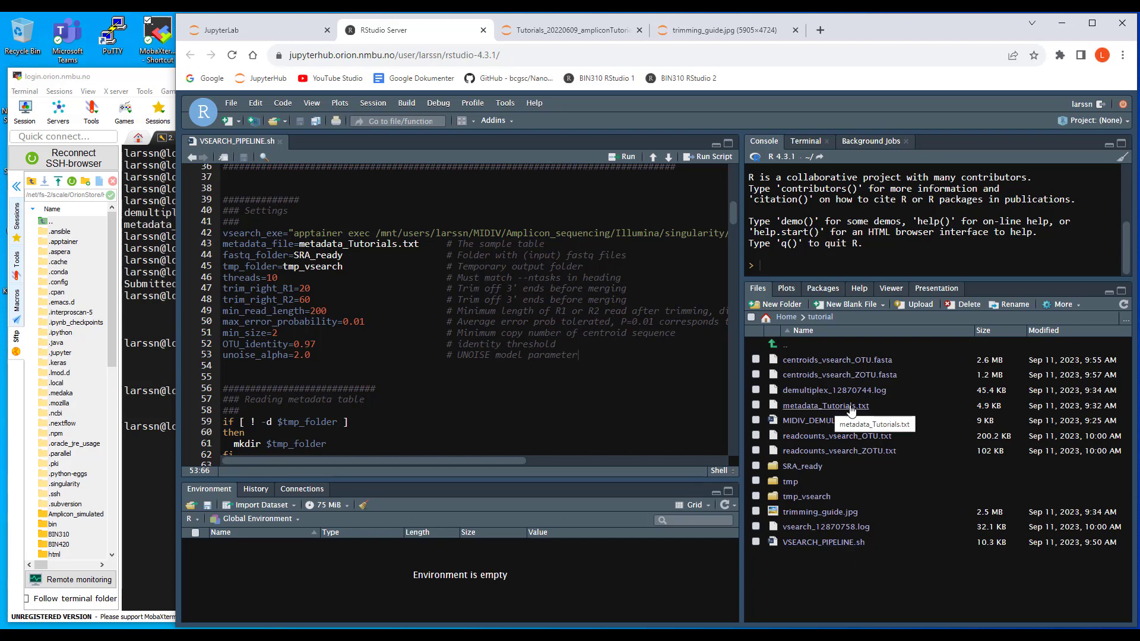
mouse_move(803, 505)
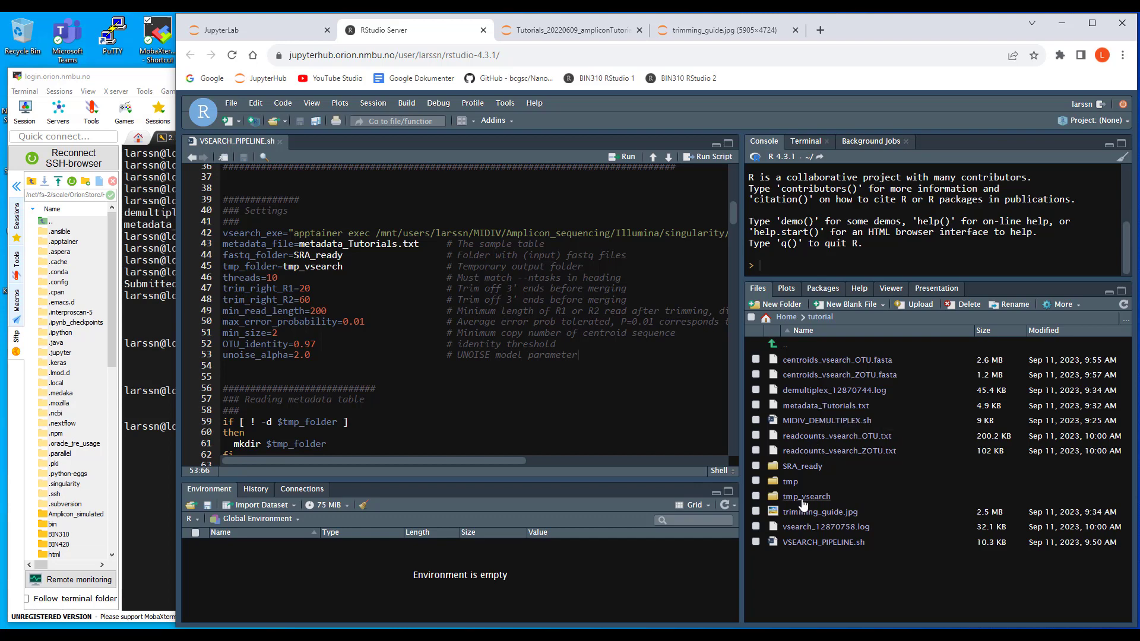
double_click(806, 497)
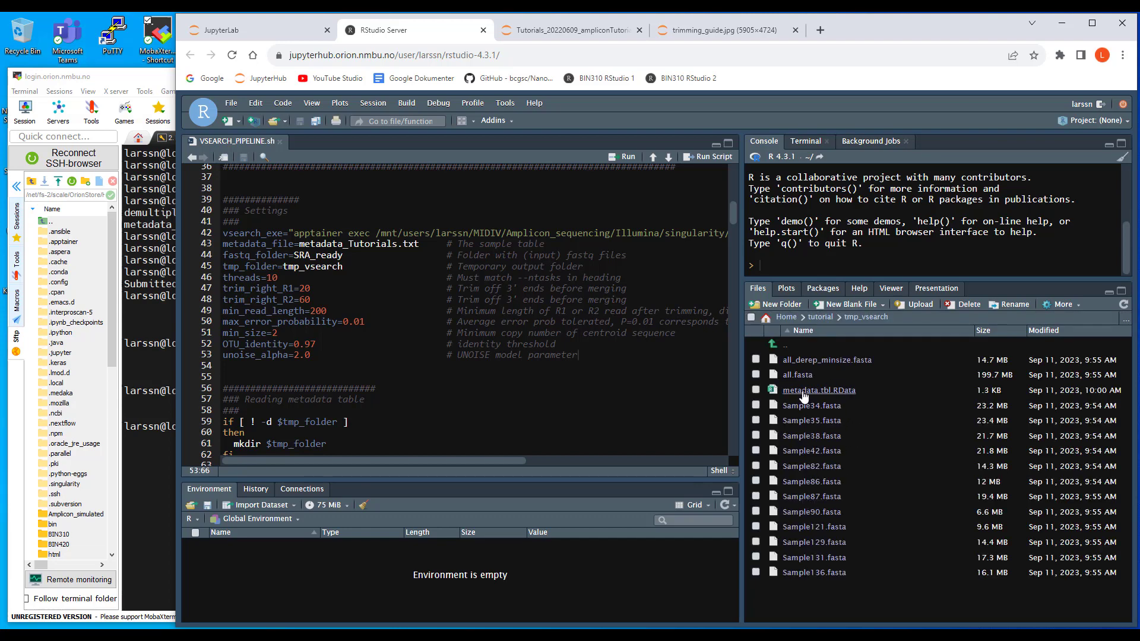
mouse_move(820, 390)
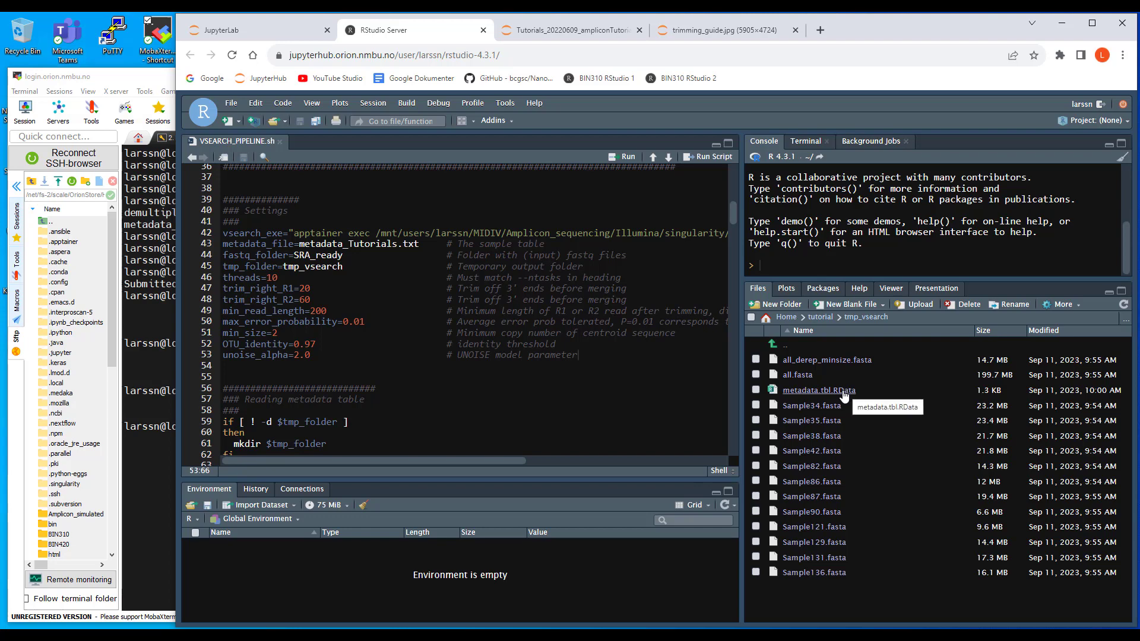
mouse_move(809, 395)
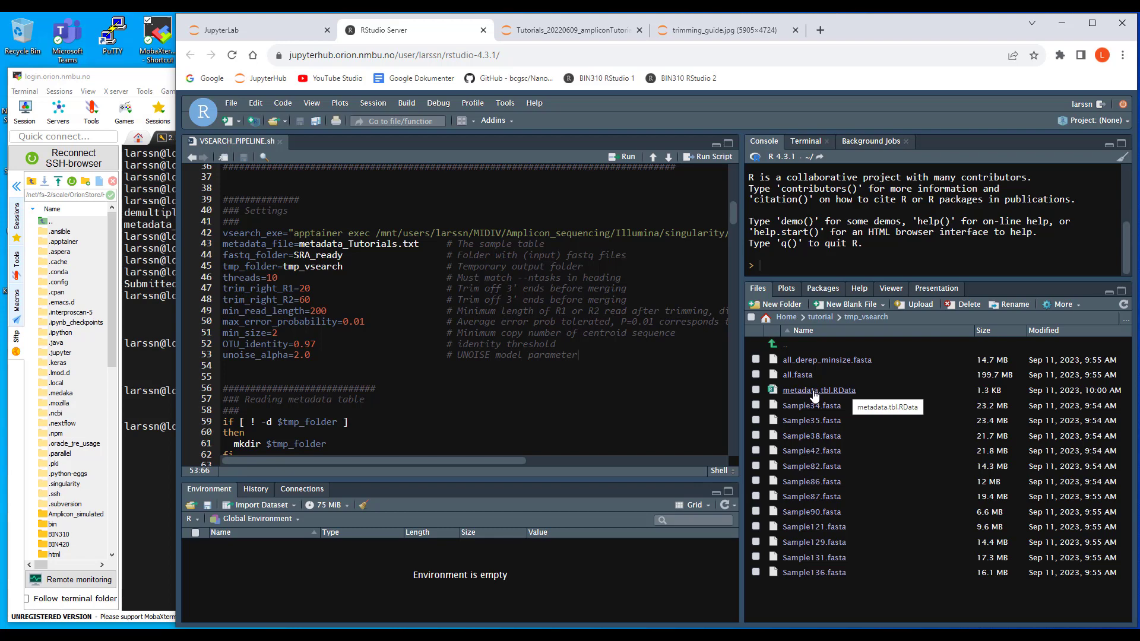
left_click(820, 317)
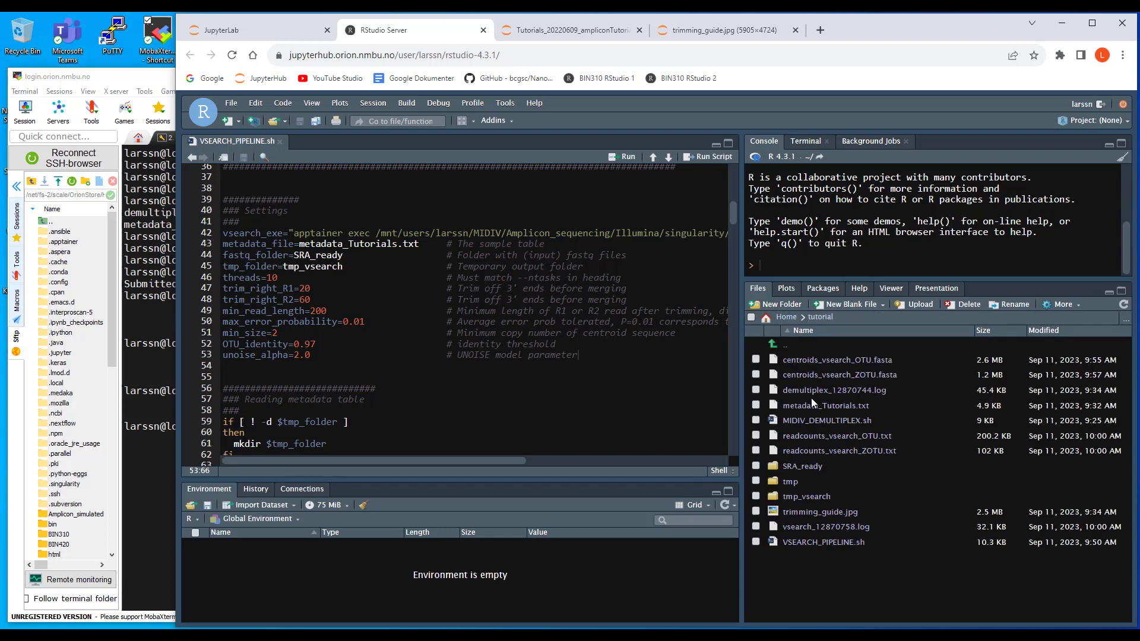
mouse_move(825, 406)
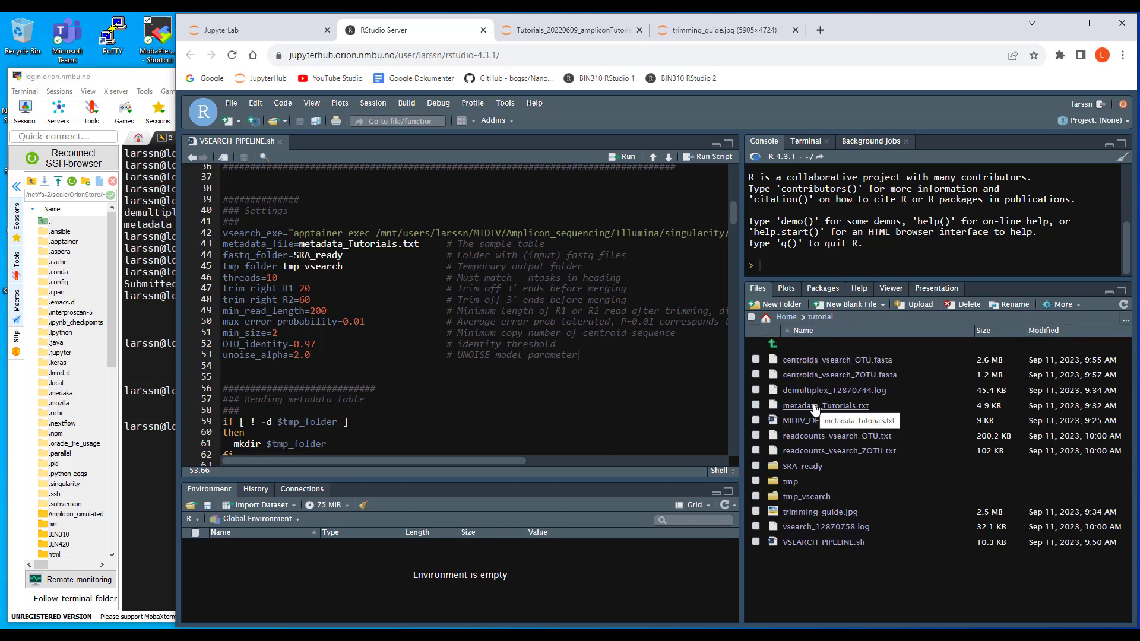
mouse_move(848, 412)
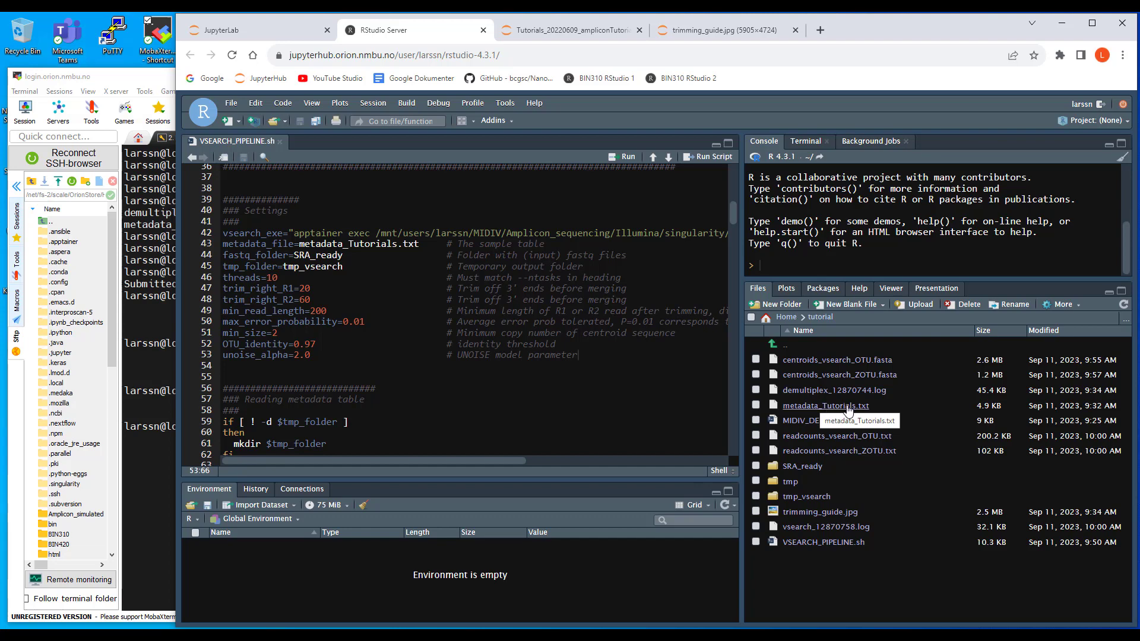
mouse_move(791, 482)
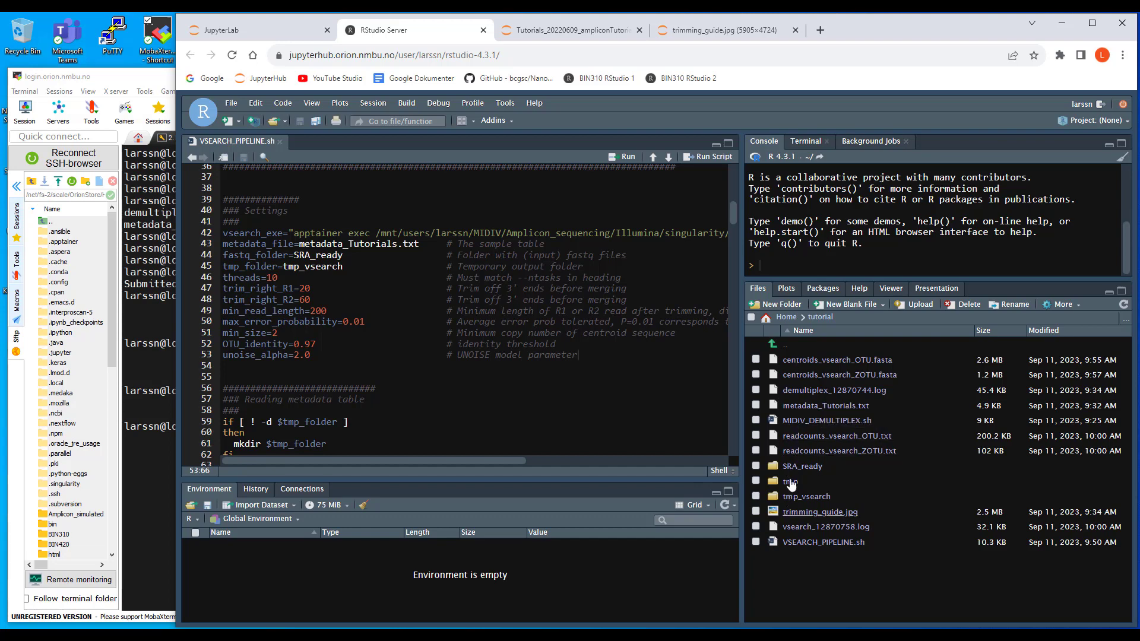
mouse_move(787, 558)
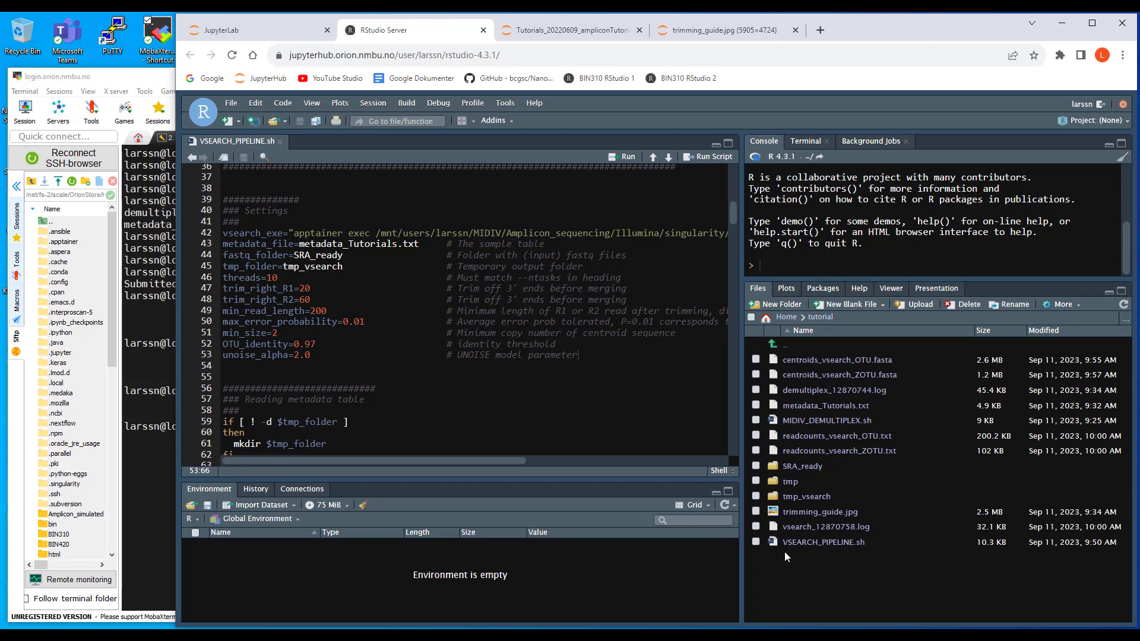
mouse_move(793, 440)
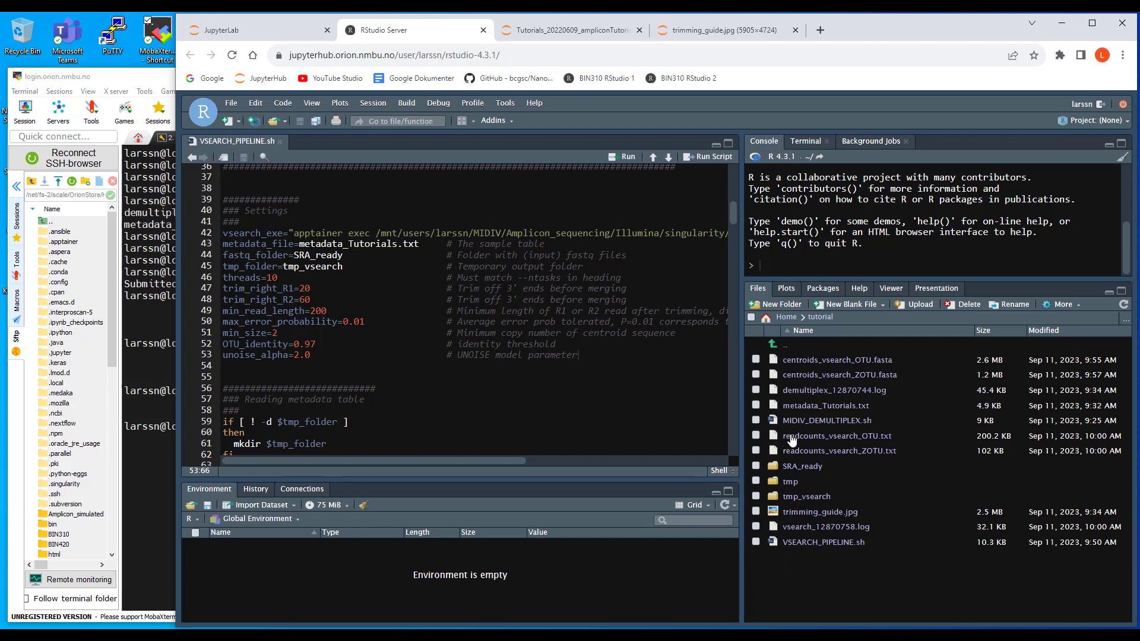
mouse_move(826, 405)
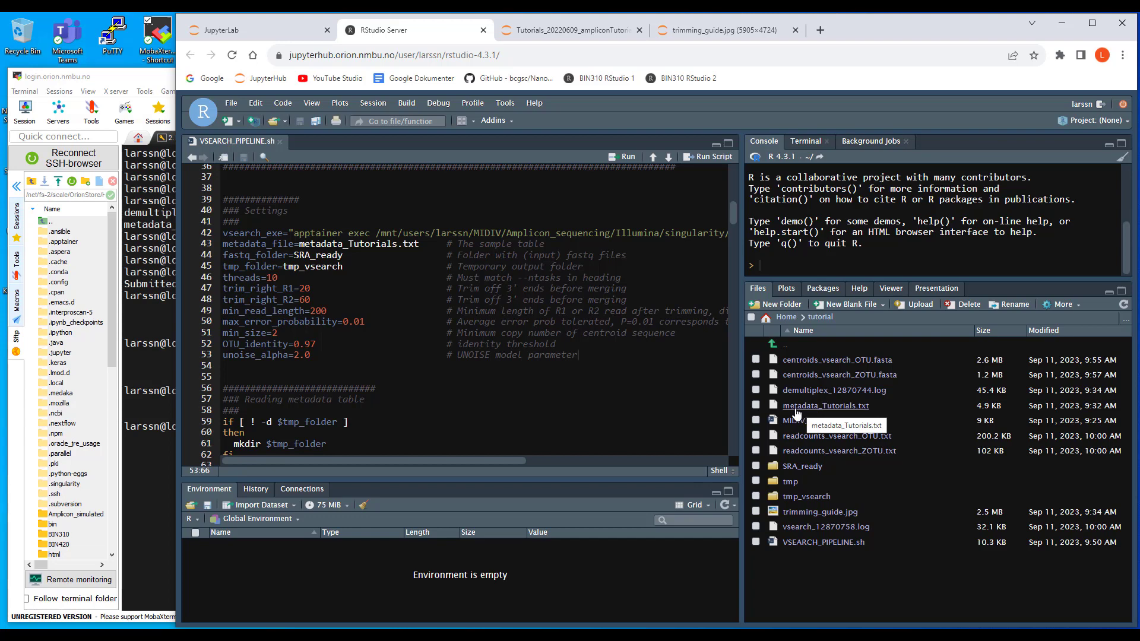
mouse_move(838, 413)
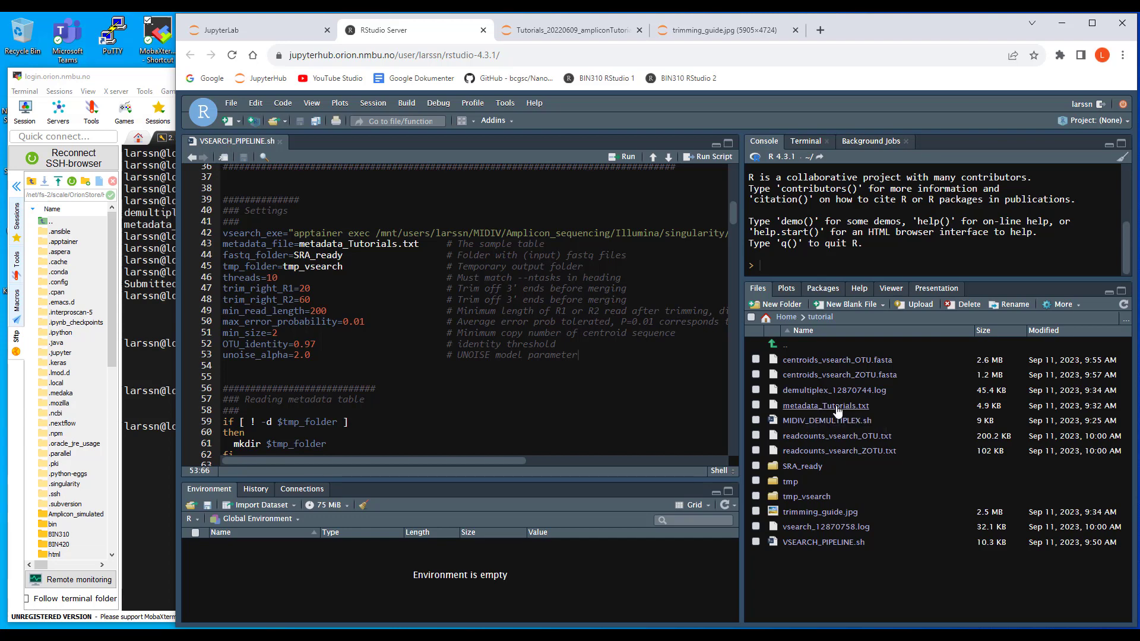
mouse_move(814, 415)
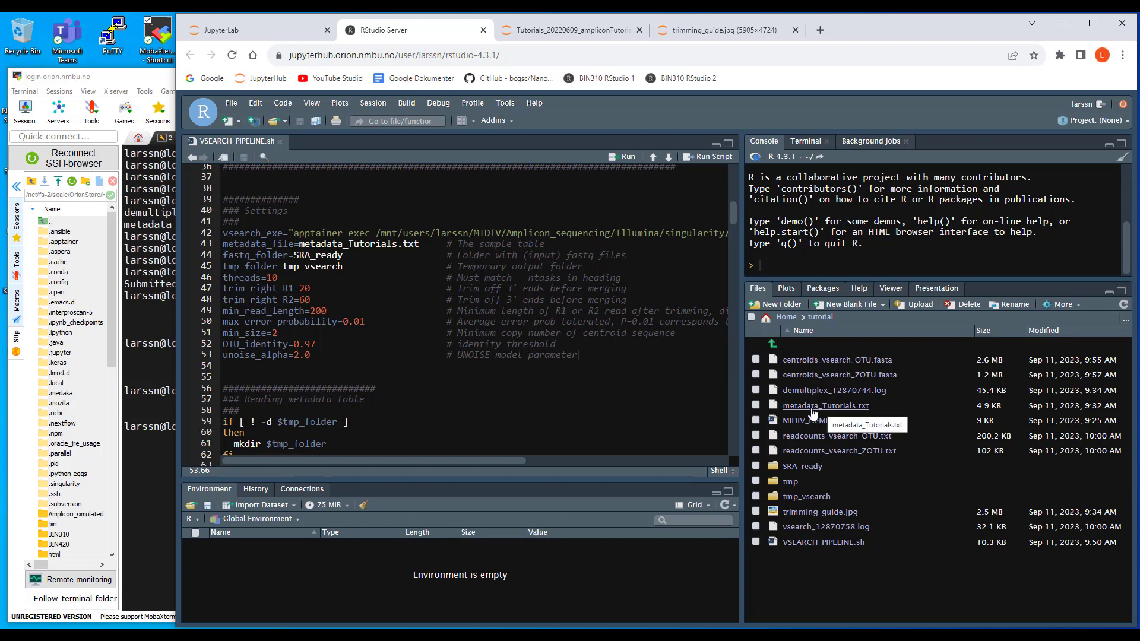
mouse_move(814, 413)
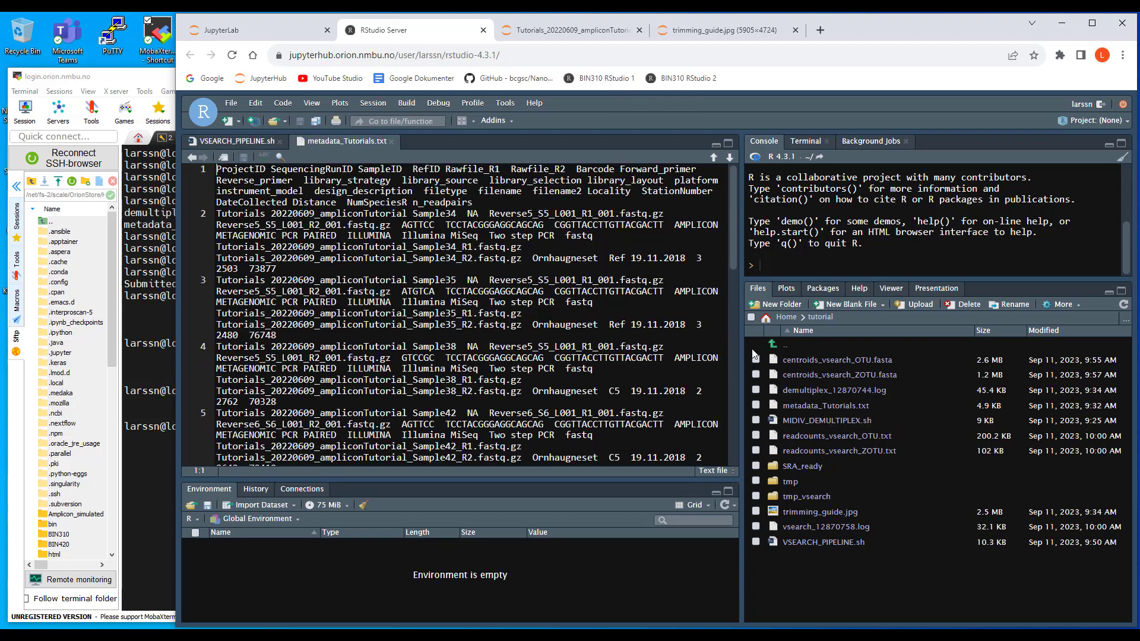
left_click(233, 142)
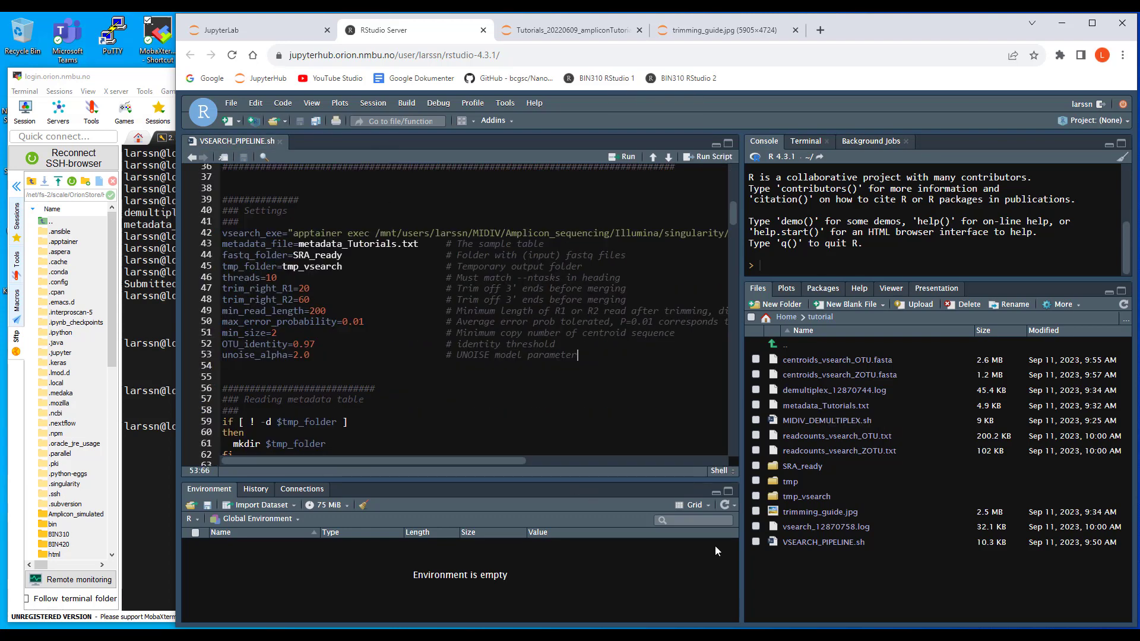
double_click(806, 496)
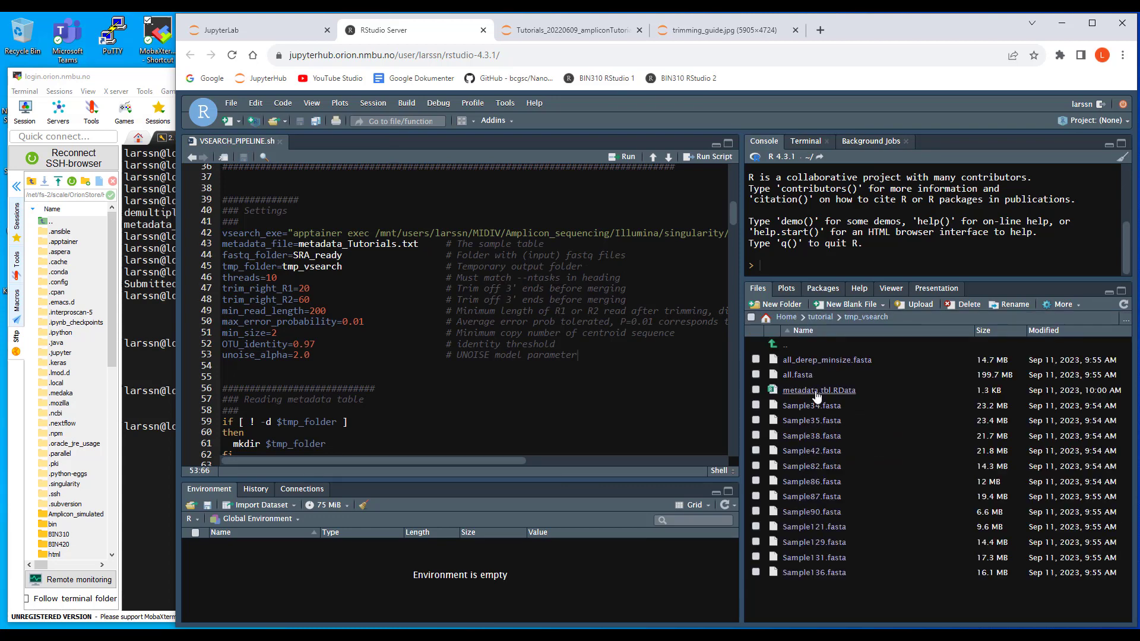
mouse_move(814, 400)
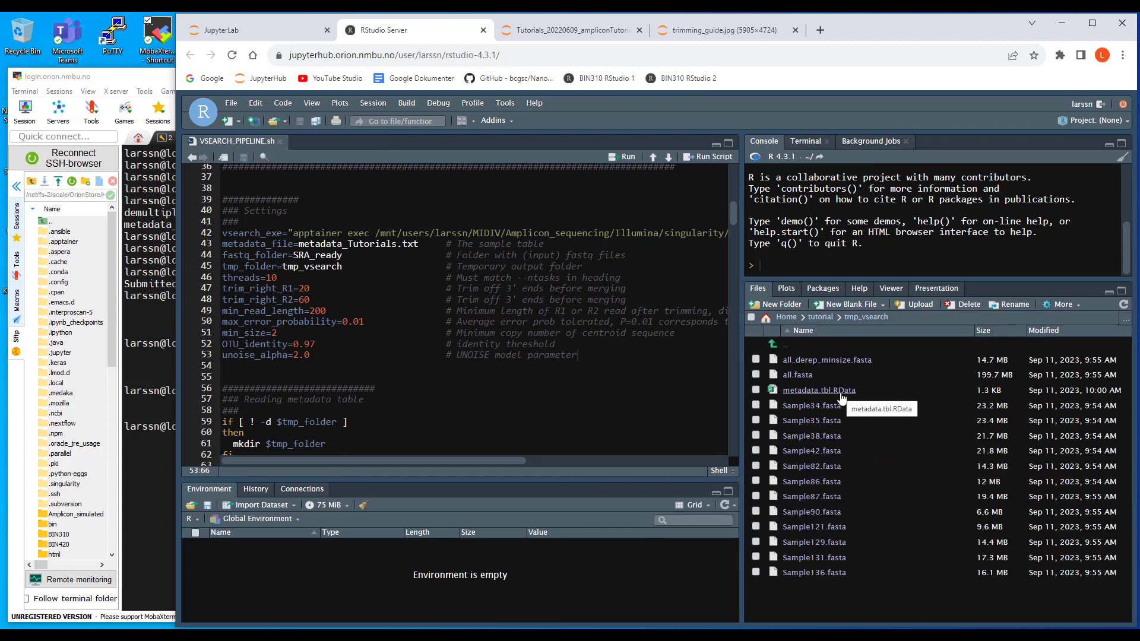
mouse_move(784, 351)
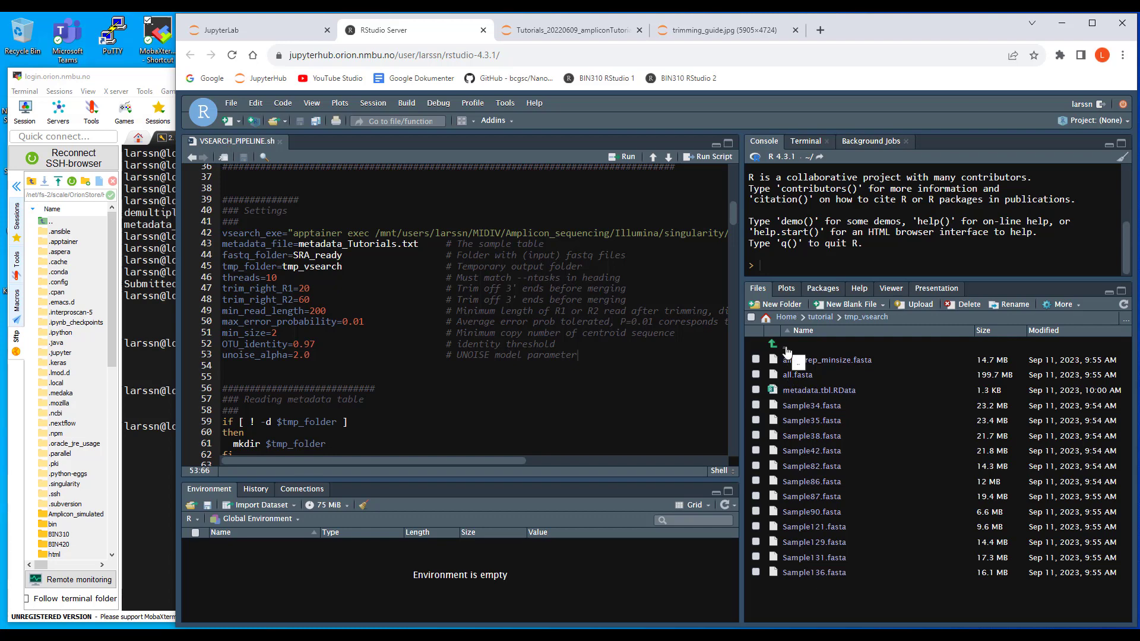
left_click(773, 343)
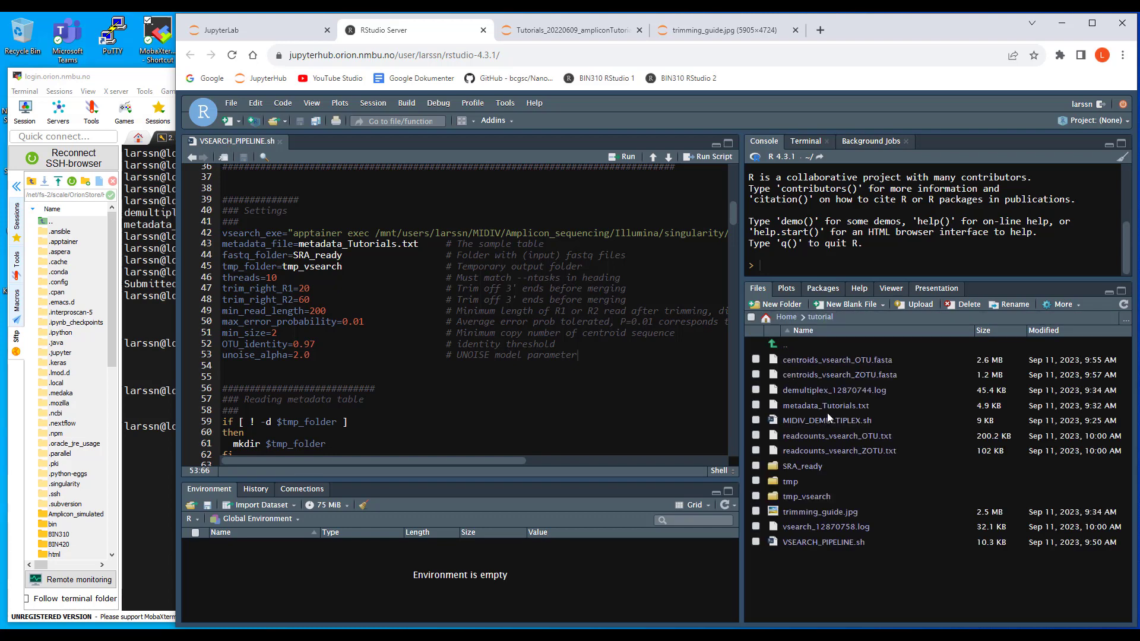
mouse_move(825, 406)
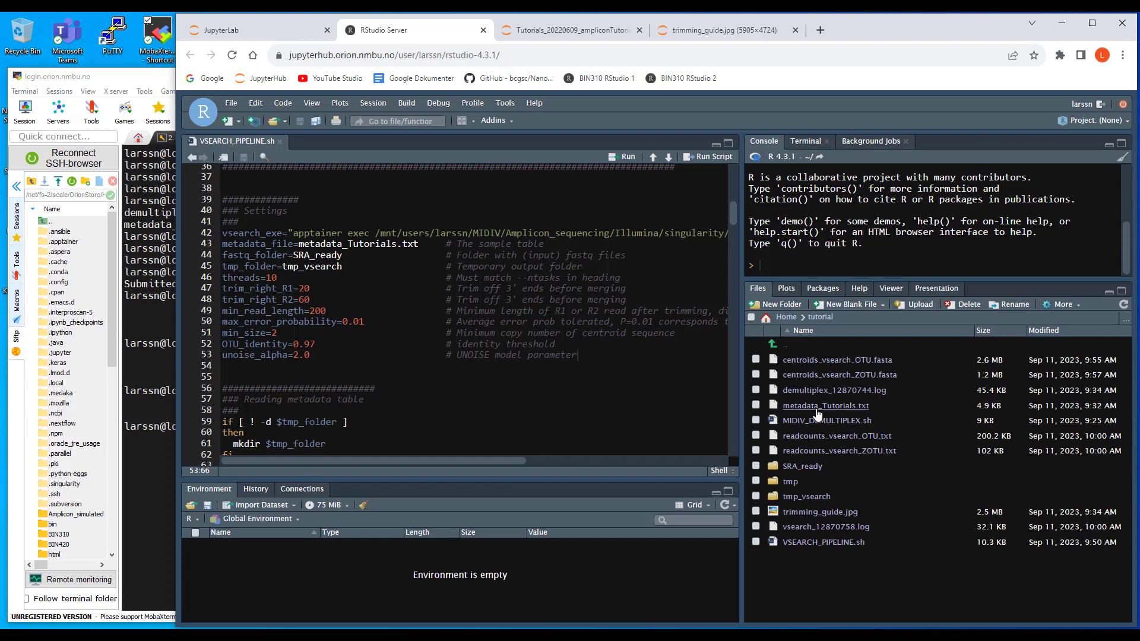
mouse_move(826, 405)
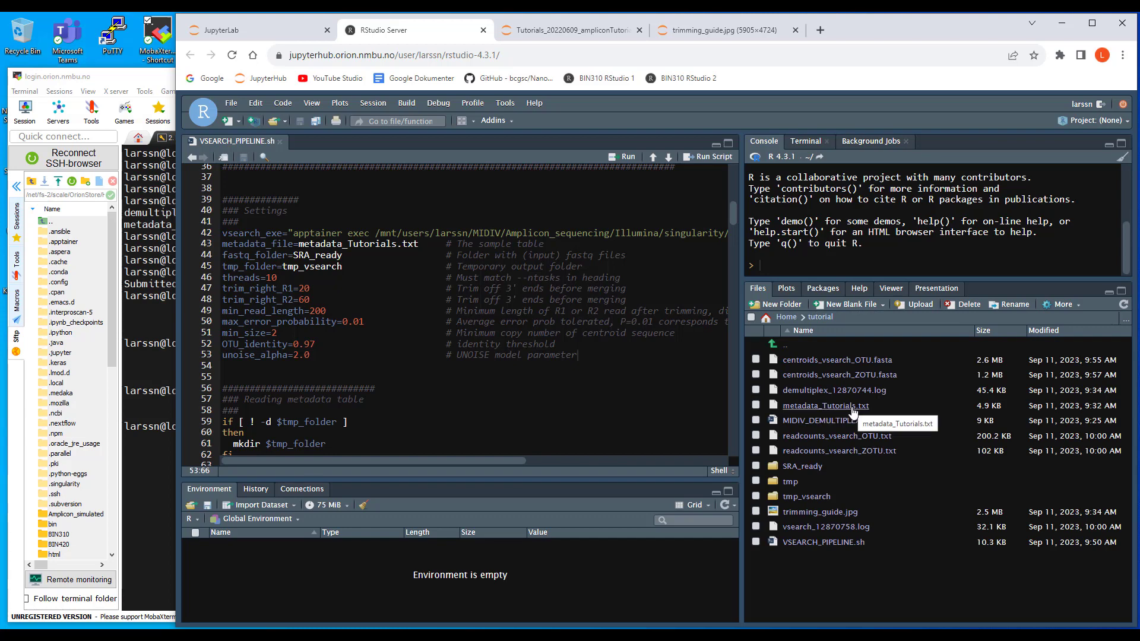
mouse_move(471, 386)
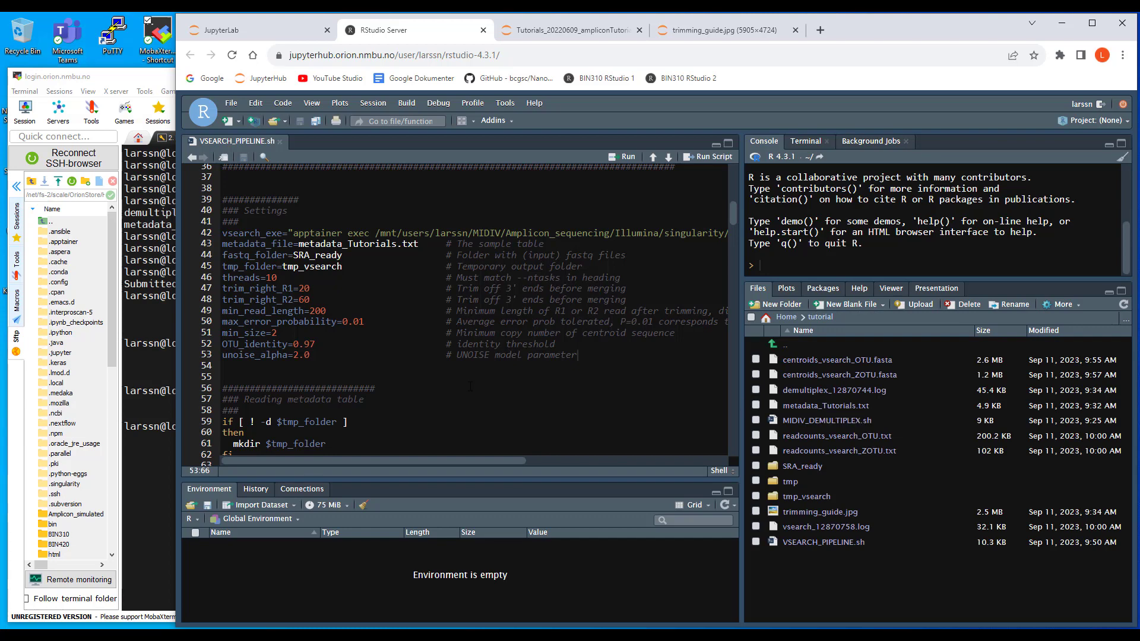
mouse_move(837, 359)
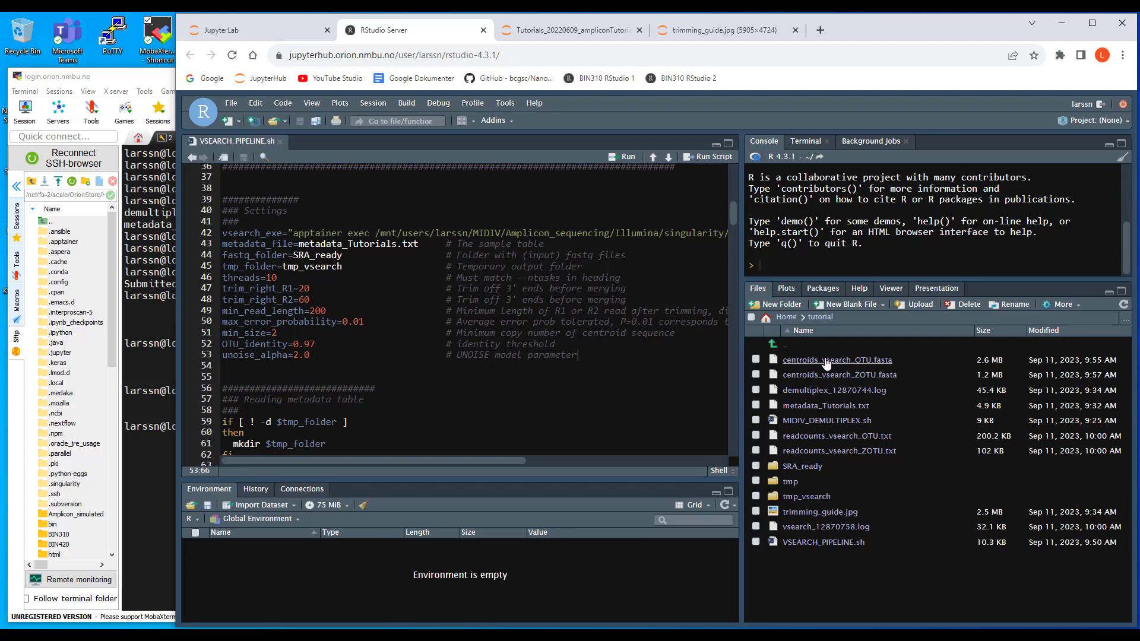
mouse_move(833, 390)
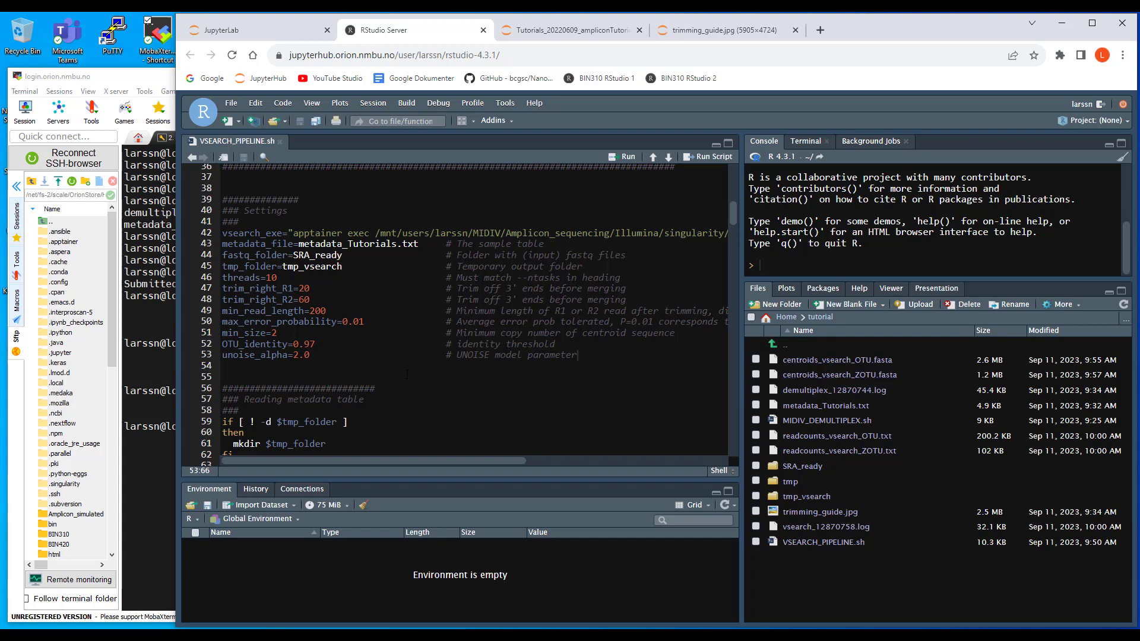
scroll("up", 3)
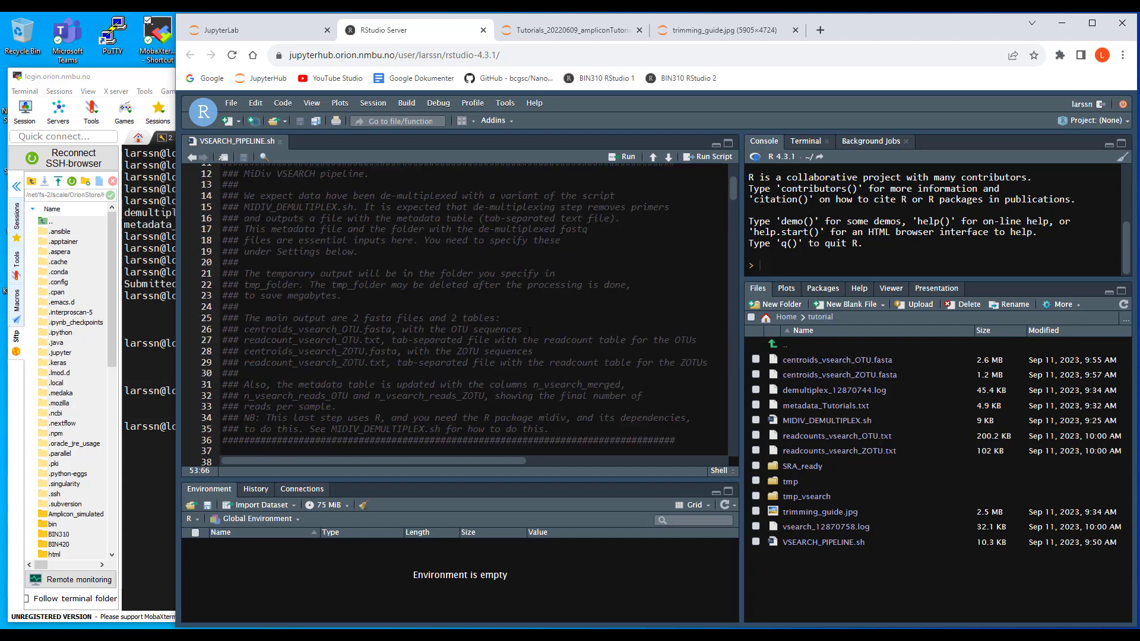
scroll("down", 3)
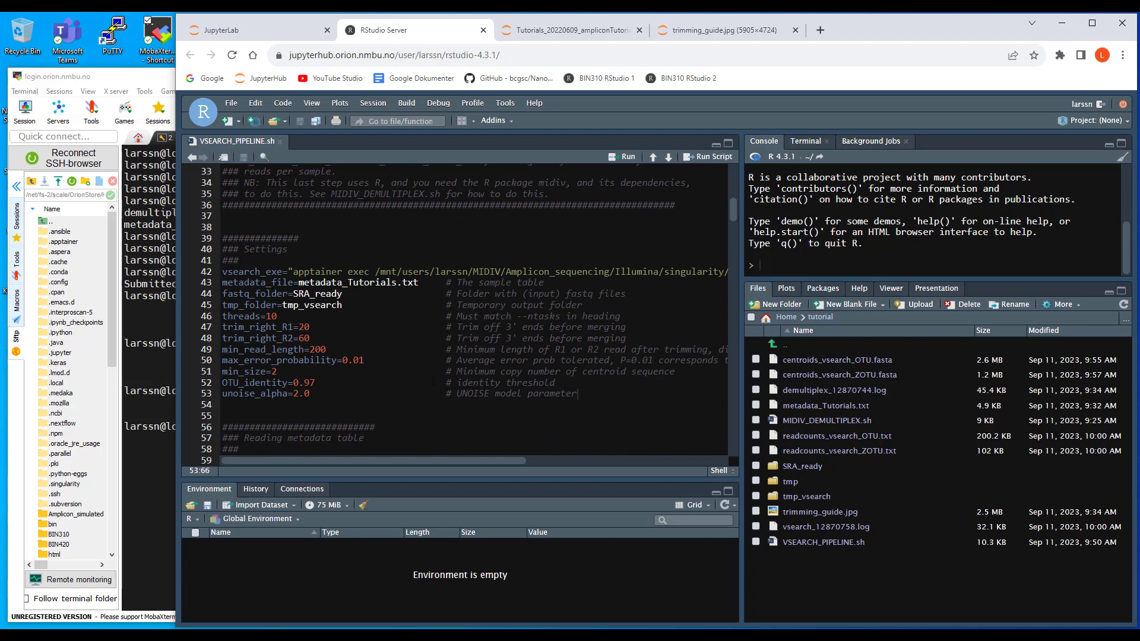
mouse_move(838, 359)
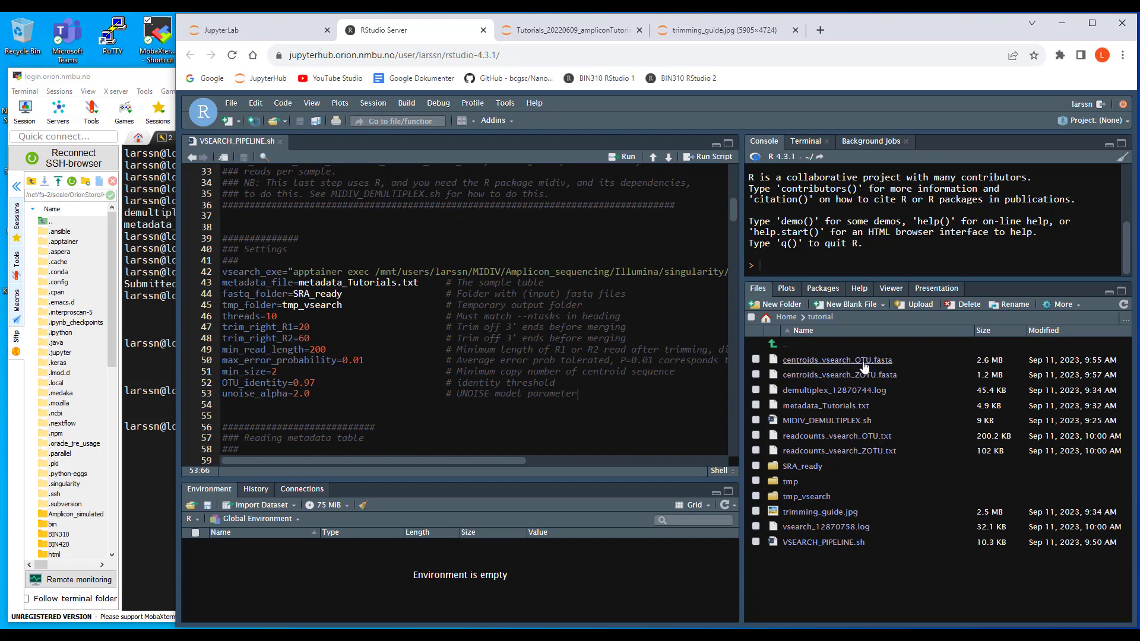
mouse_move(864, 370)
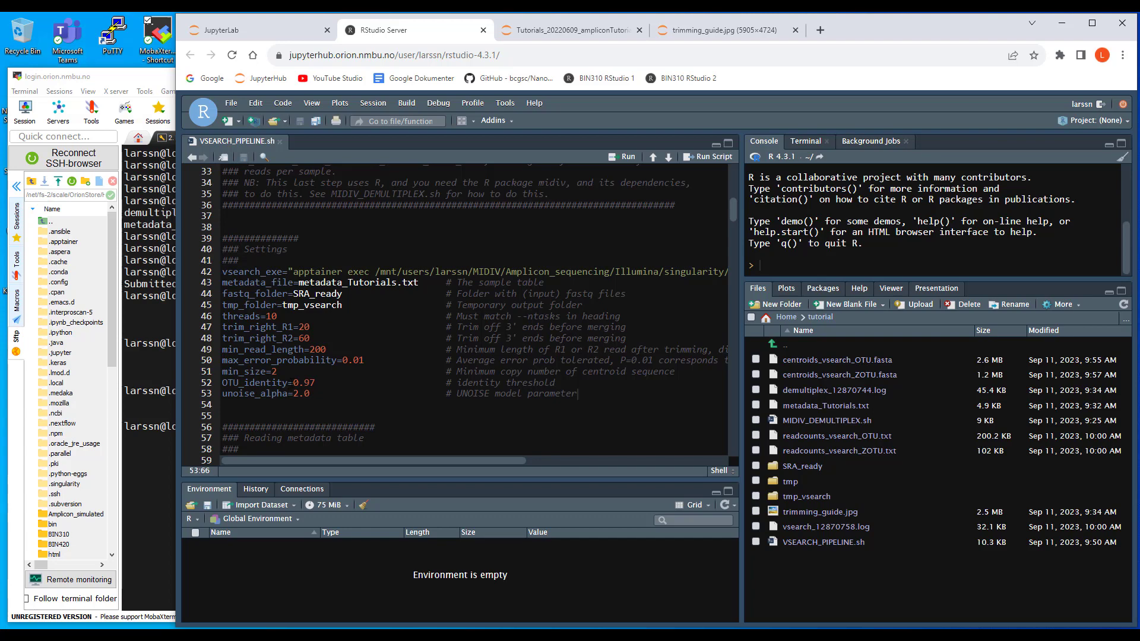
double_click(304, 382)
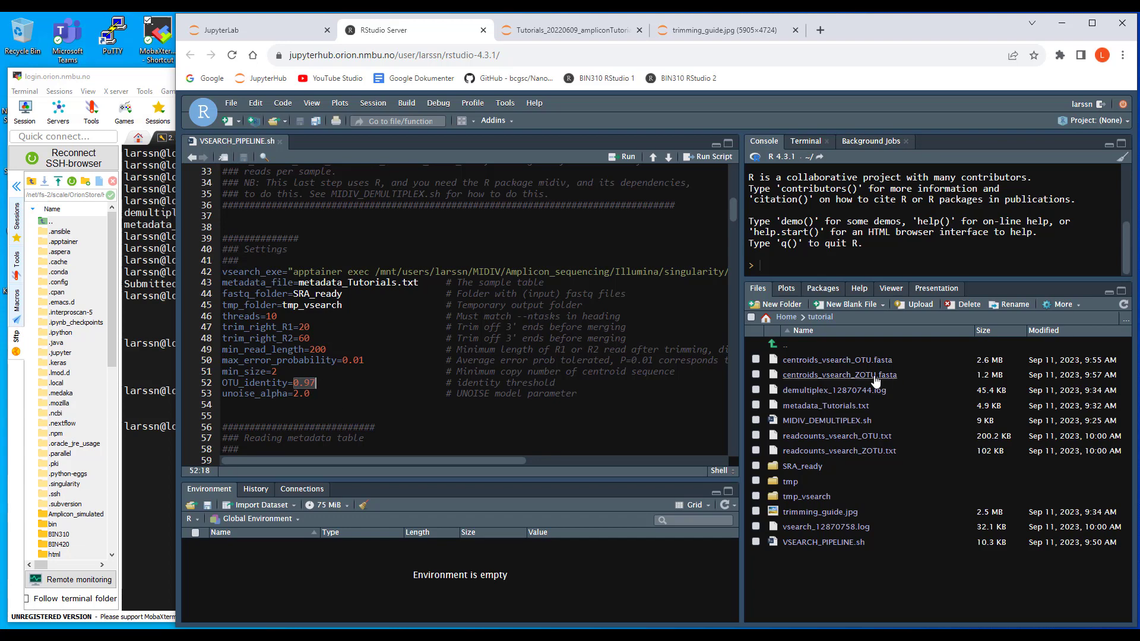
mouse_move(839, 375)
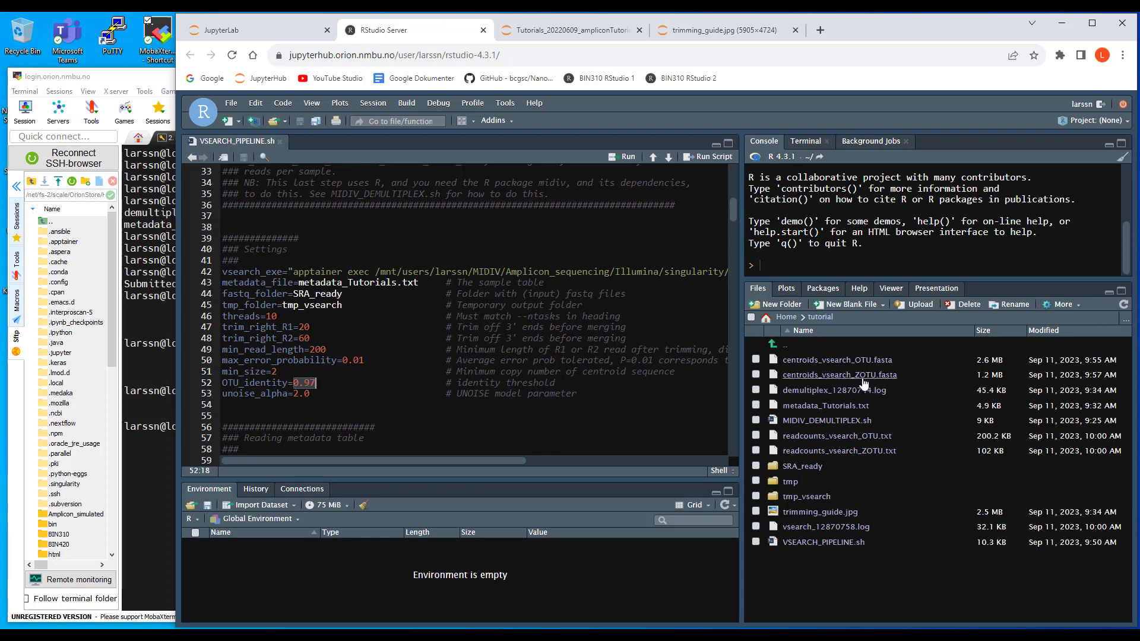
mouse_move(862, 383)
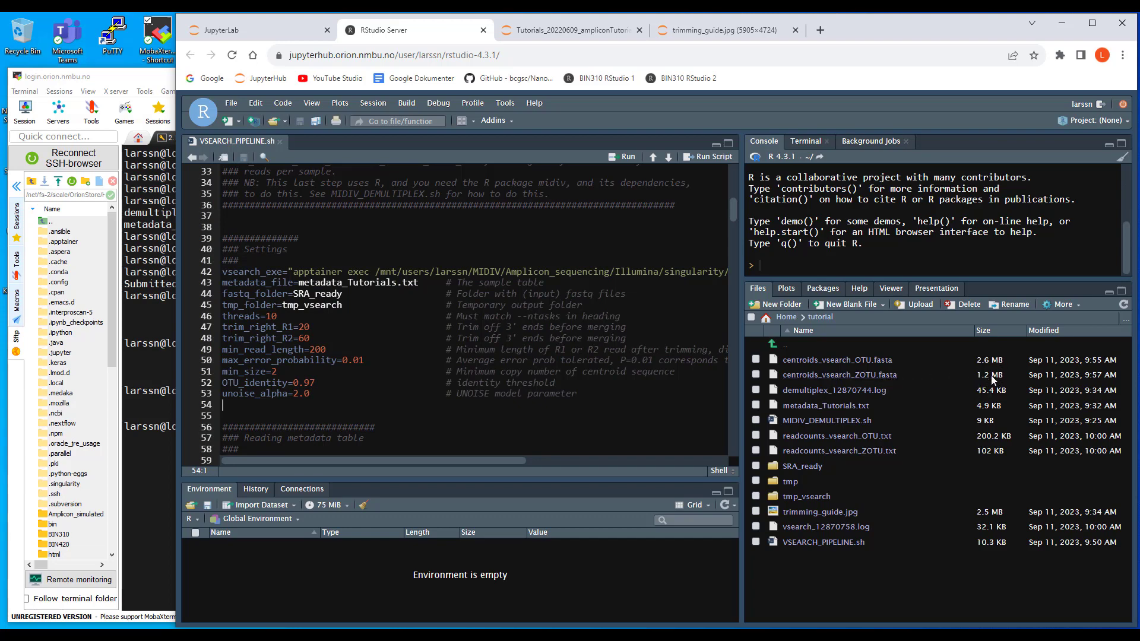
mouse_move(916, 366)
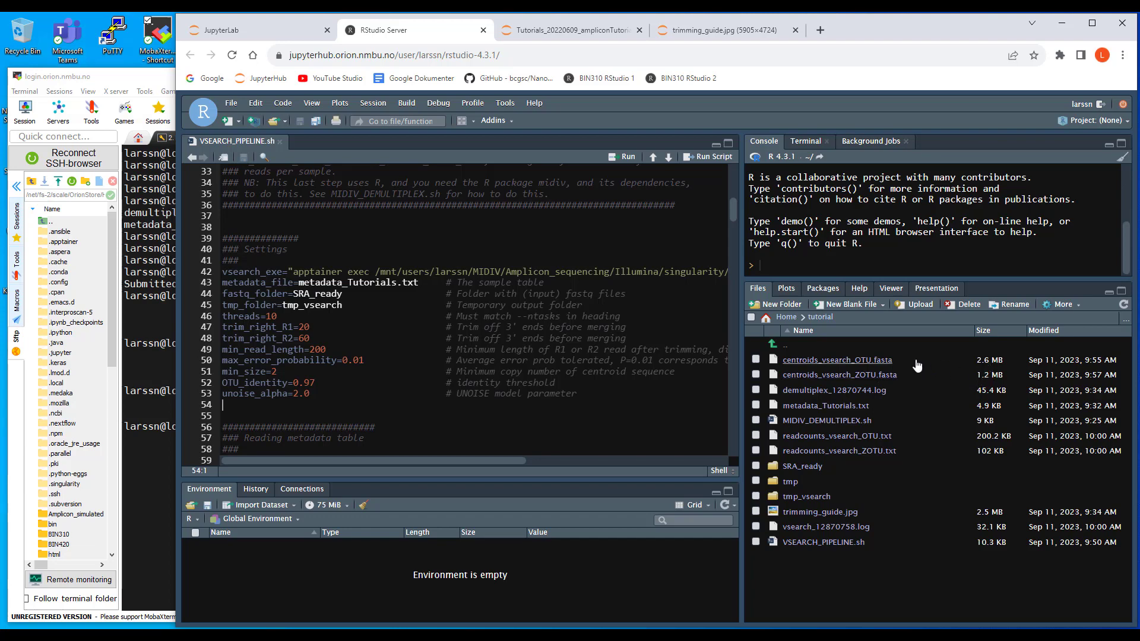
mouse_move(907, 371)
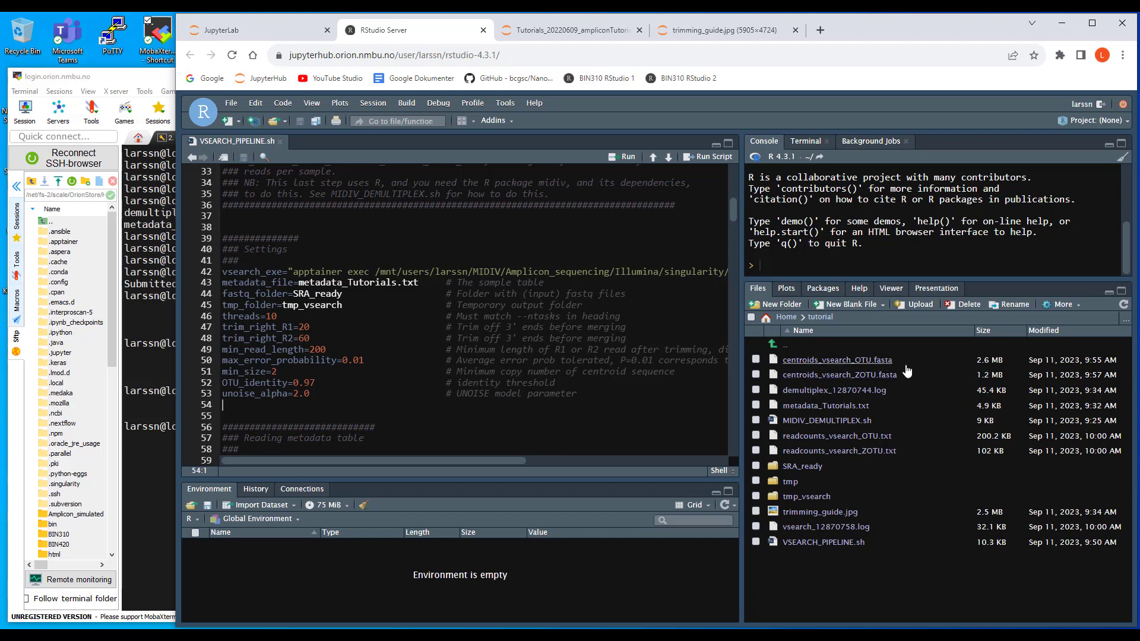
mouse_move(969, 369)
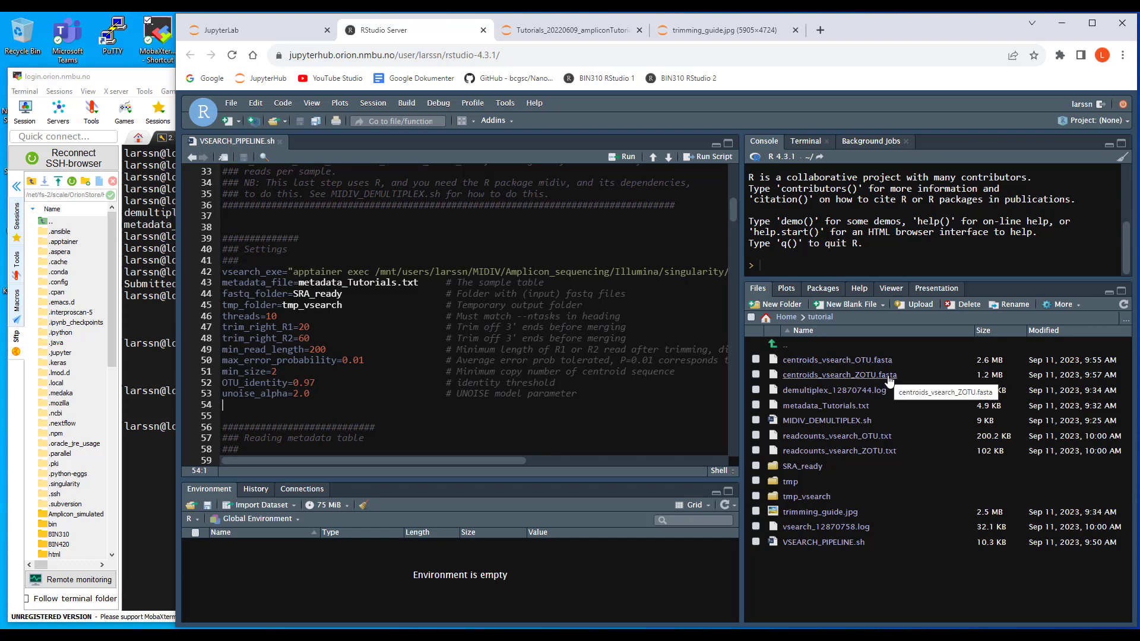
mouse_move(986, 383)
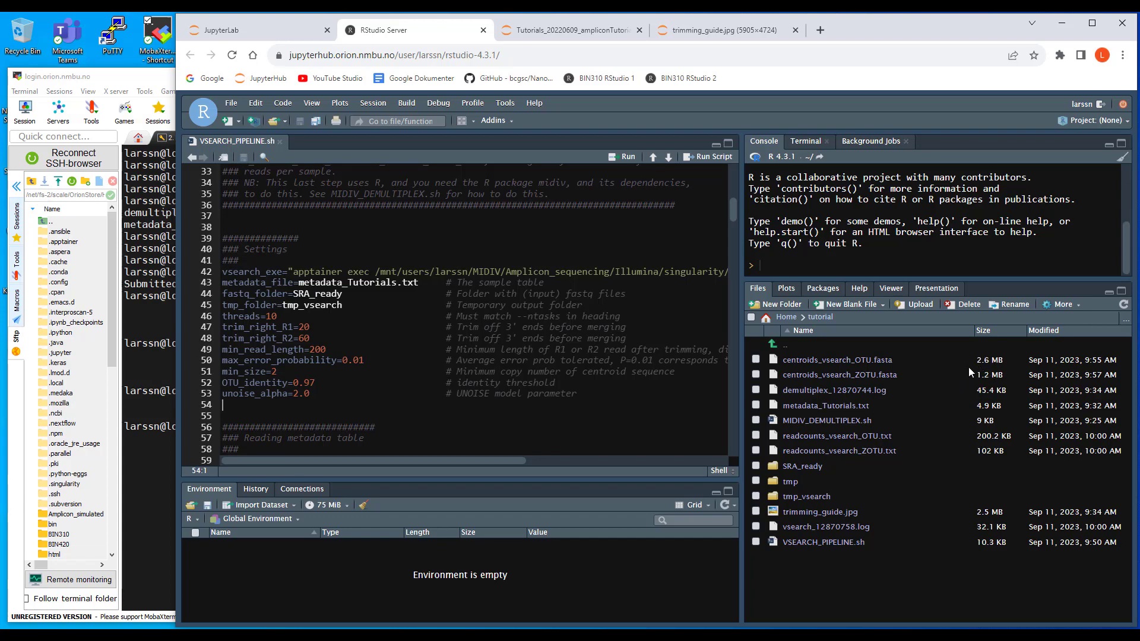
mouse_move(839, 375)
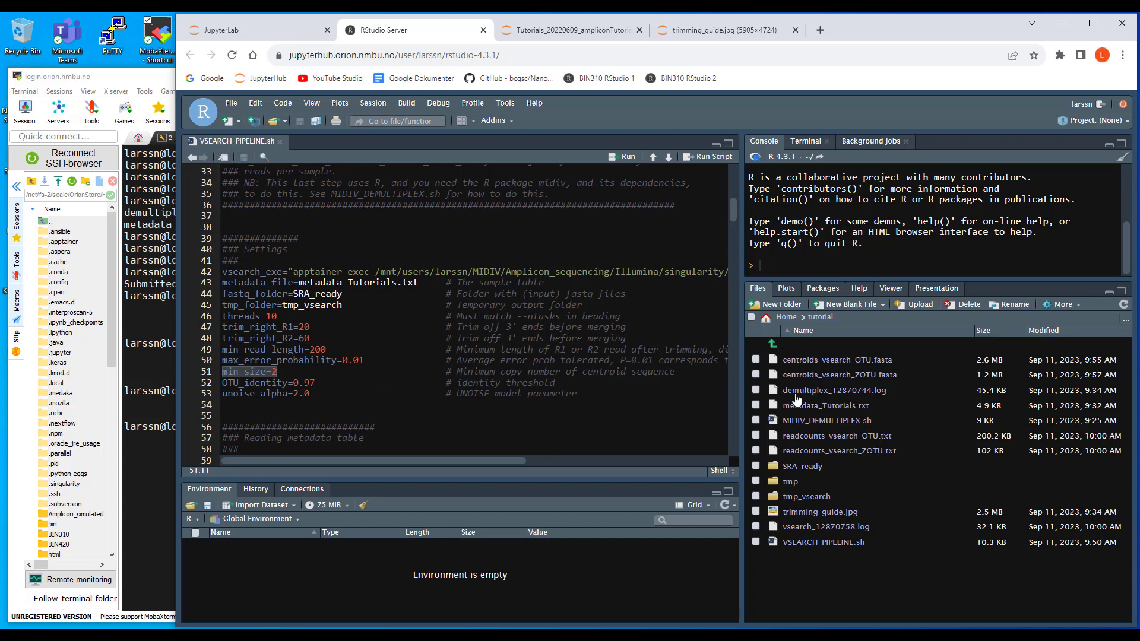
mouse_move(840, 375)
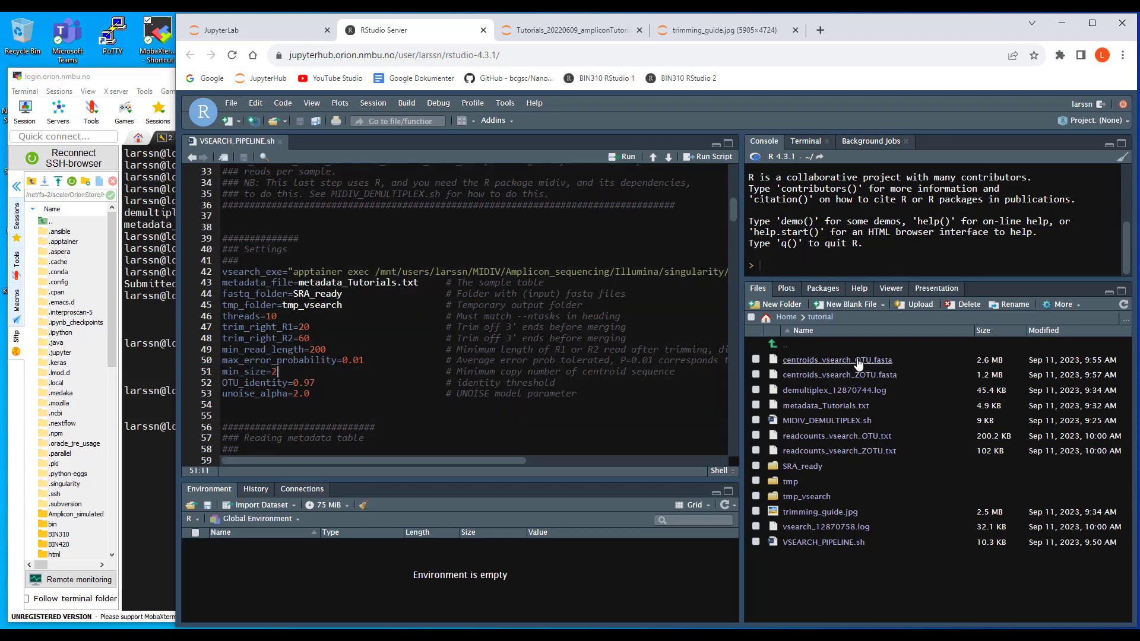
mouse_move(839, 375)
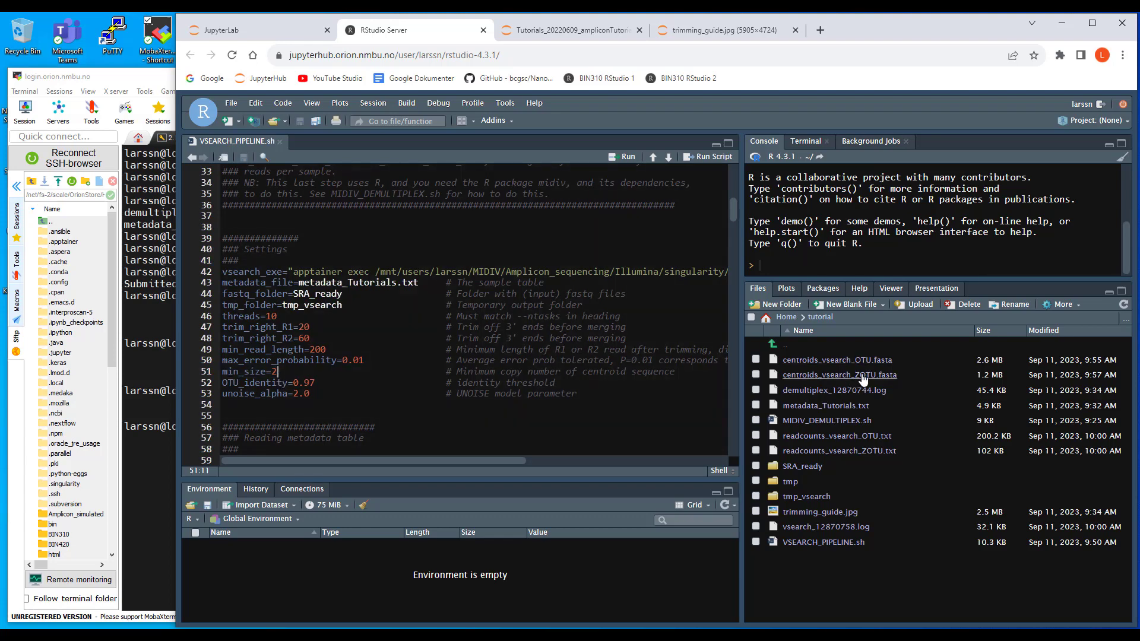
mouse_move(862, 375)
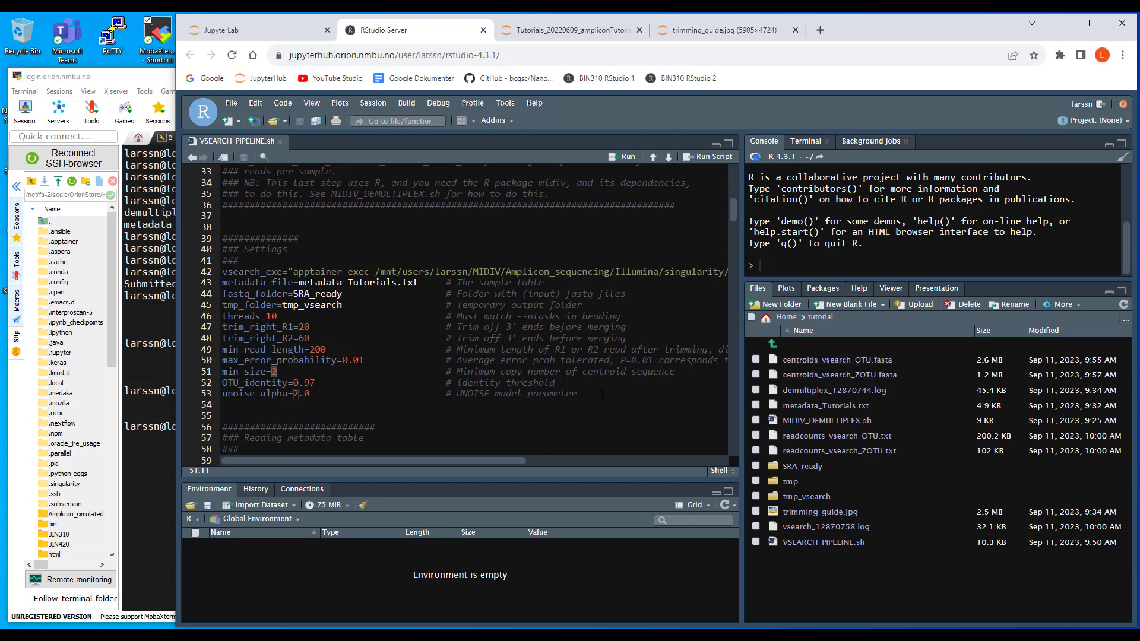
left_click(227, 415)
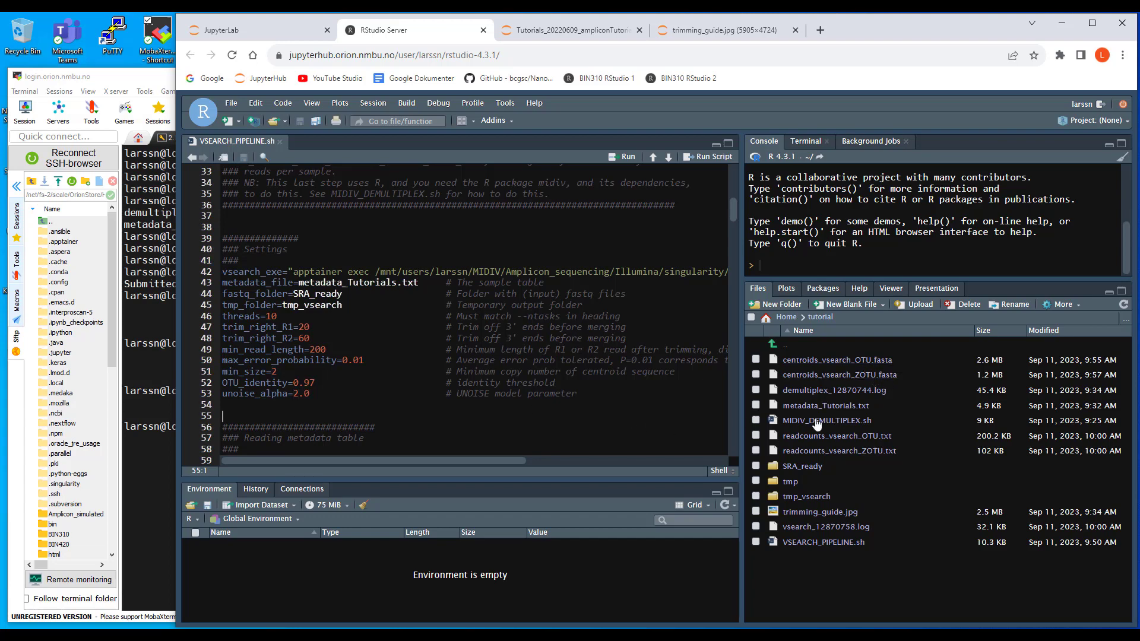
mouse_move(836, 435)
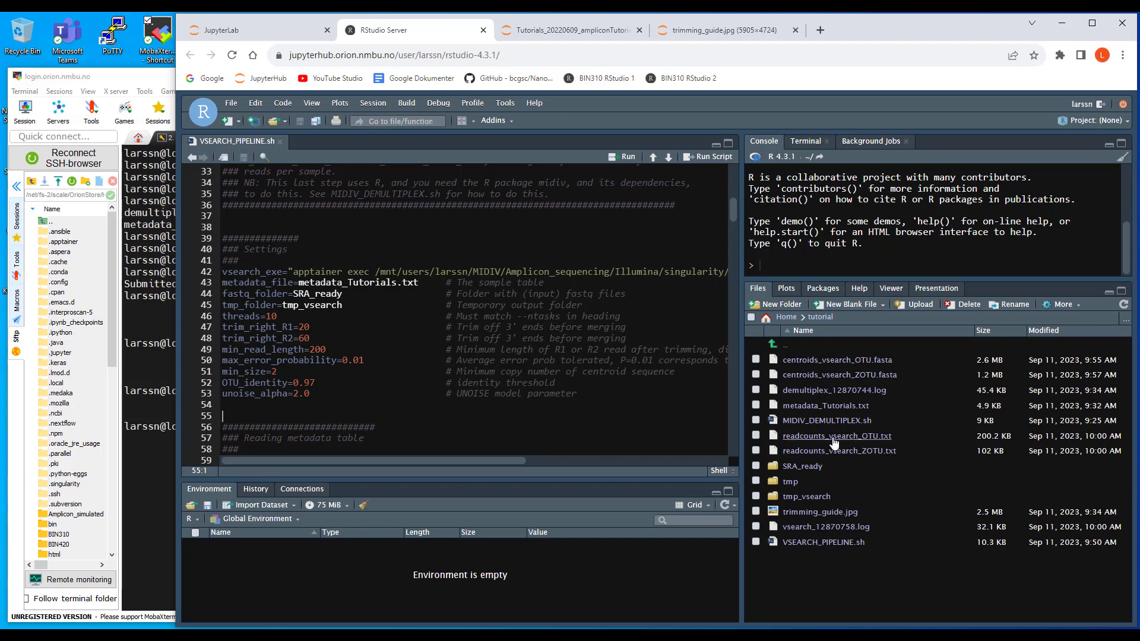
mouse_move(839, 375)
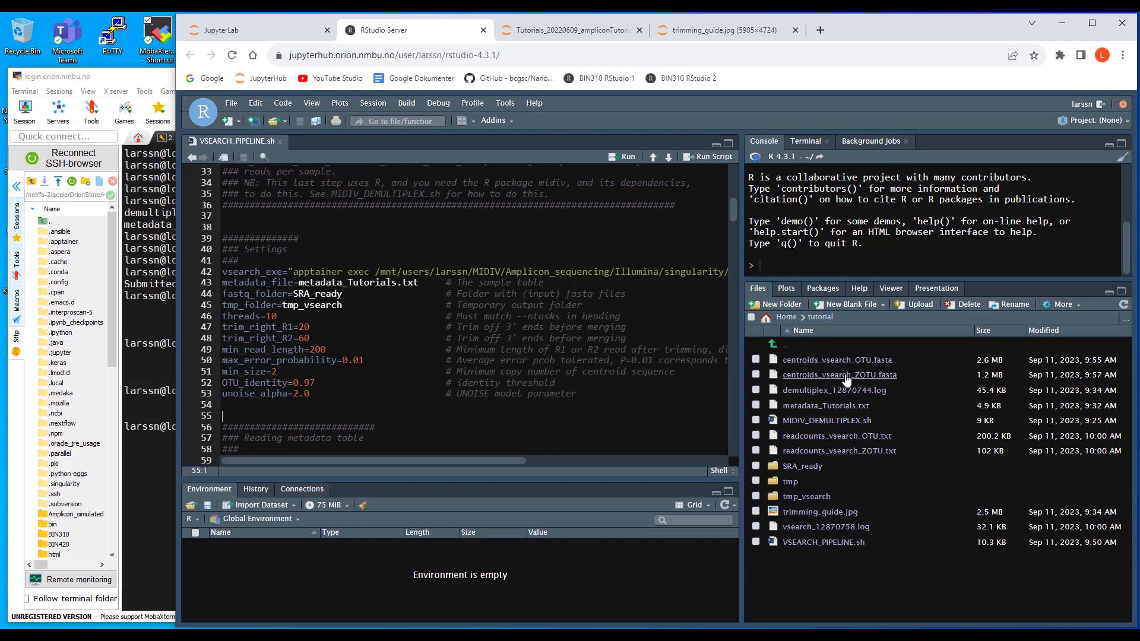
mouse_move(843, 451)
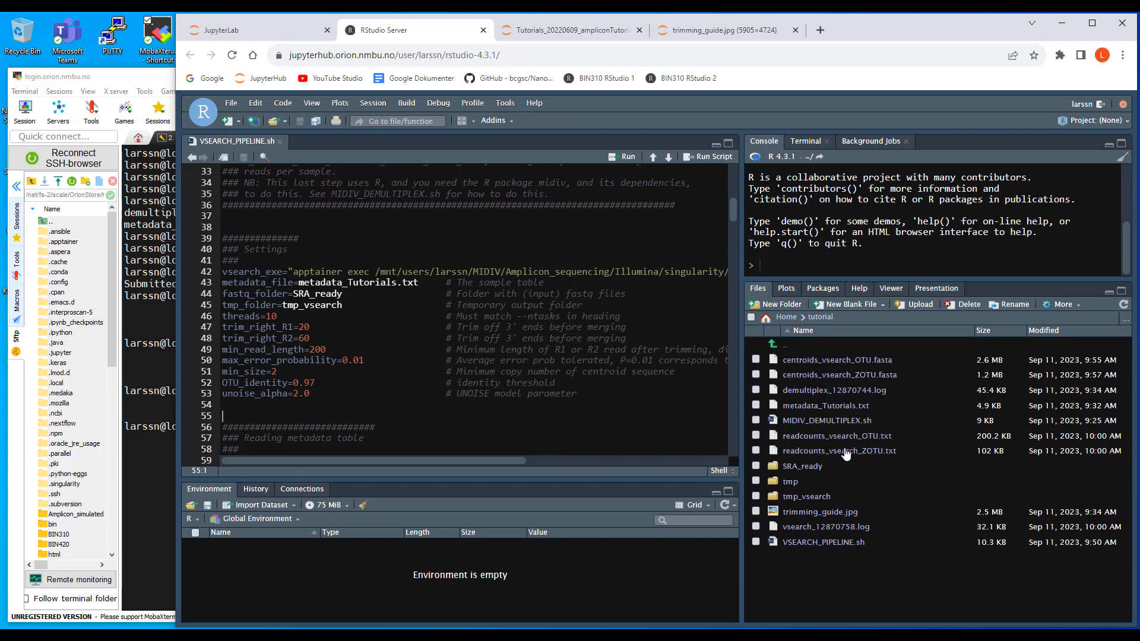
mouse_move(837, 435)
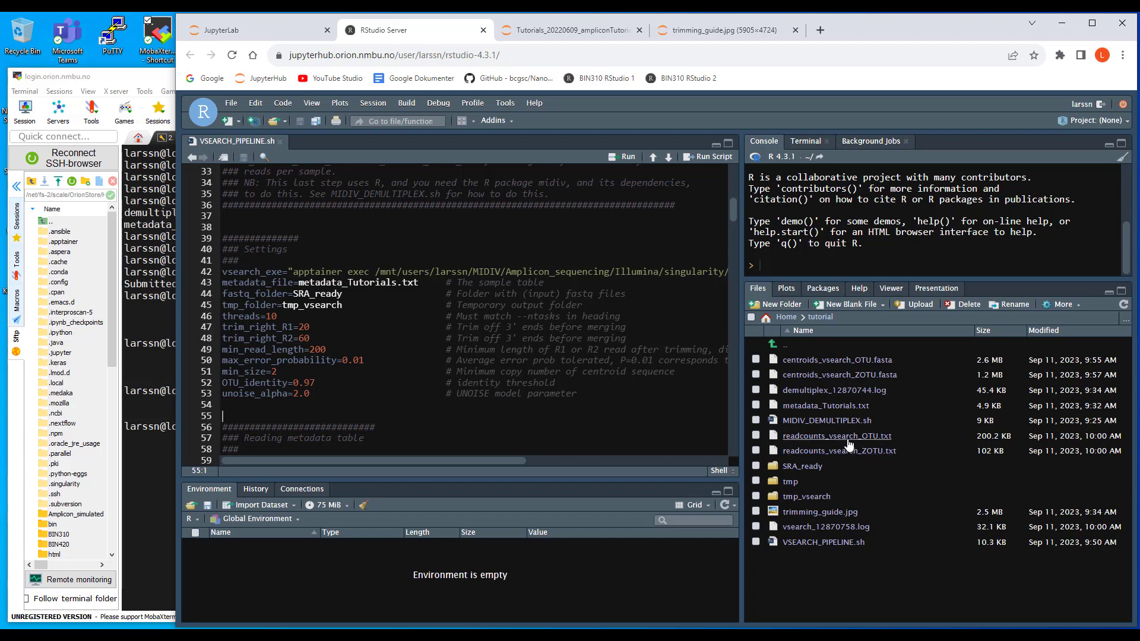
mouse_move(749, 580)
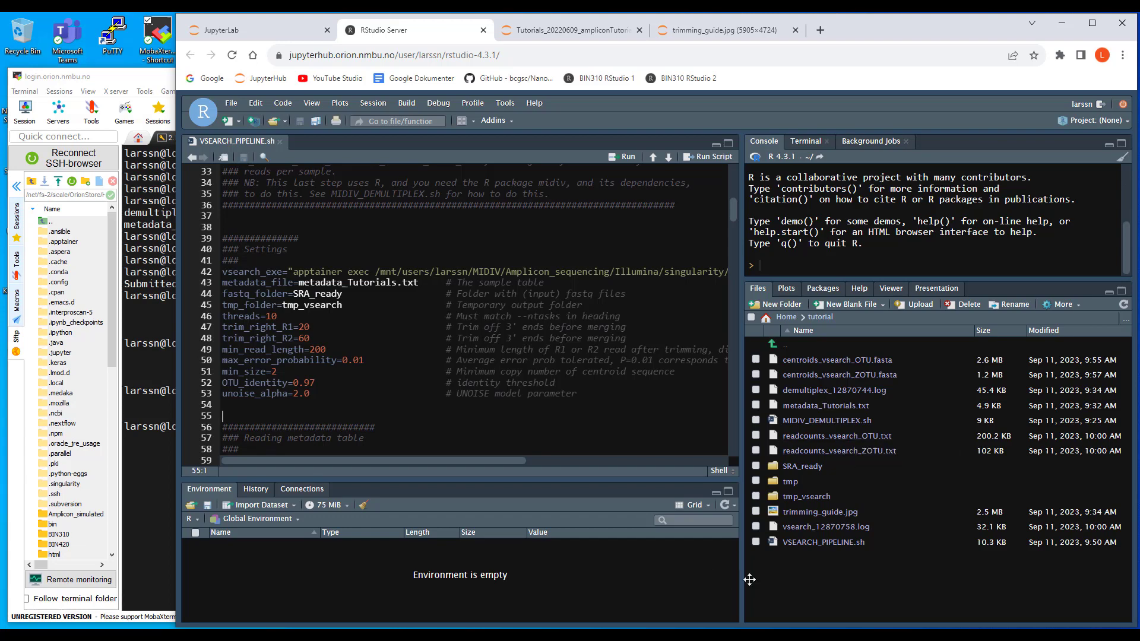
- Delete demultiplex_12870744.log and vsearch_12870758.log from the tutorial folder
left_click(756, 526)
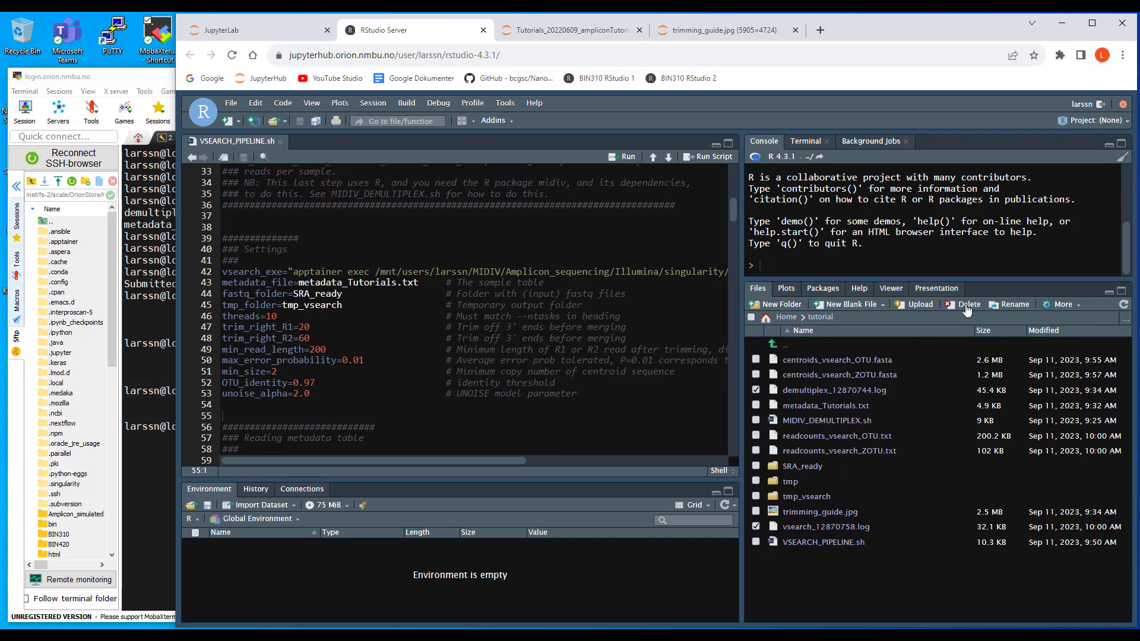
left_click(968, 304)
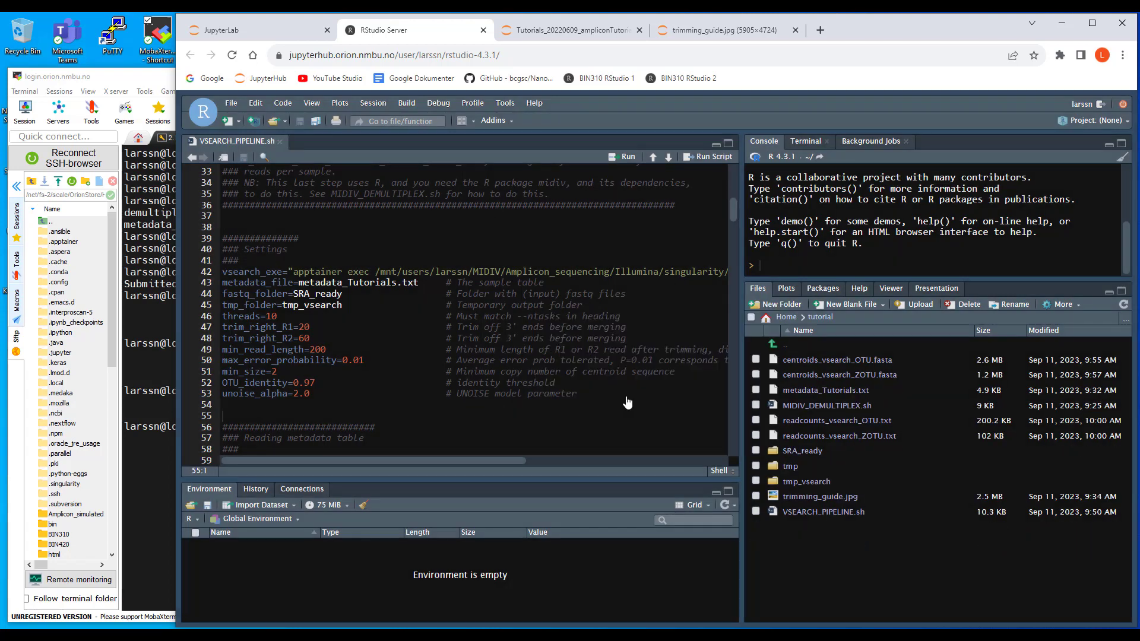
mouse_move(826, 405)
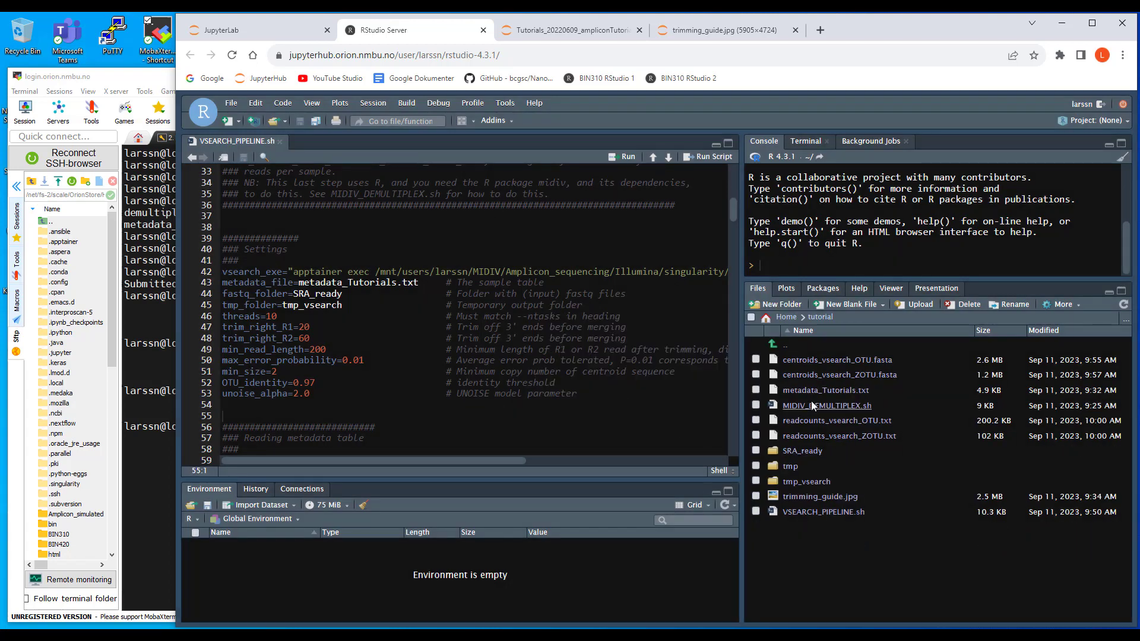